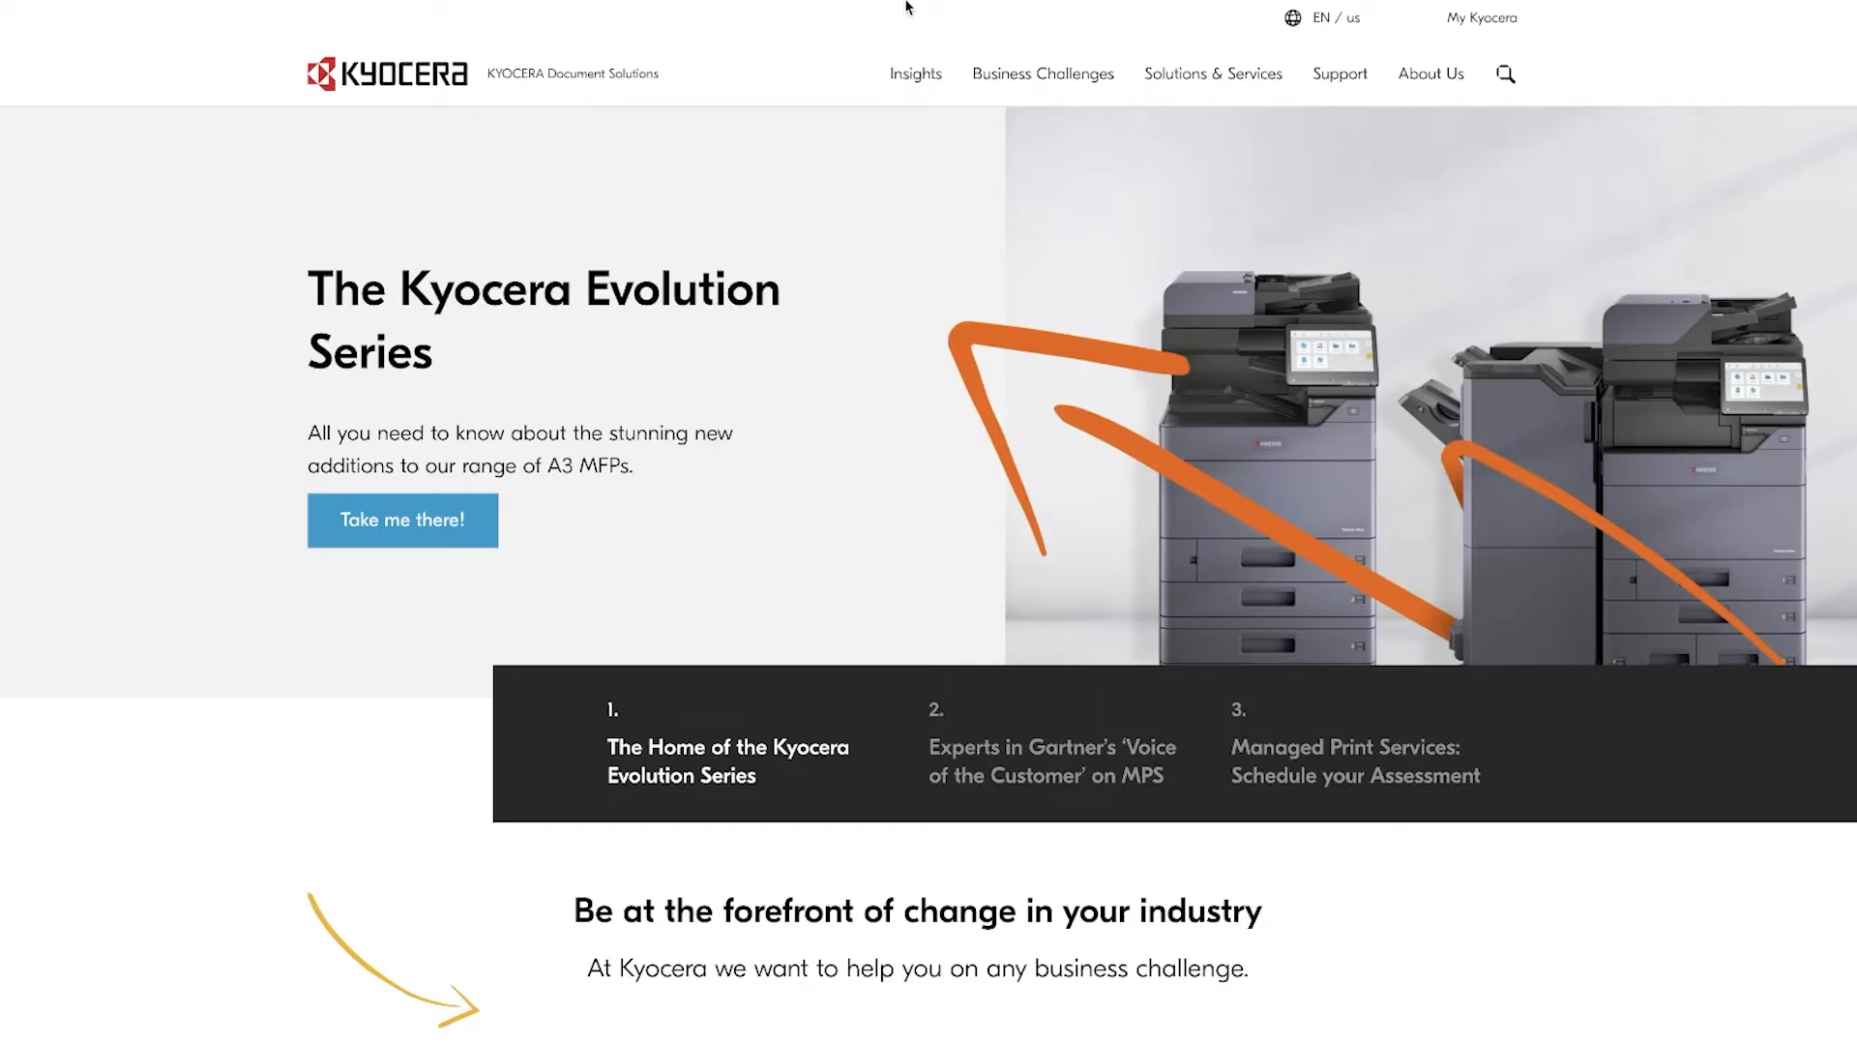
mouse_move(1089, 209)
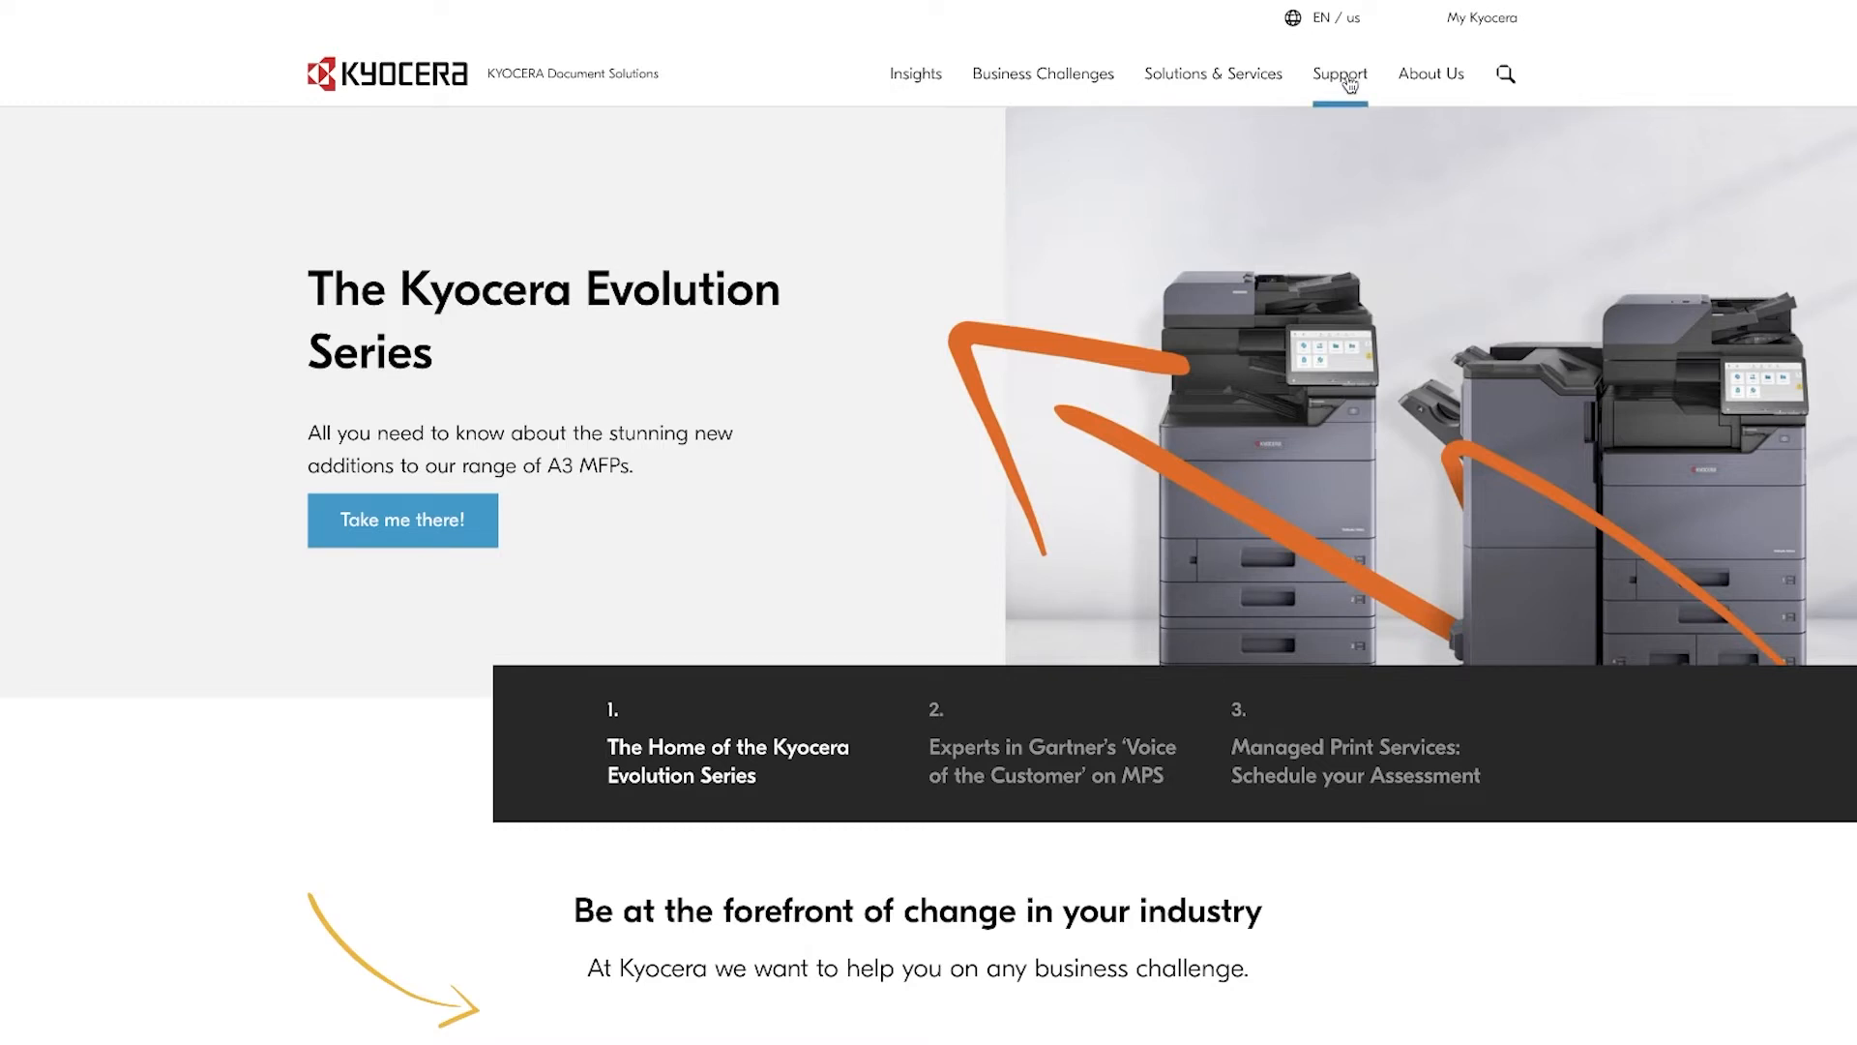
Reach Kyocera's Download Center from the Support navigation
left_click(1339, 73)
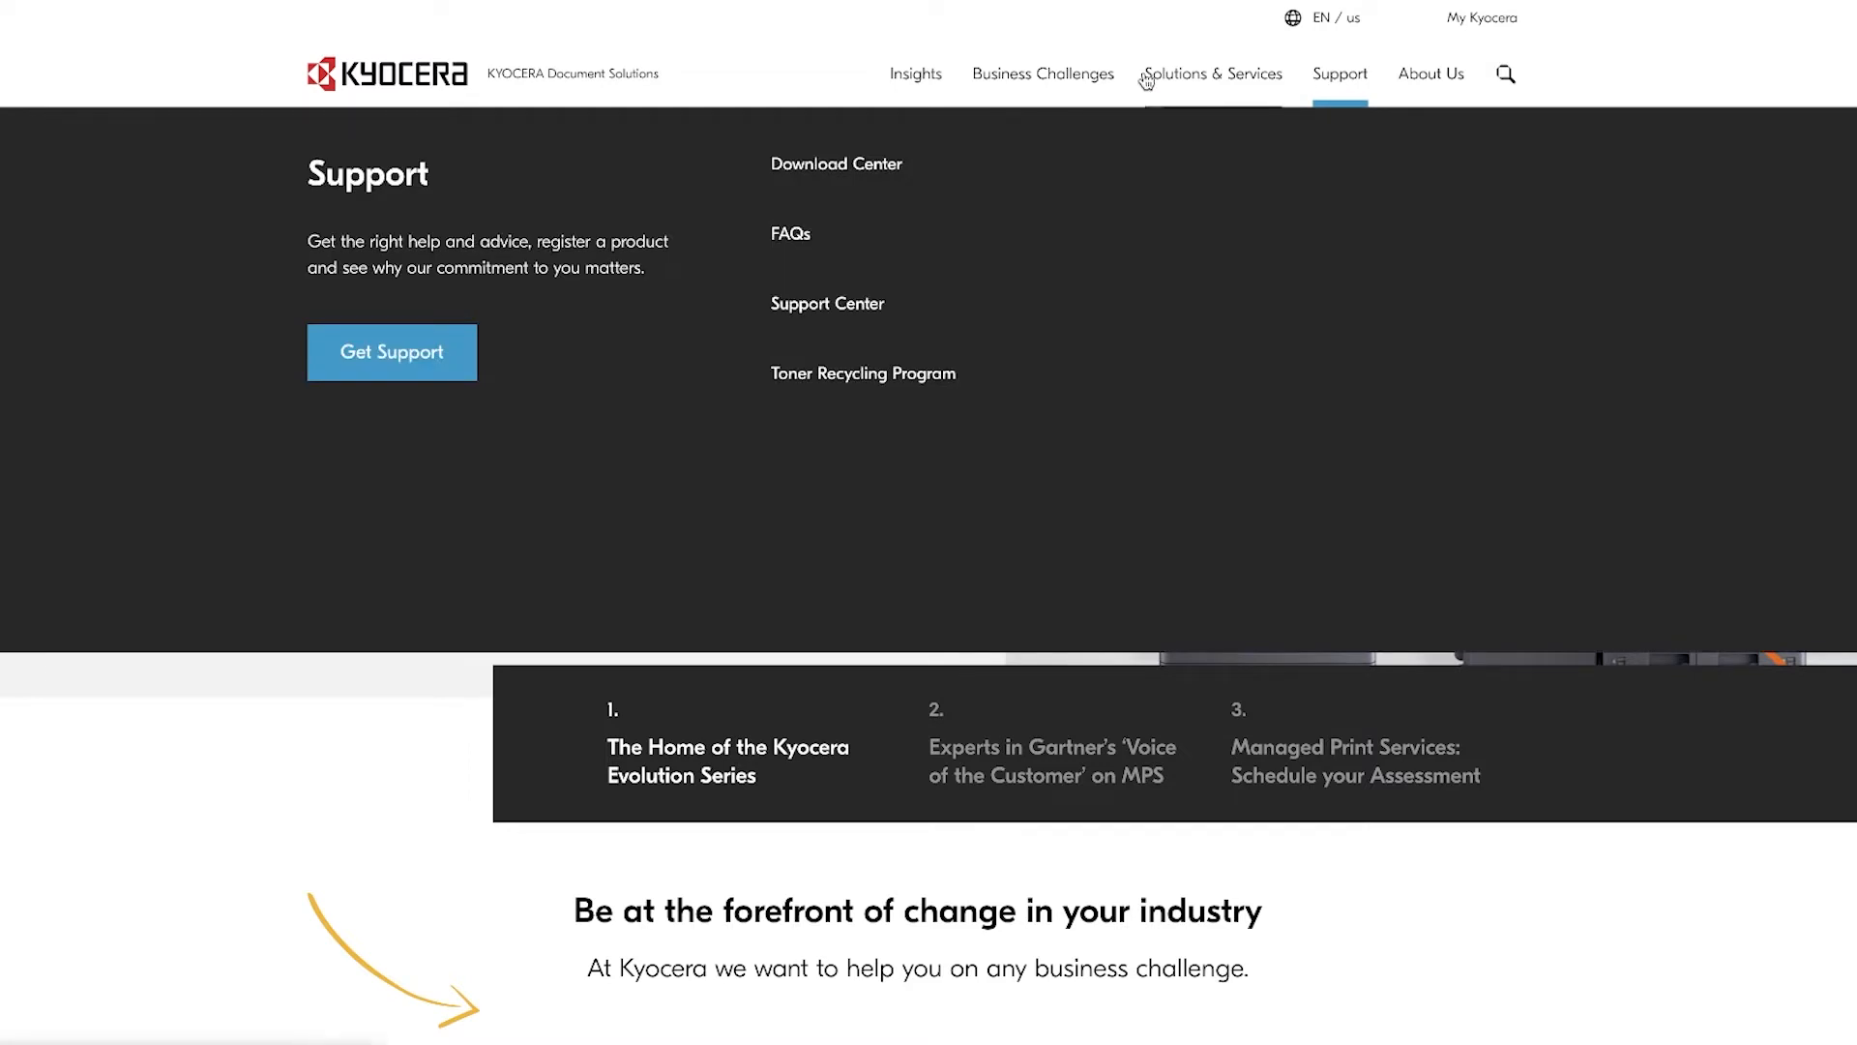
left_click(836, 163)
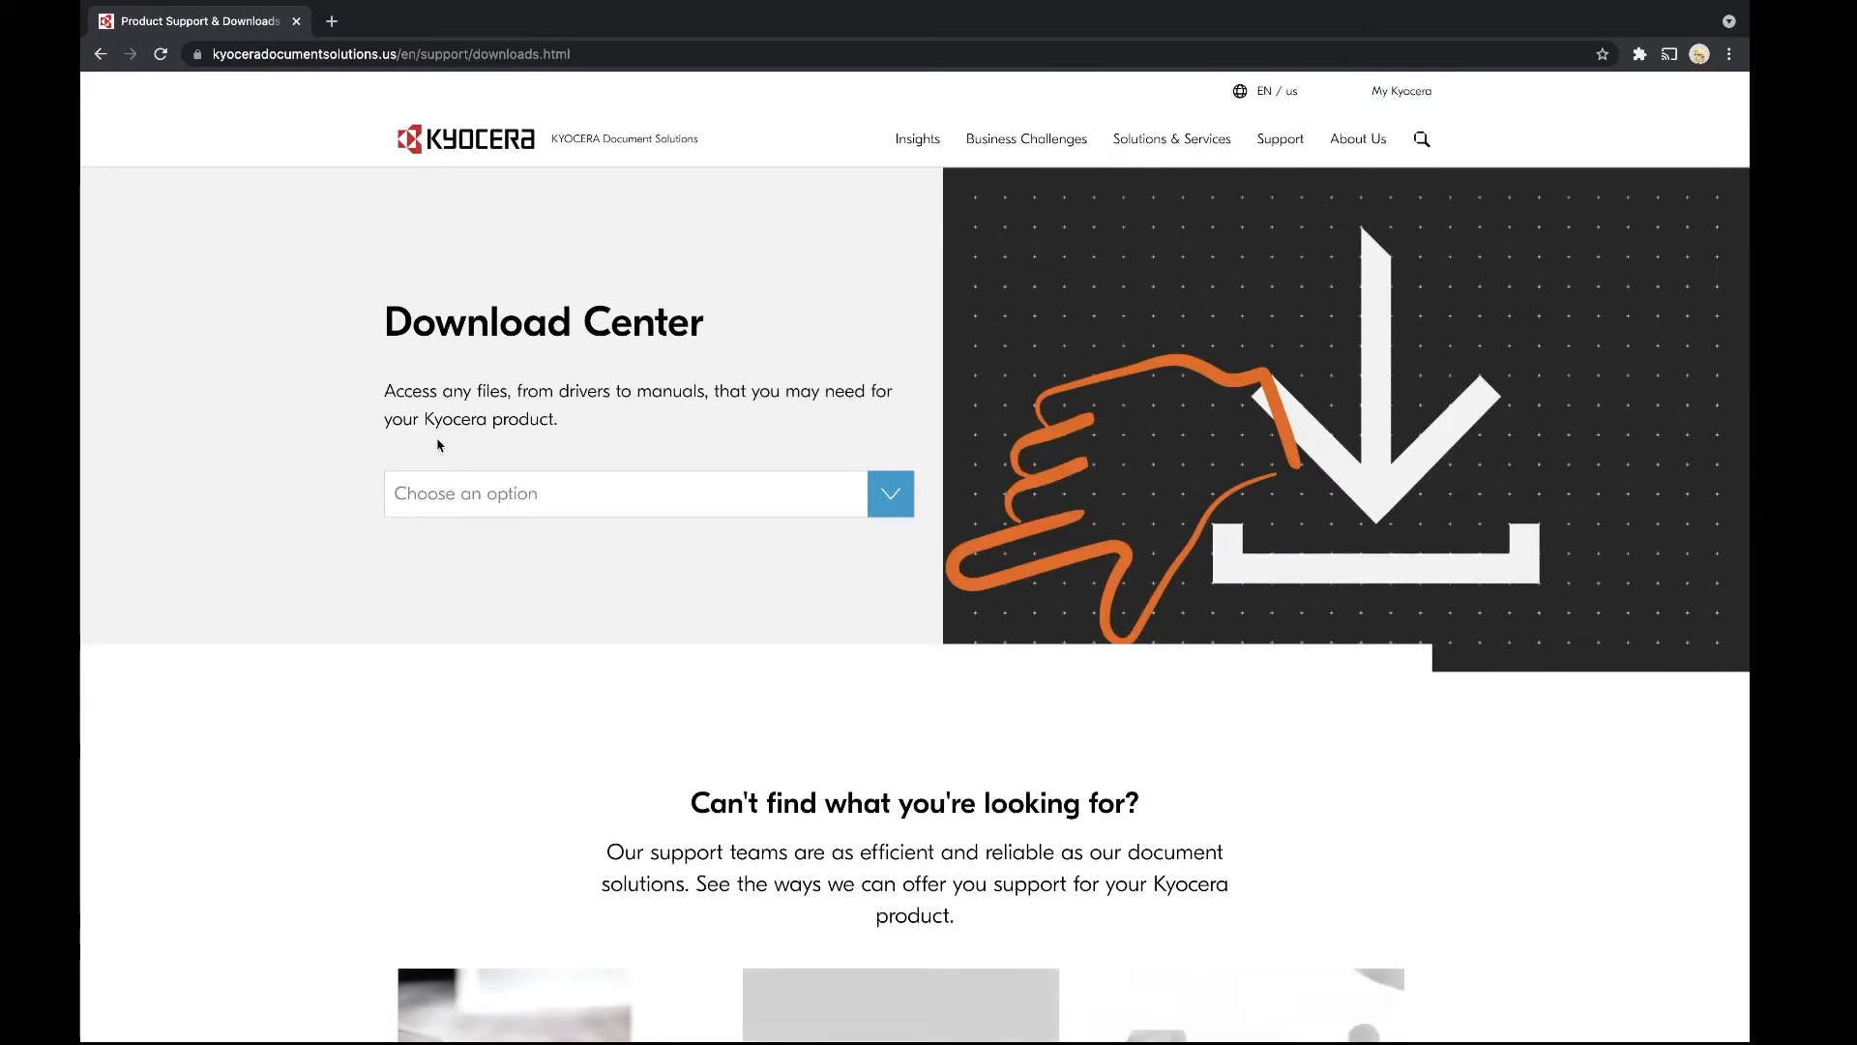
Search '2235', pick ECOSYS P2235dw, and download its Mac Print Driver zip
left_click(890, 493)
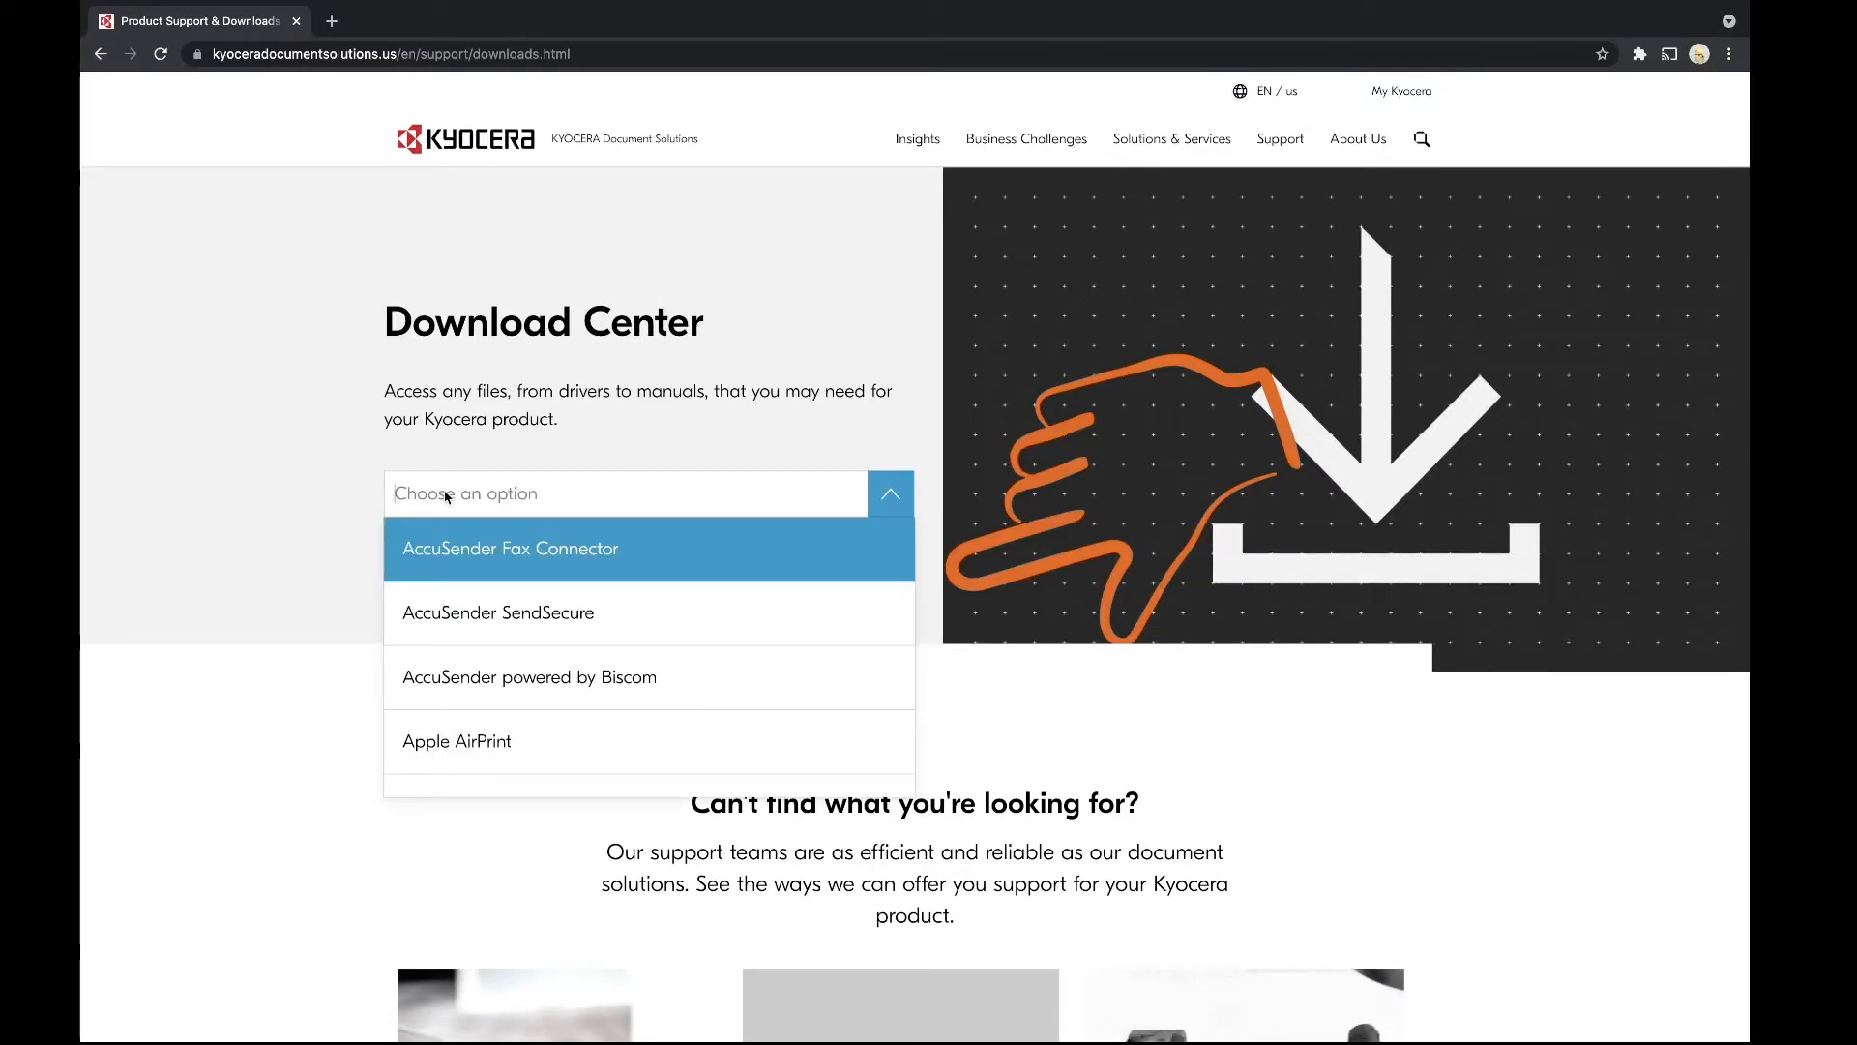
type("223")
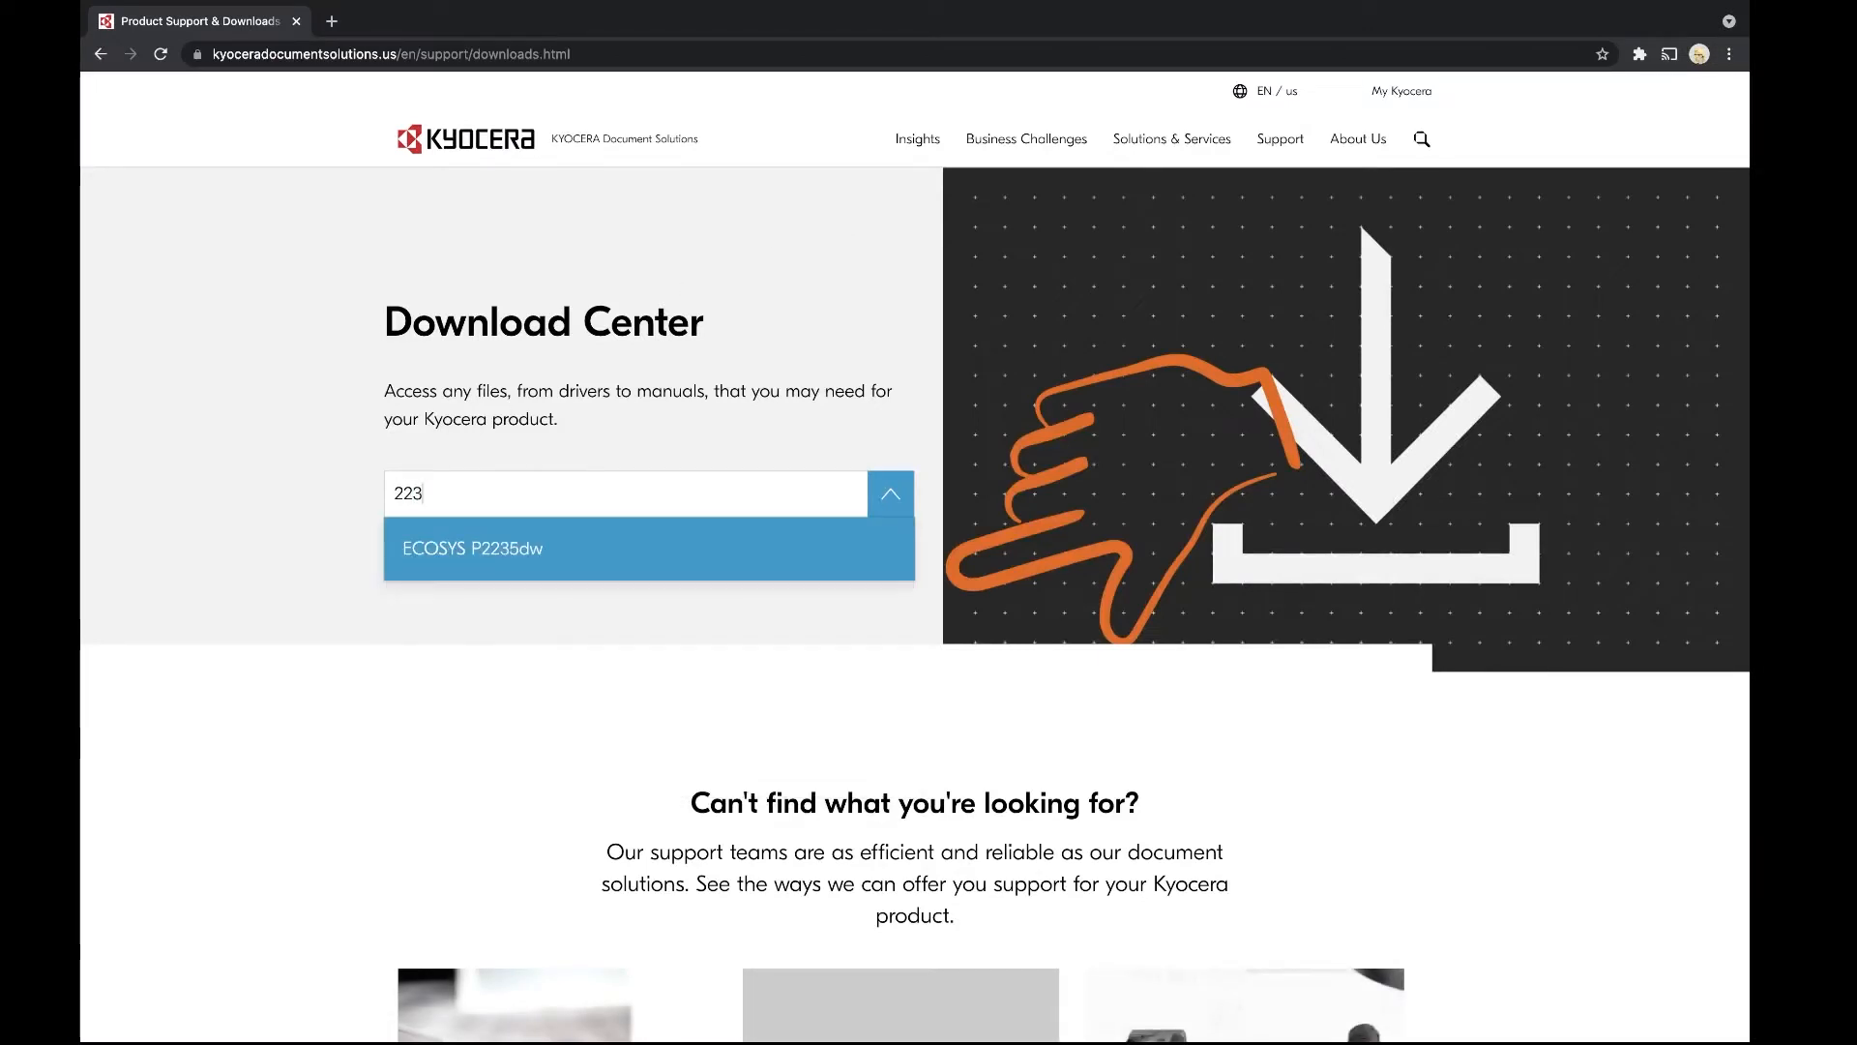
type("5")
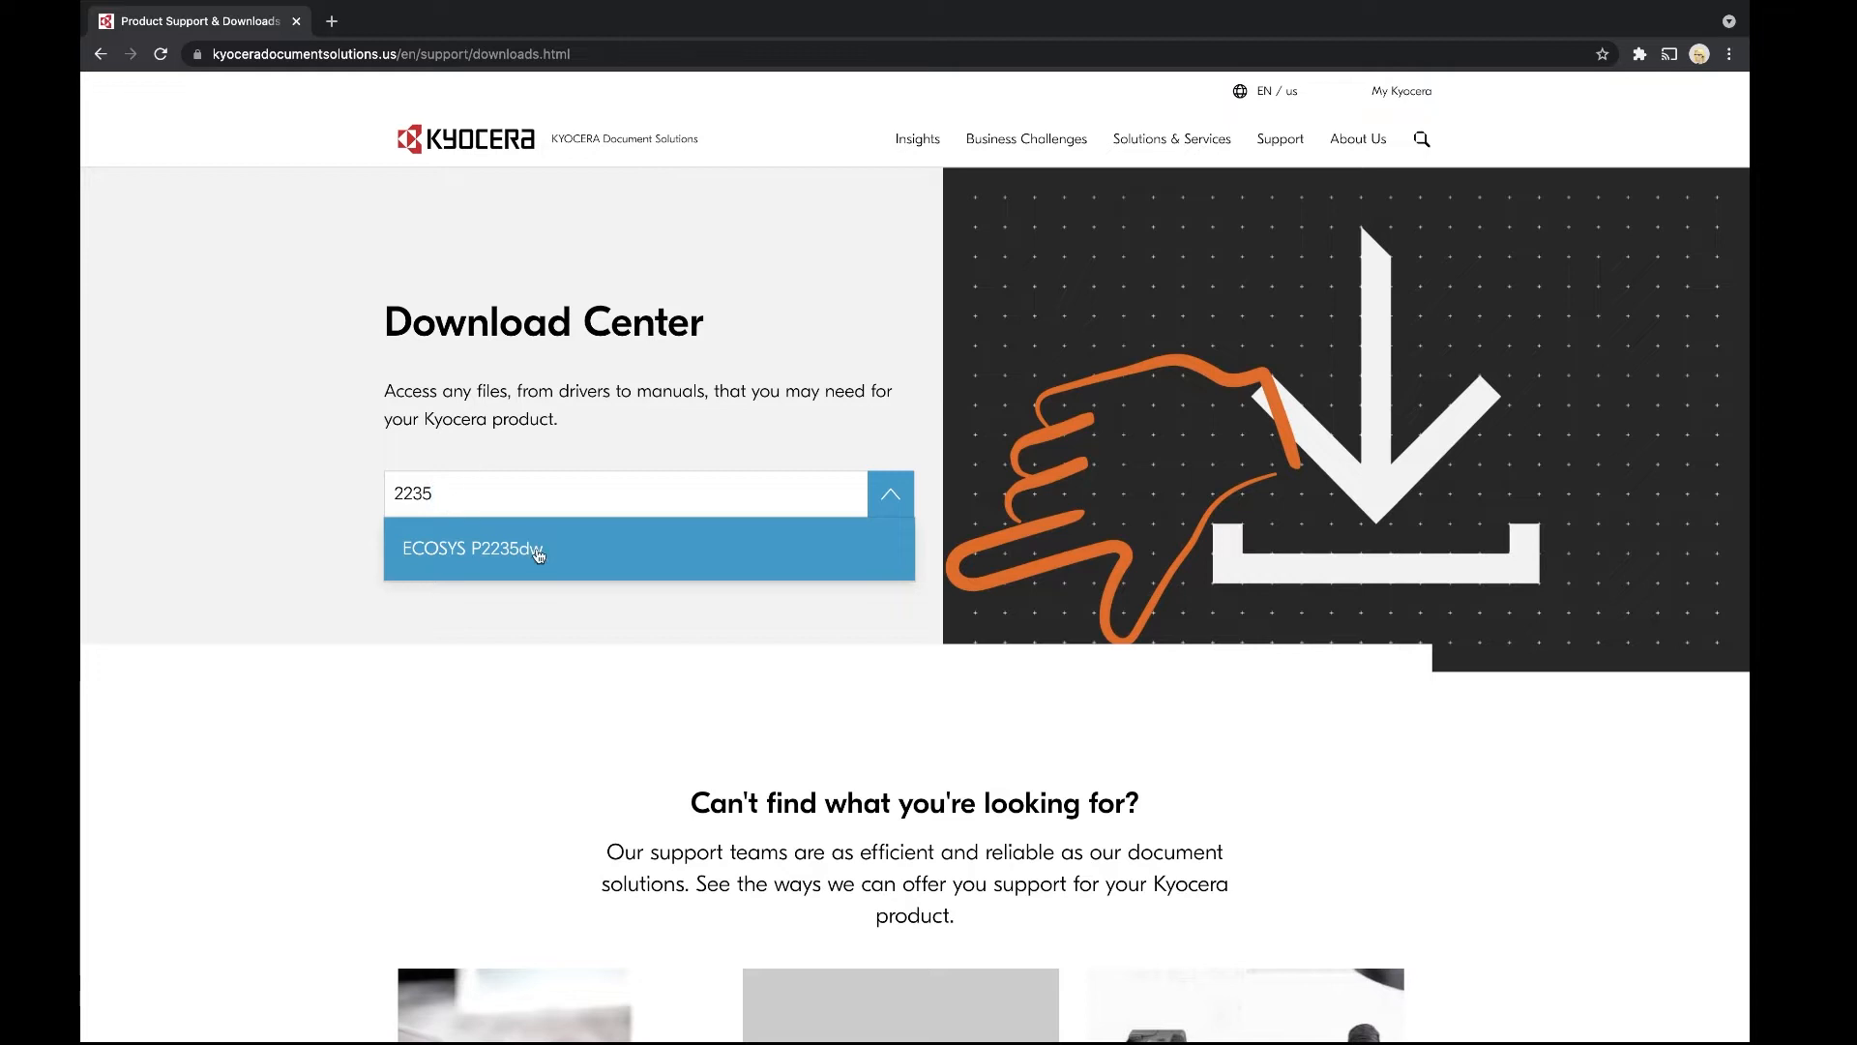
left_click(496, 547)
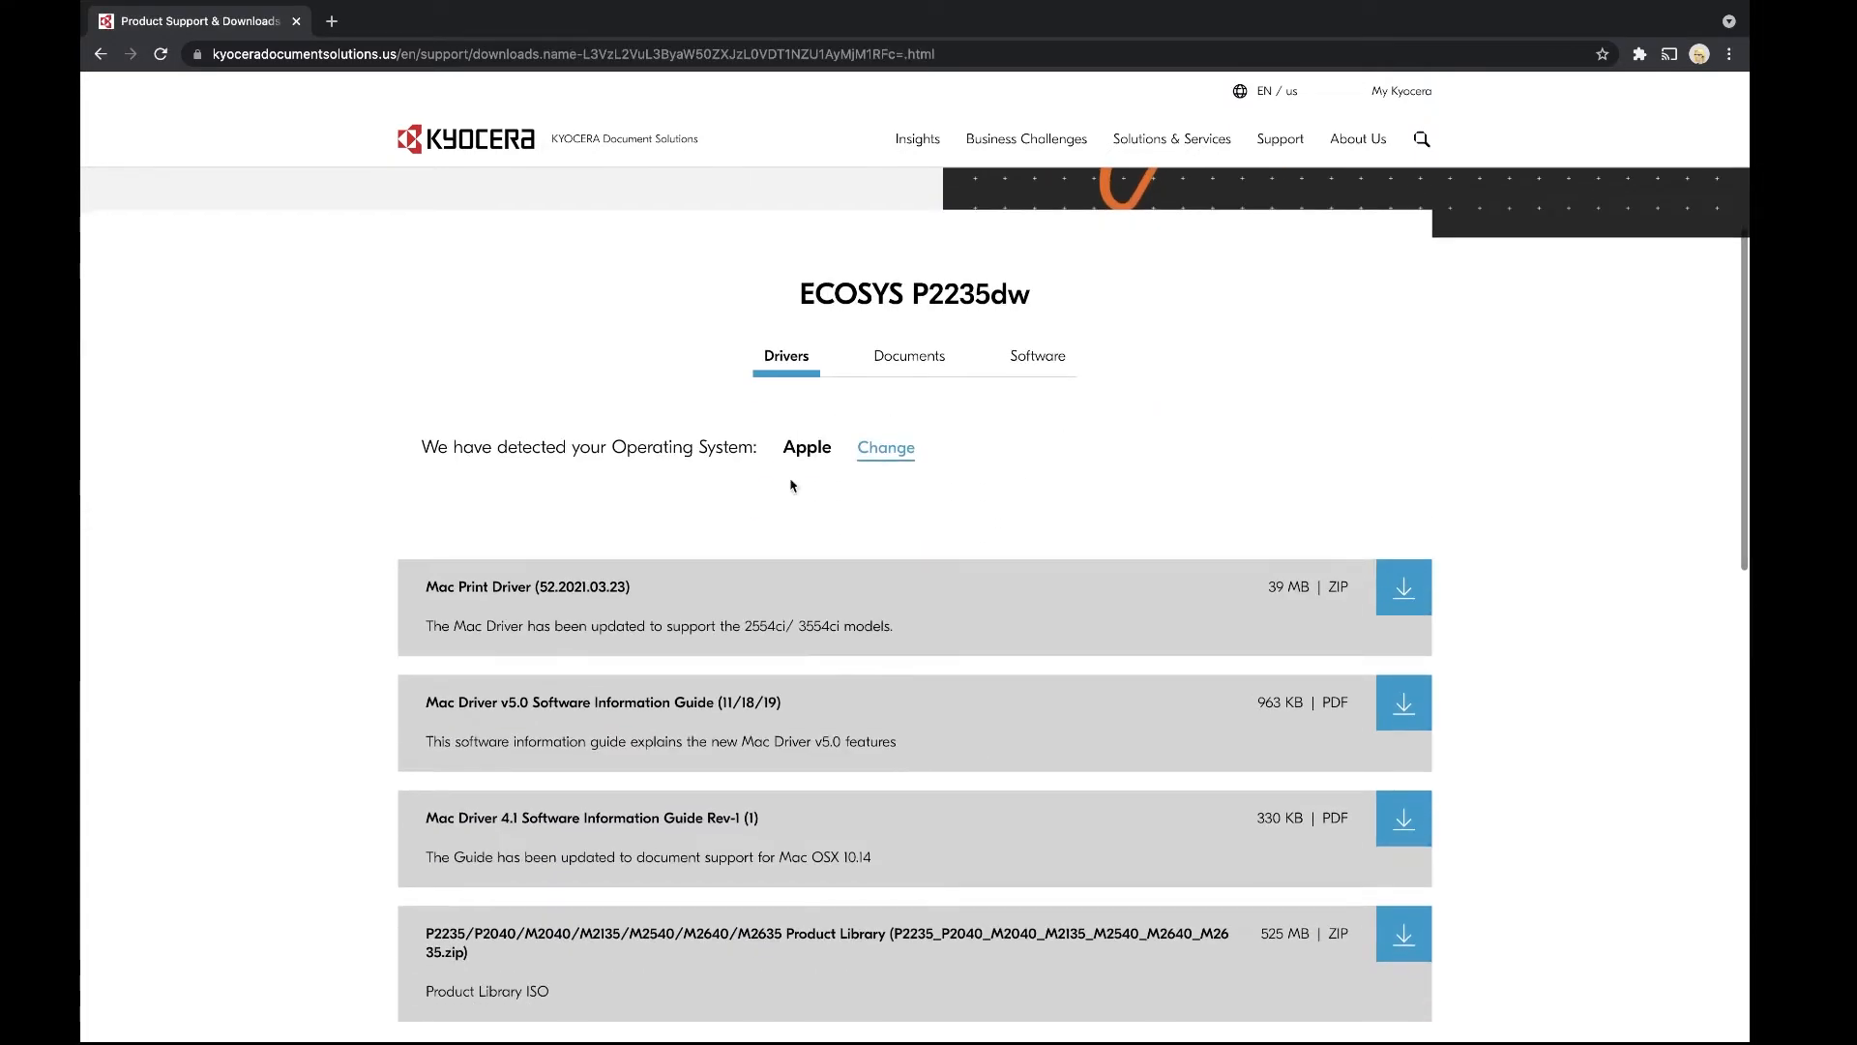
mouse_move(1126, 613)
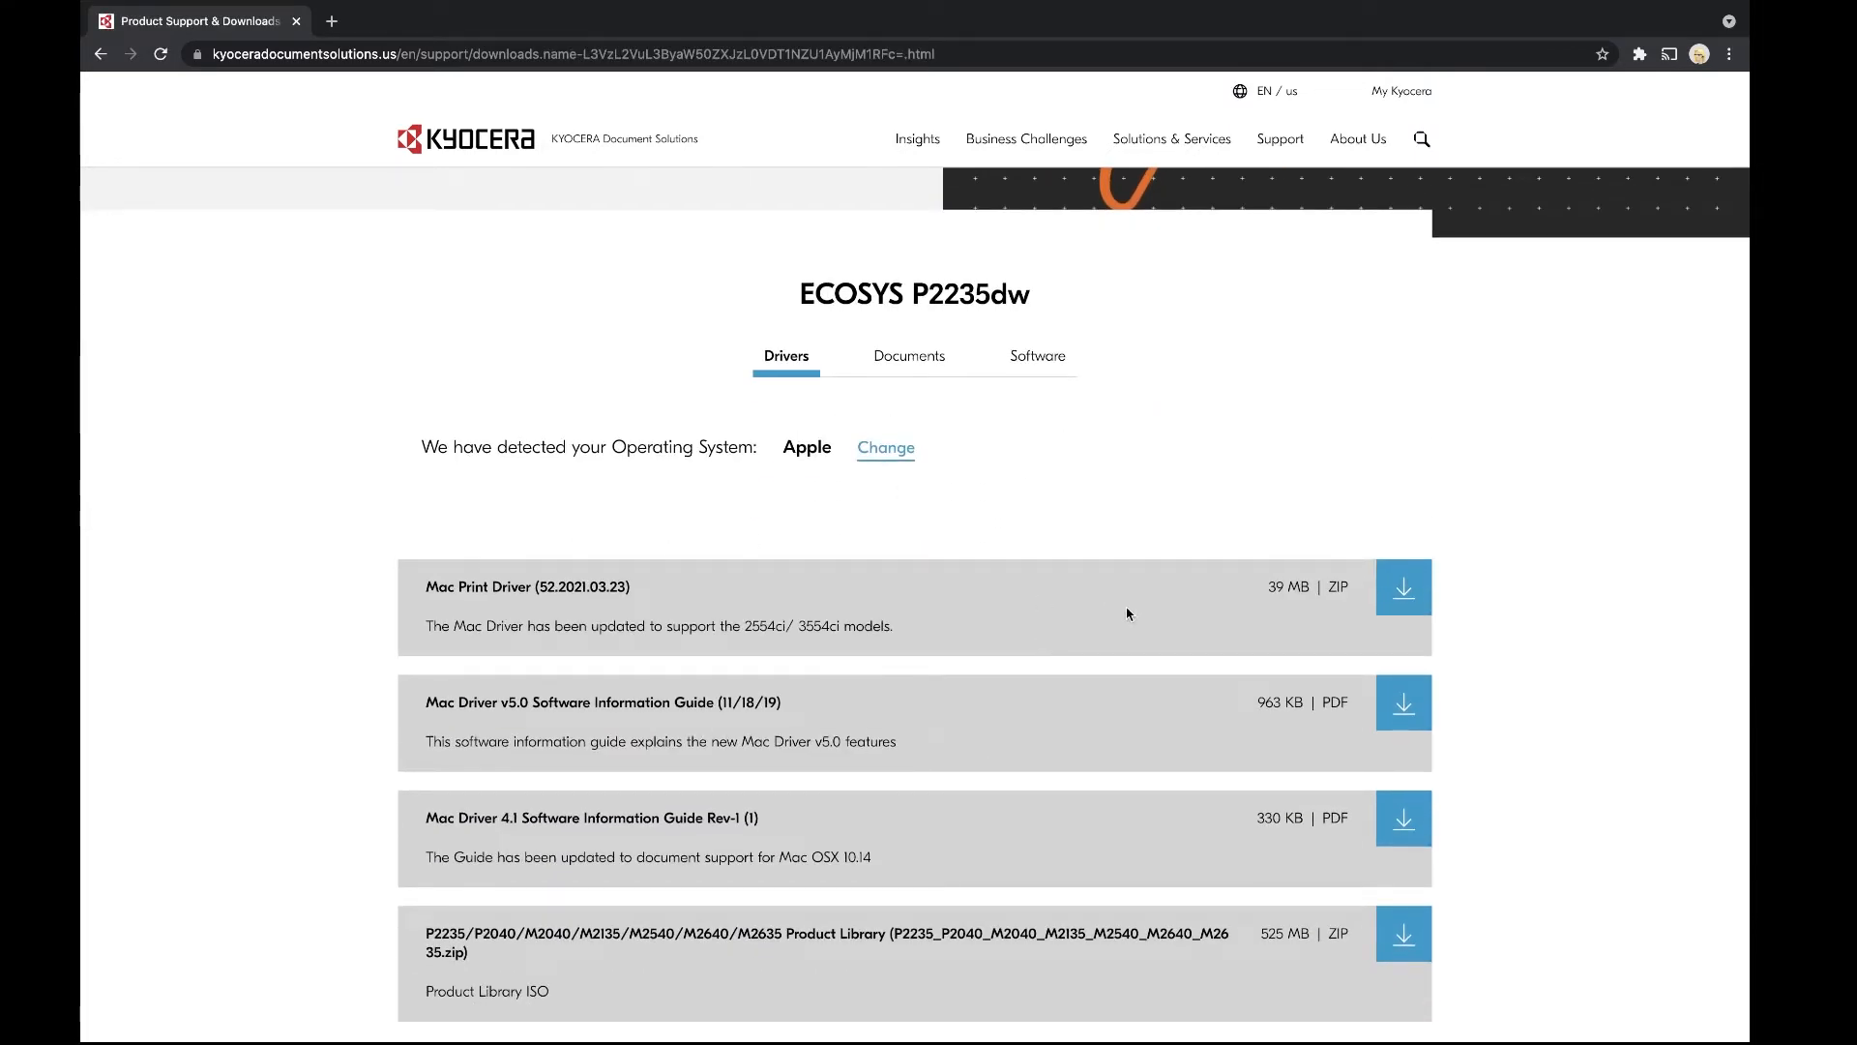
left_click(1405, 586)
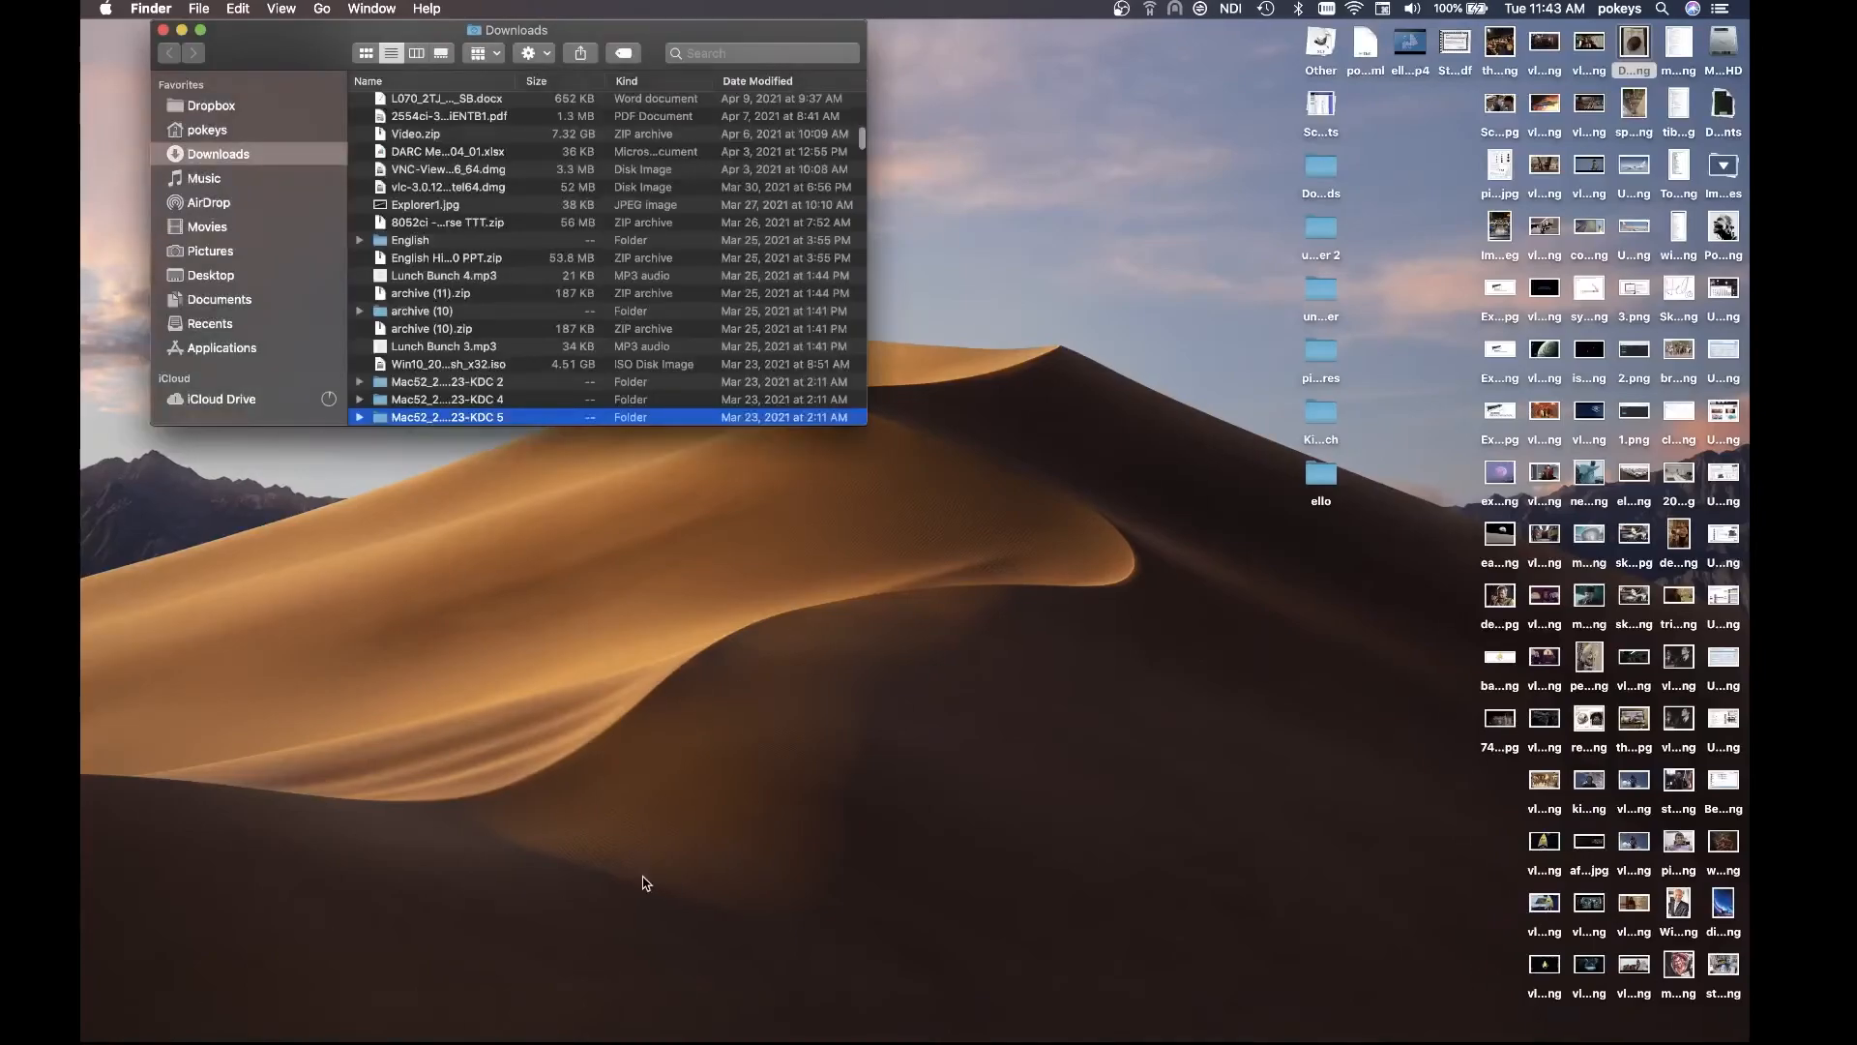
mouse_move(820, 598)
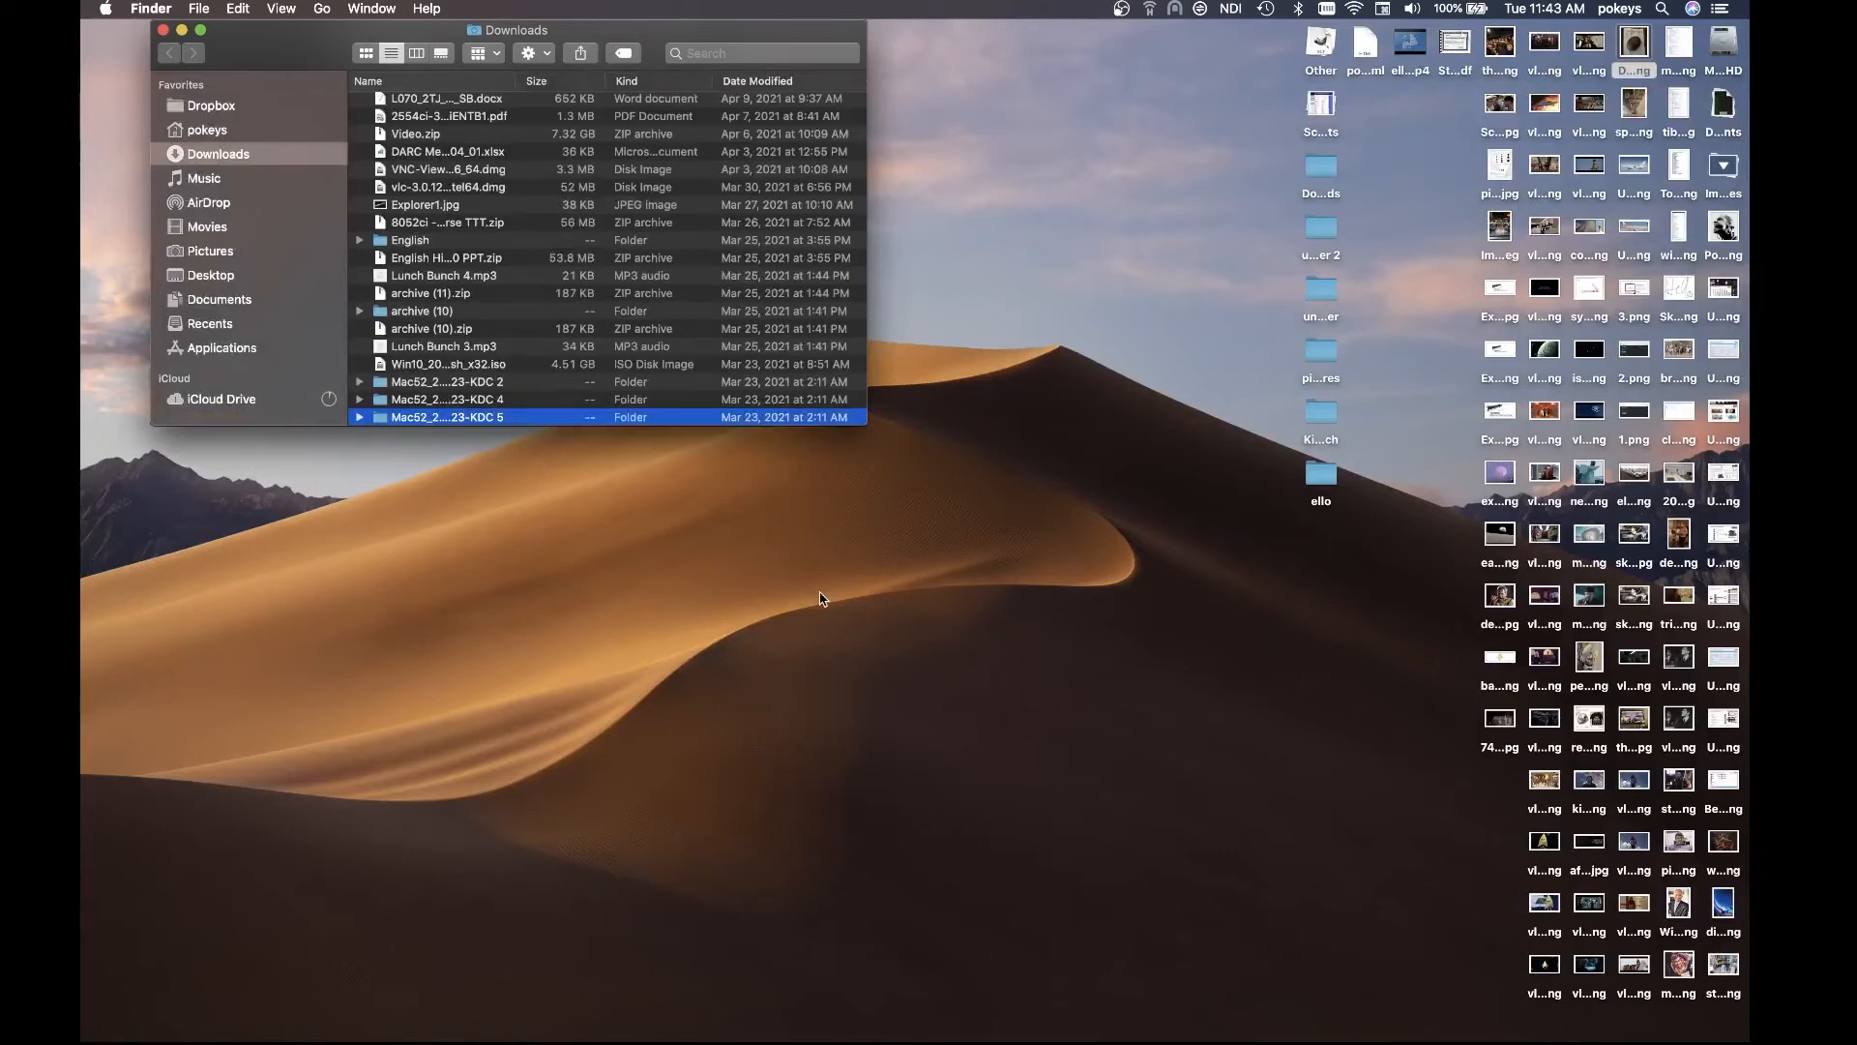
Mount the Kyocera OS X 10.9+ Web build .dmg from the Mac52_2021.03.23-KDC 5 folder
double_click(447, 418)
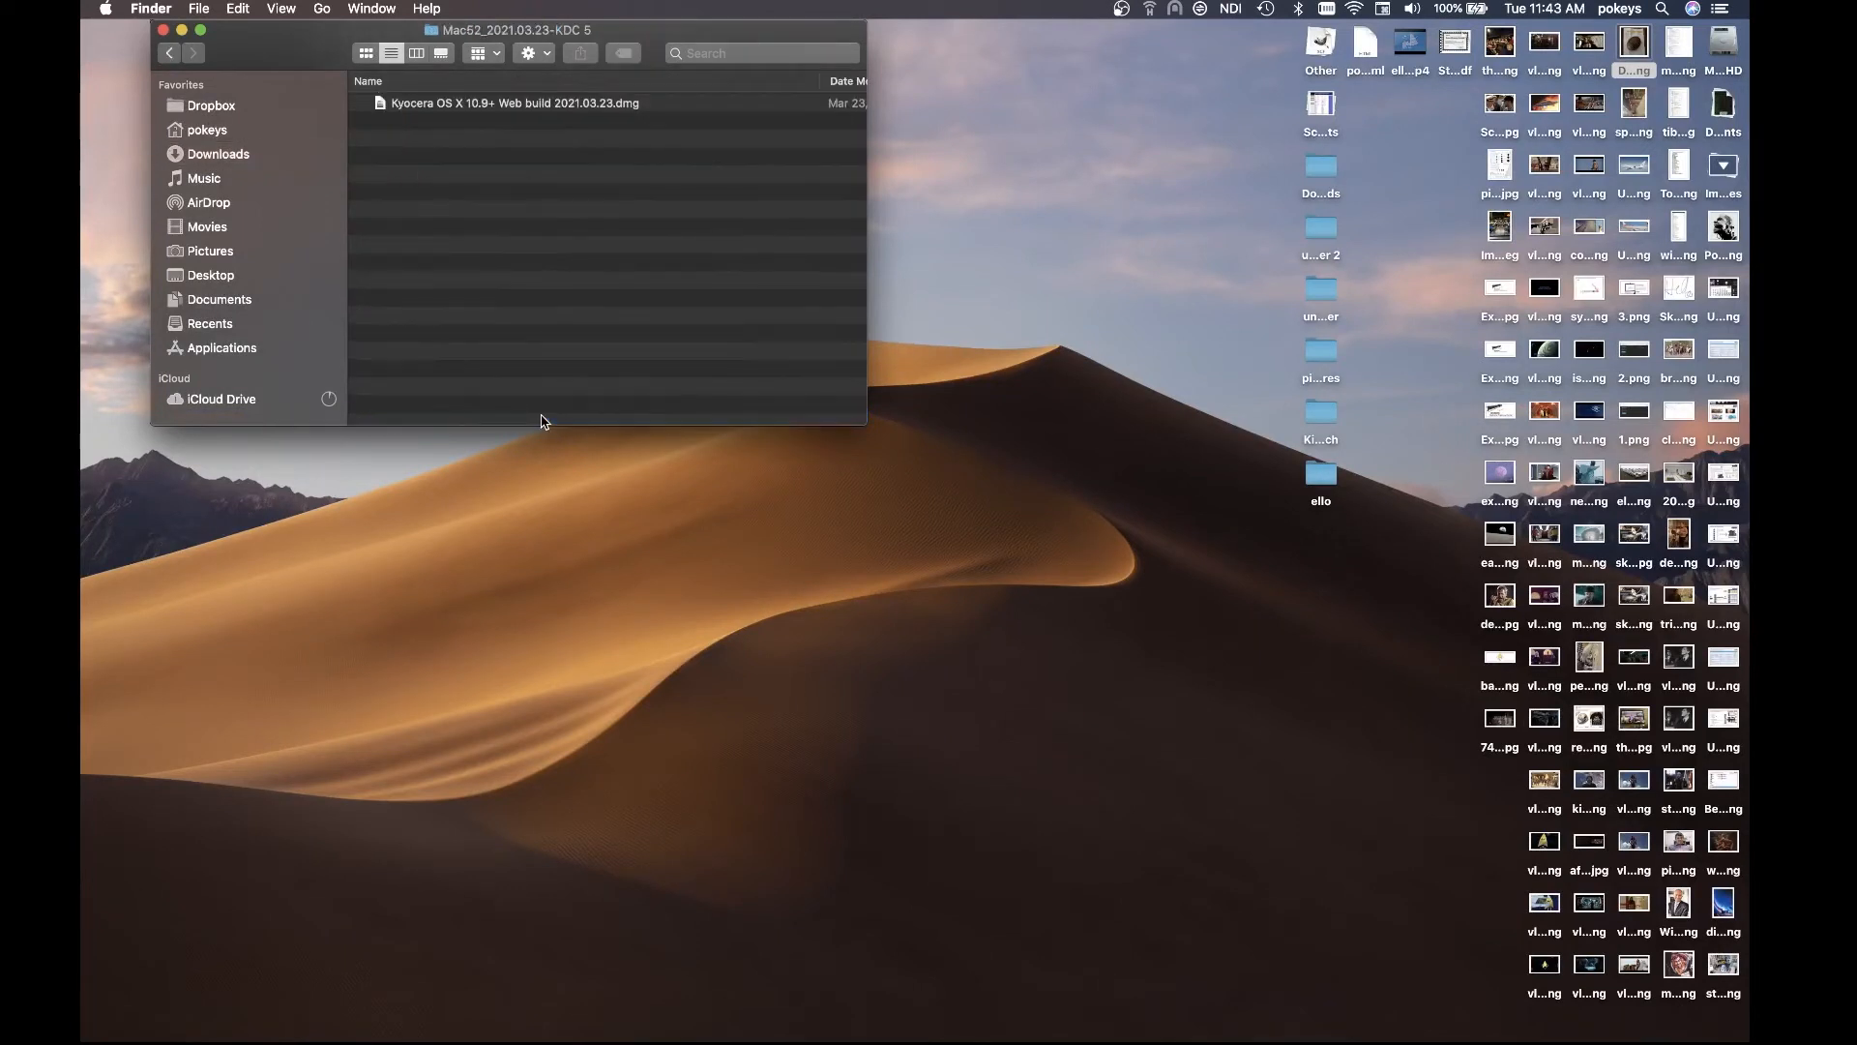
mouse_move(579, 116)
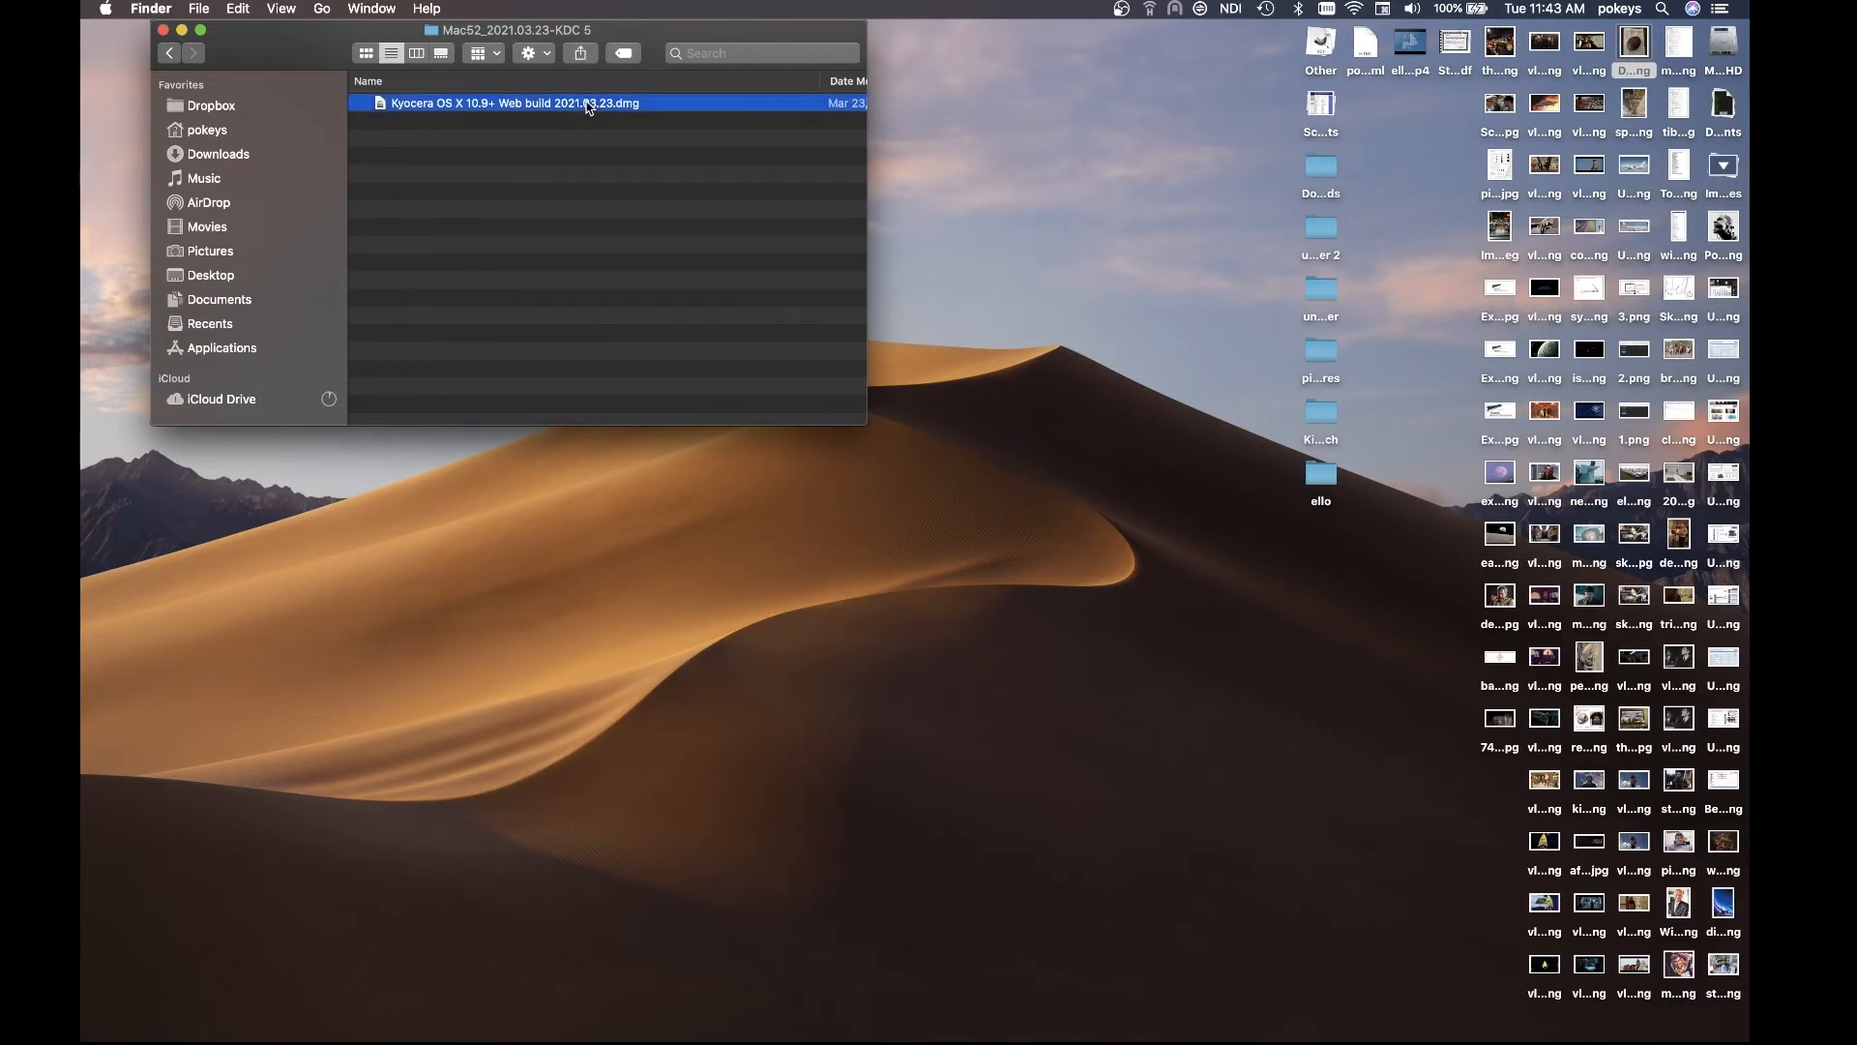
double_click(514, 102)
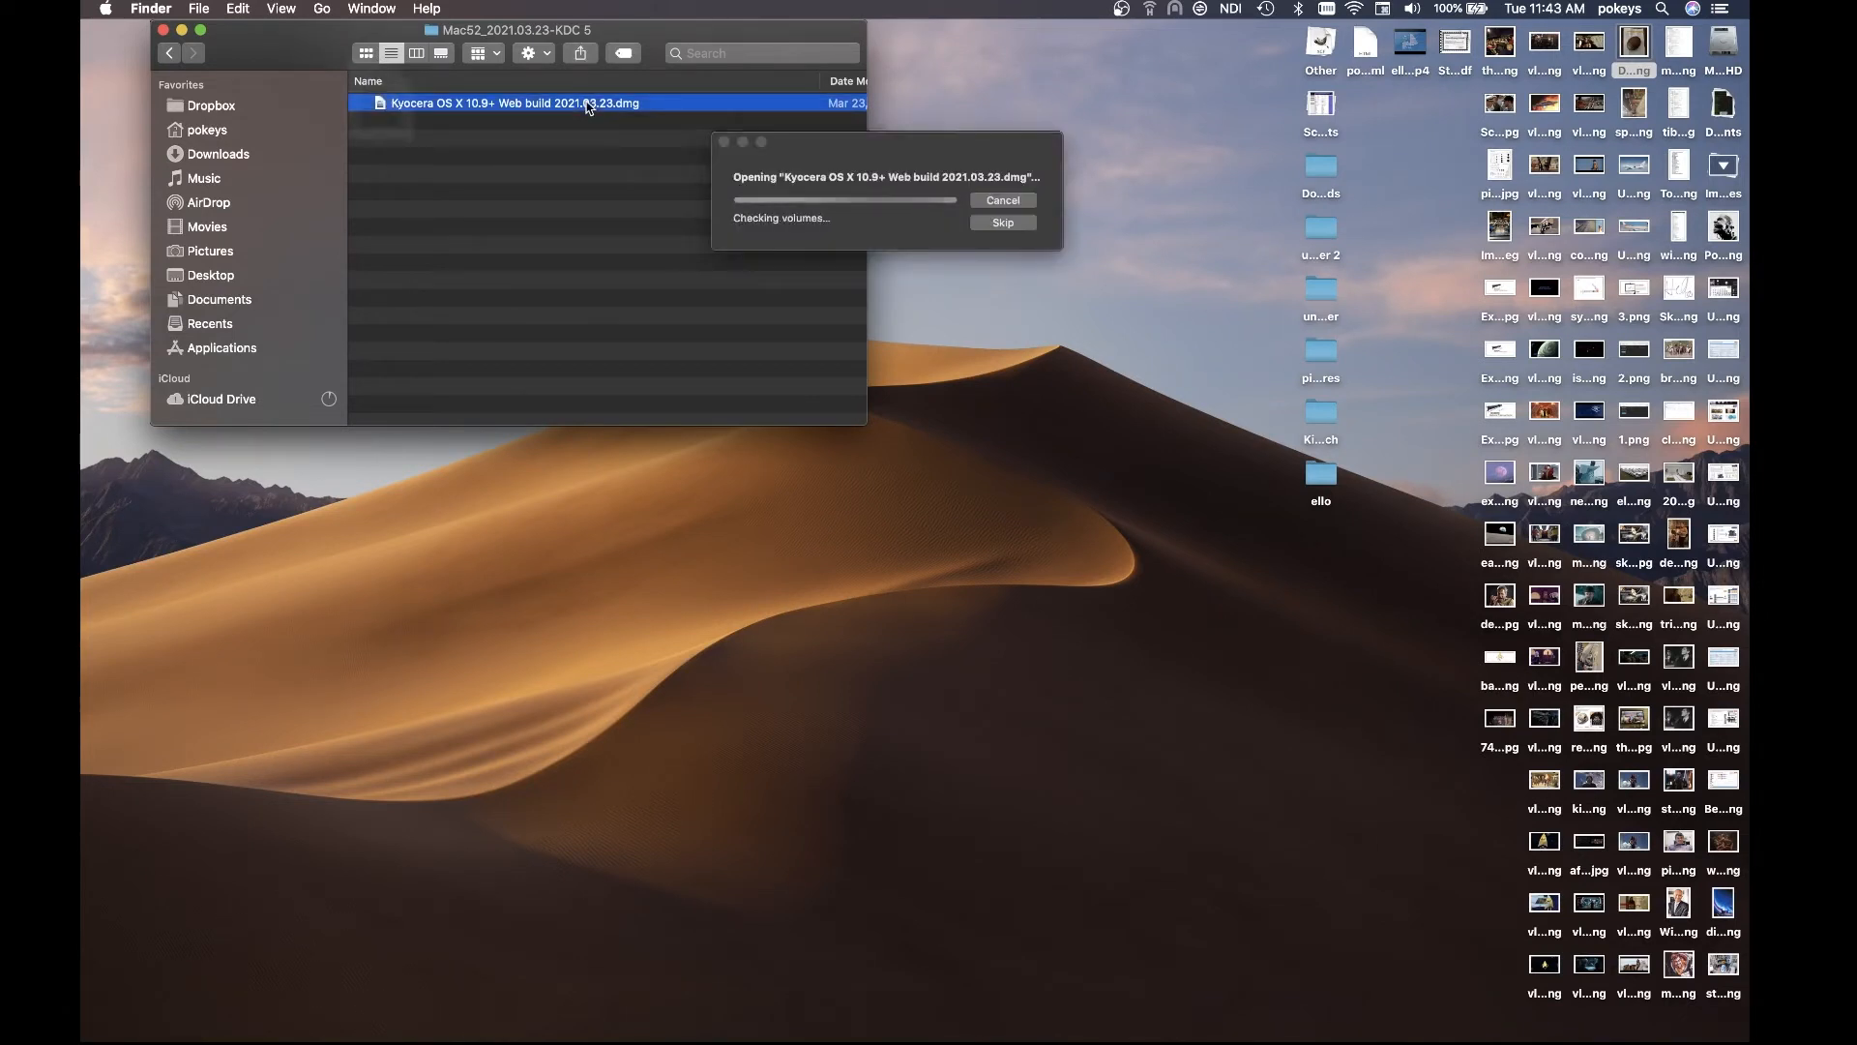
left_click(1000, 222)
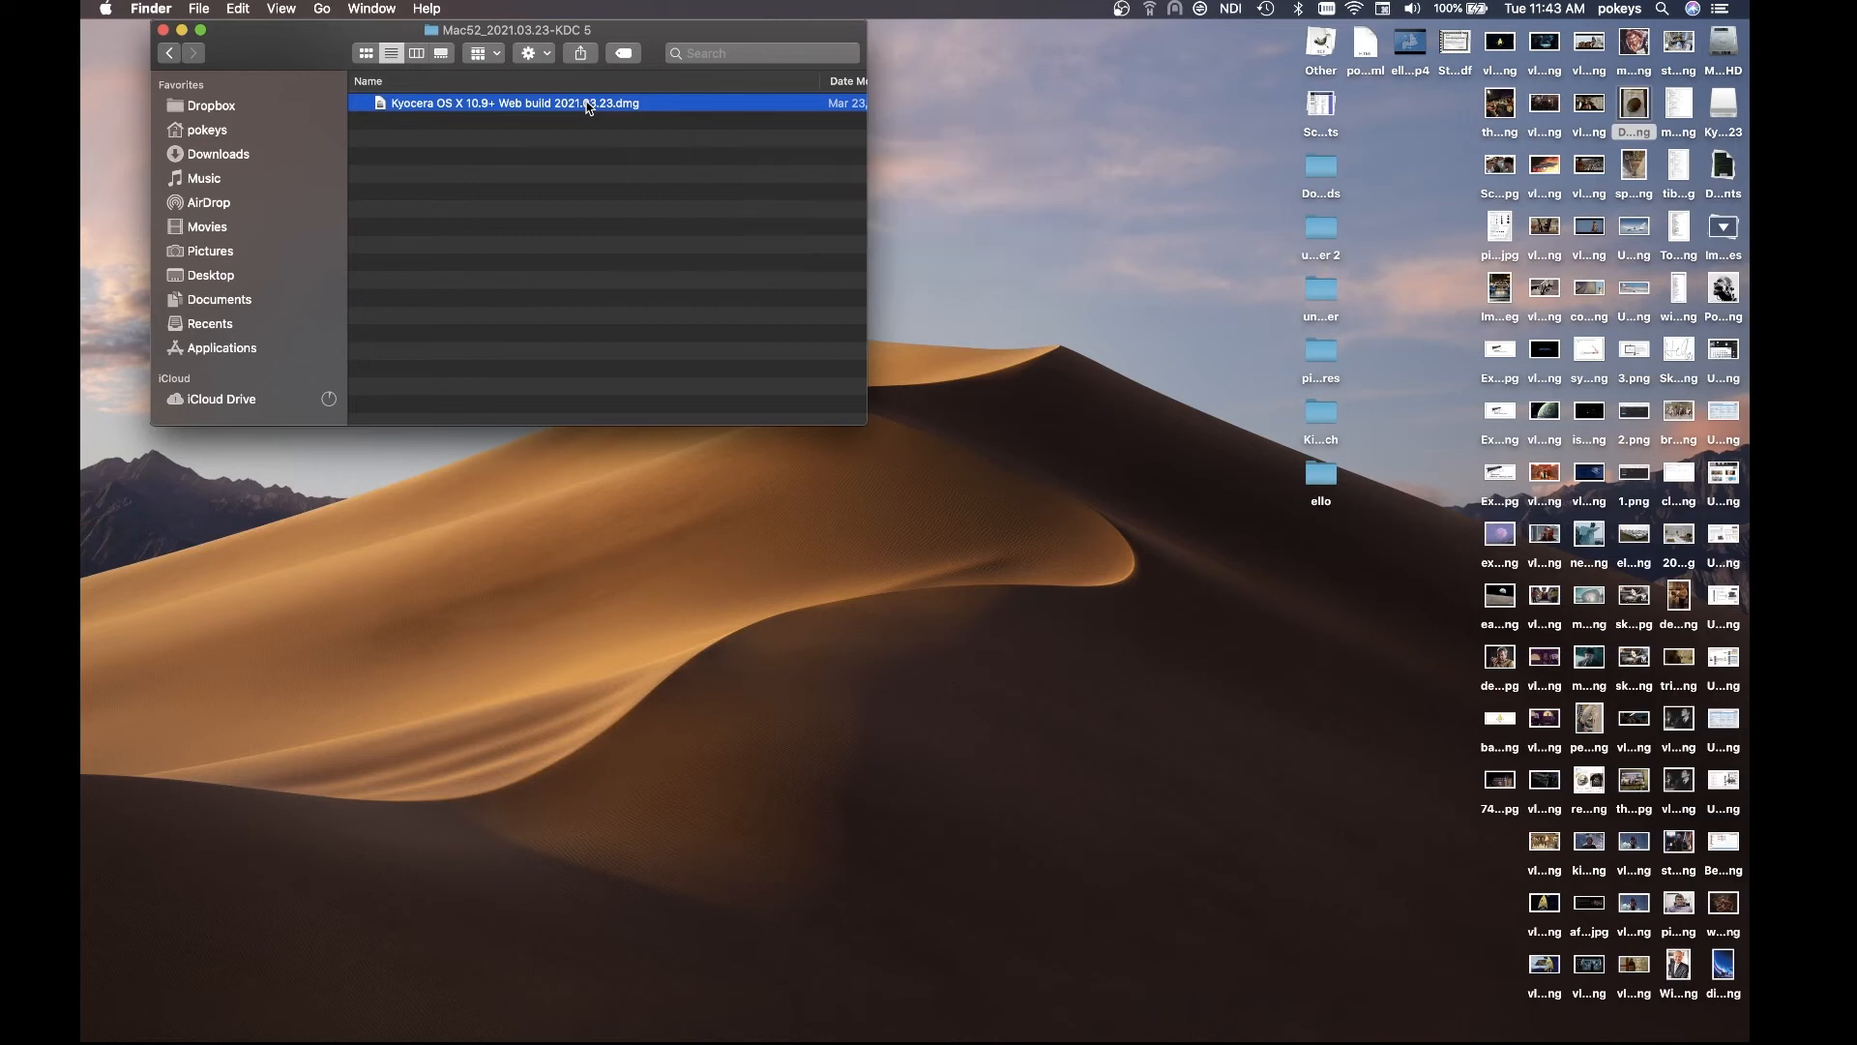
double_click(515, 102)
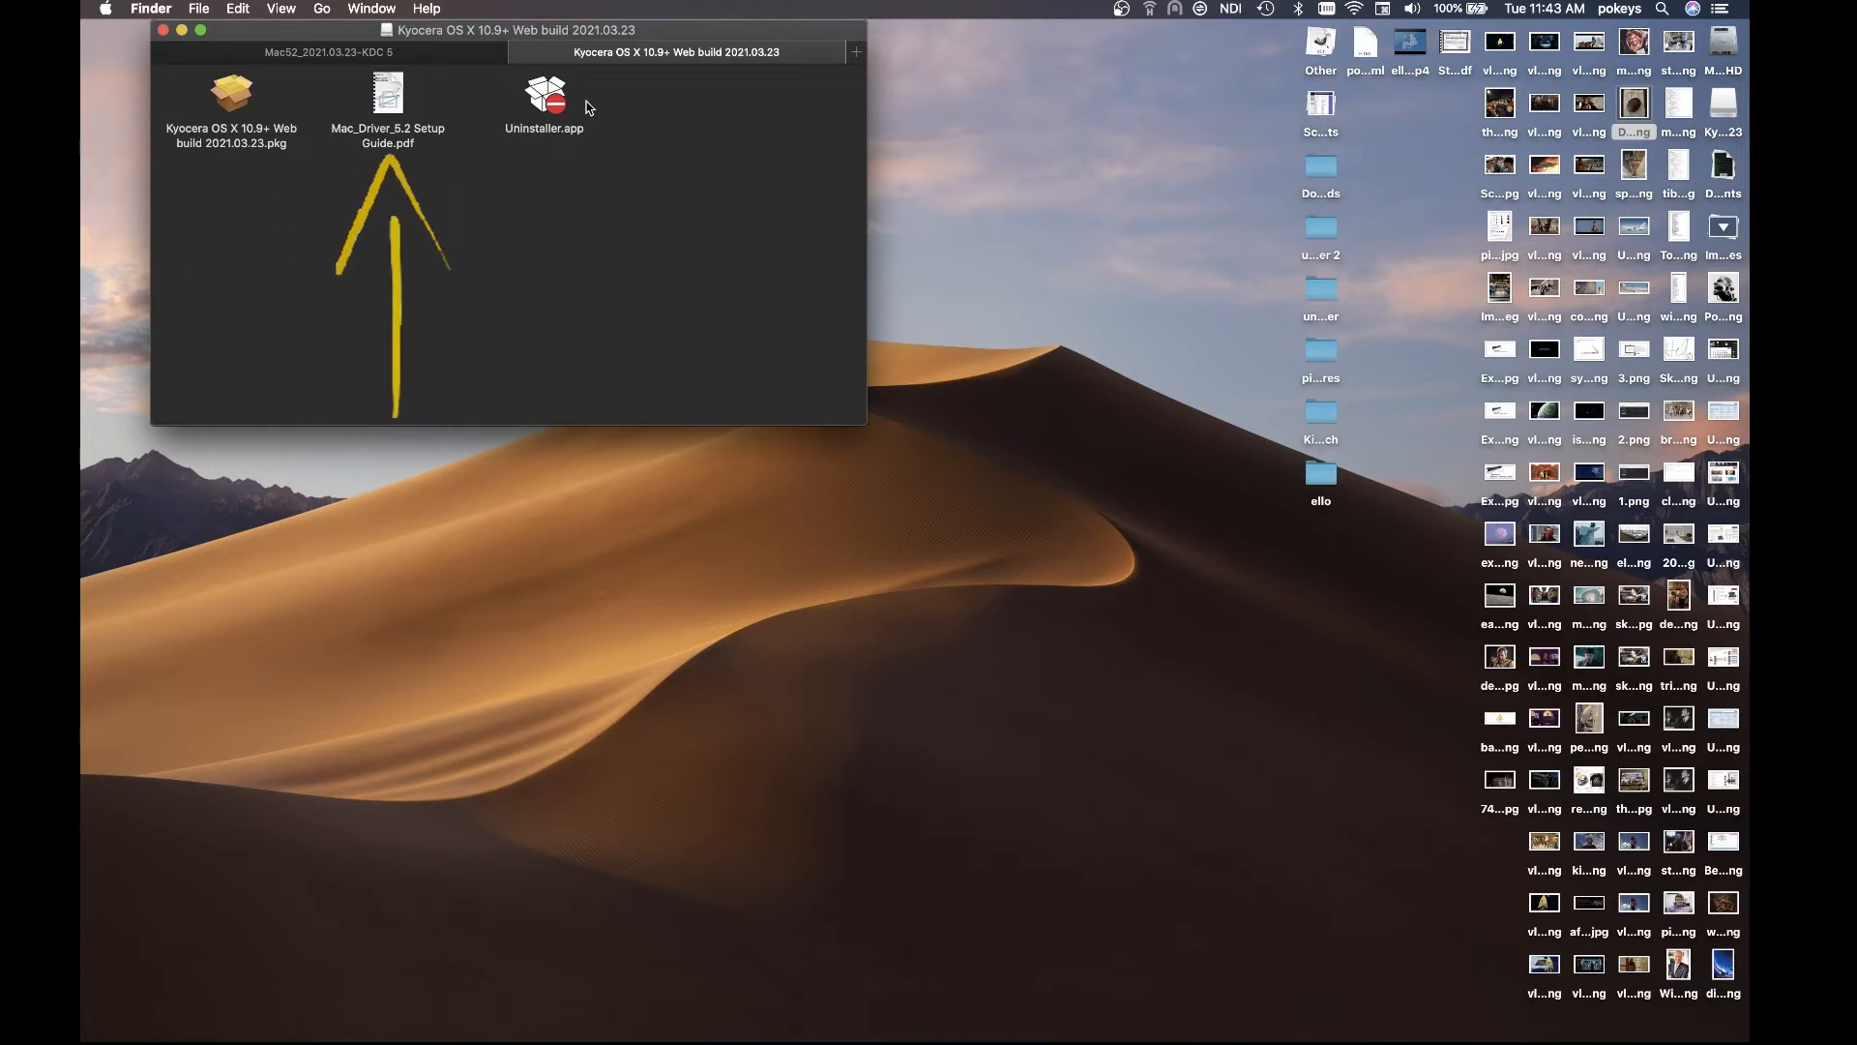
mouse_move(407, 155)
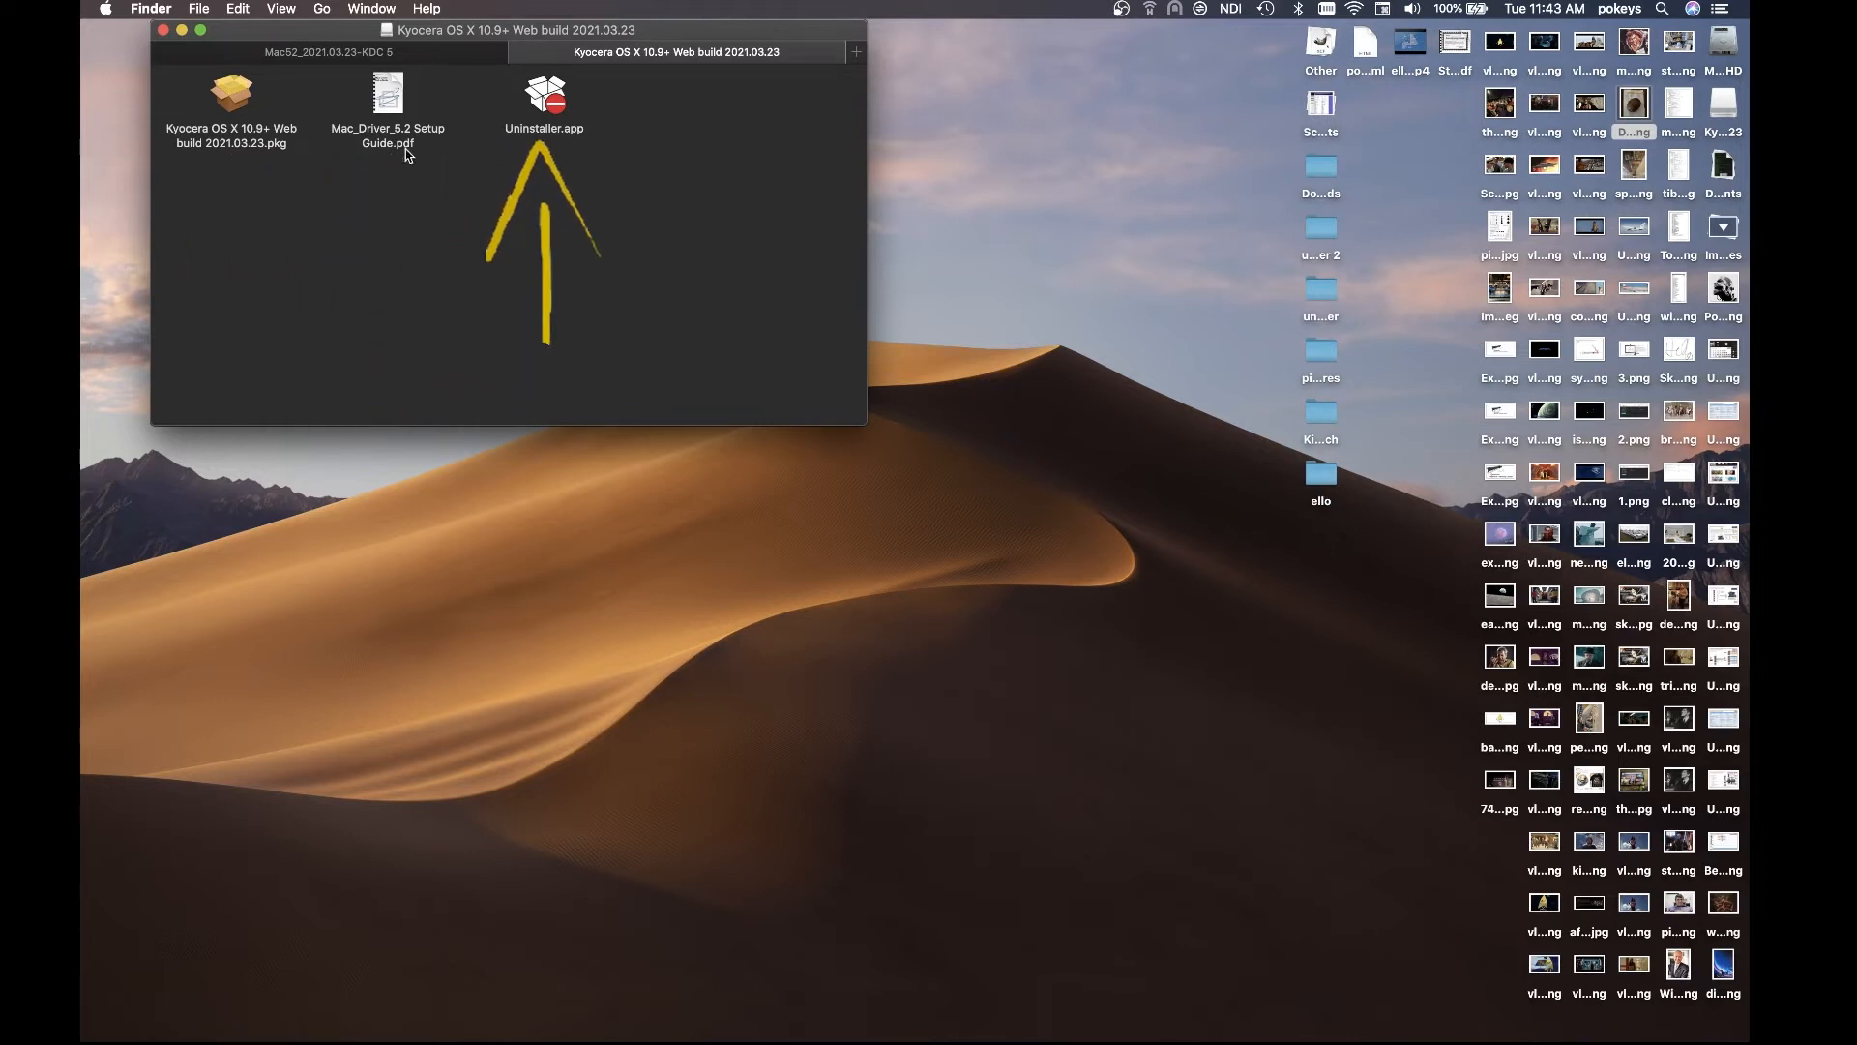
Launch the Kyocera driver .pkg and continue past the introduction and read-me
left_click(230, 95)
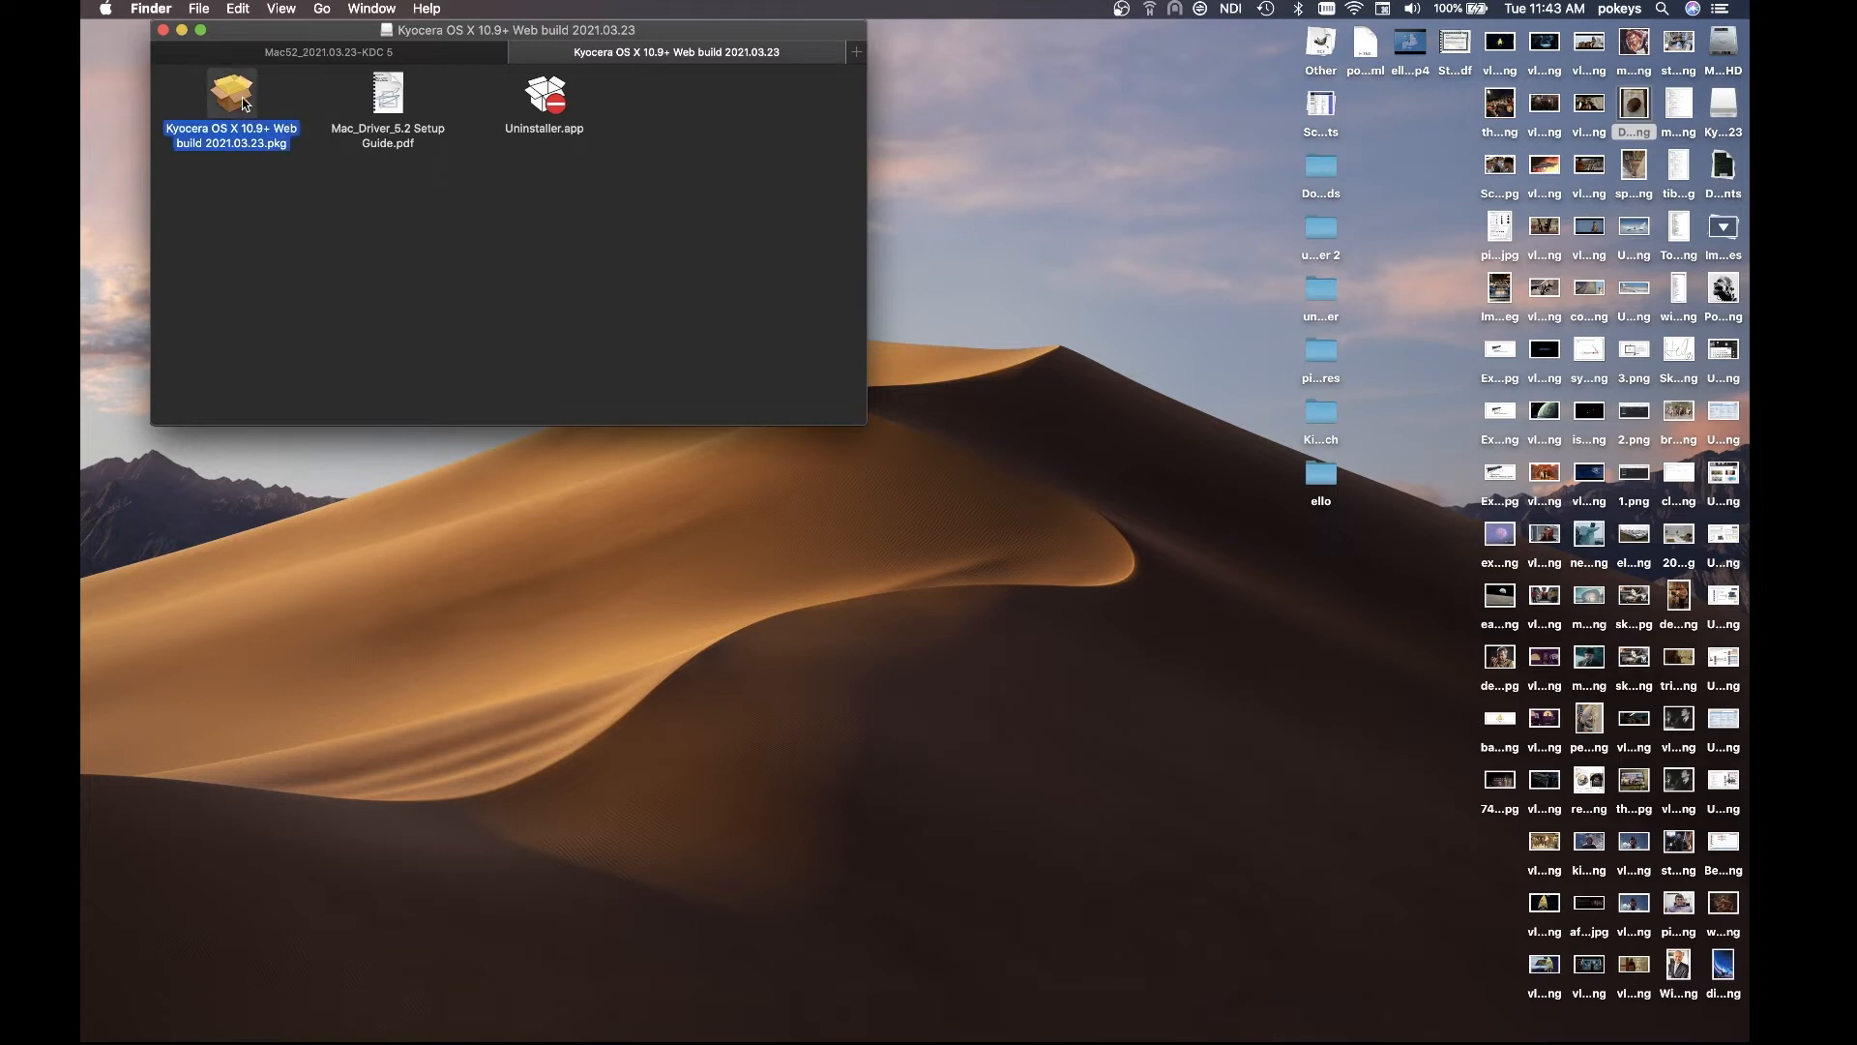
double_click(230, 93)
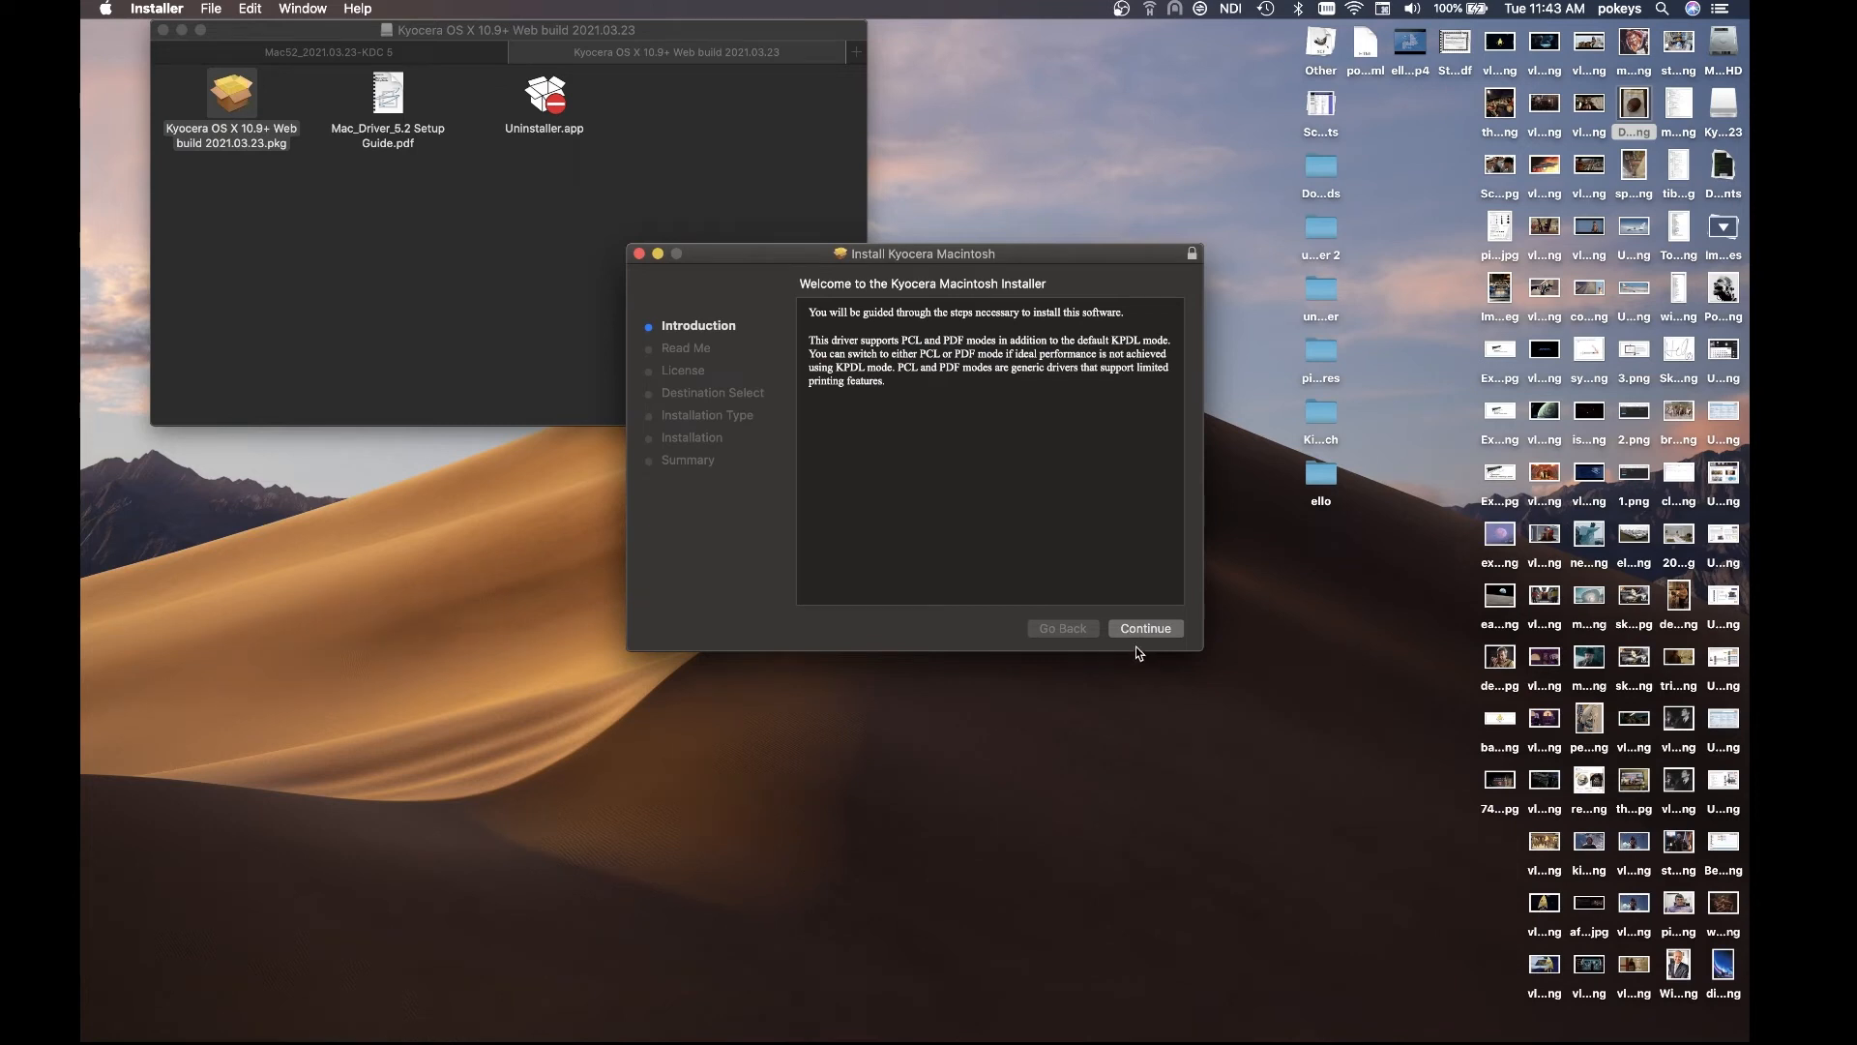
left_click(1143, 627)
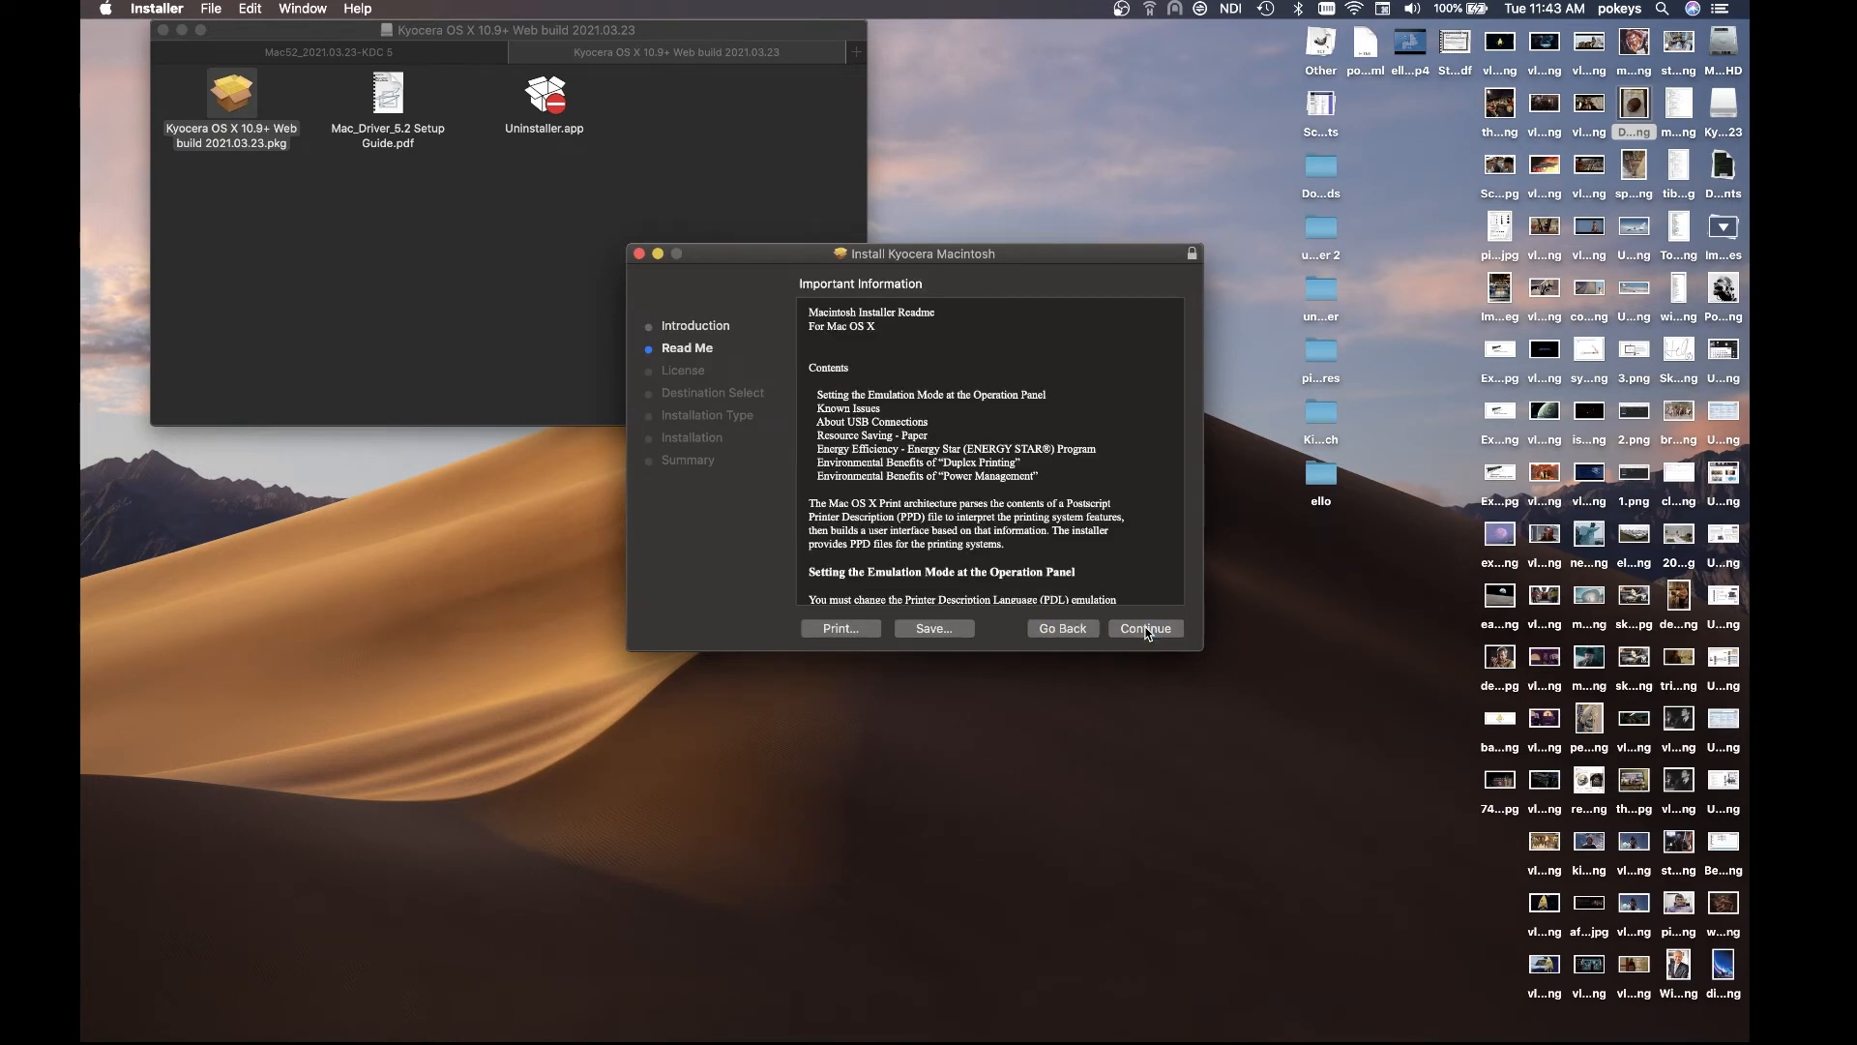
left_click(1143, 627)
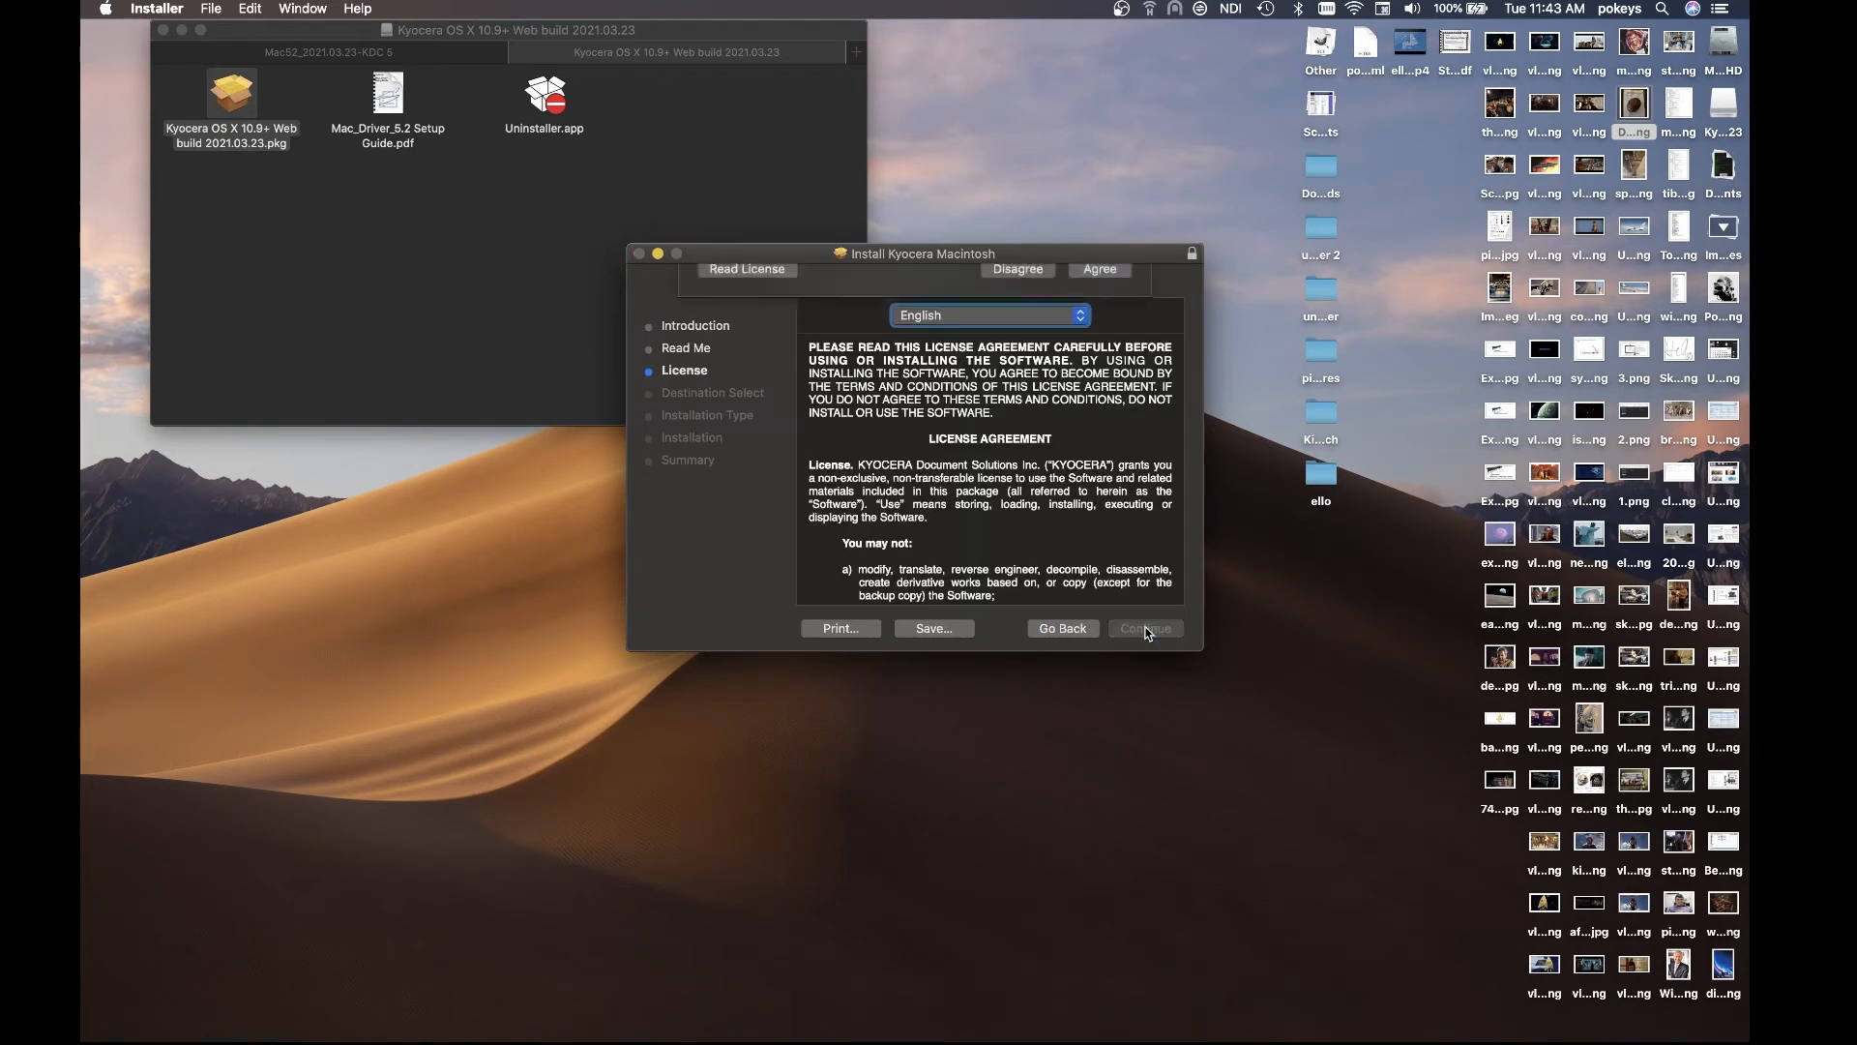
Agree to the license, run the standard installation, and close the installer when done
left_click(1144, 627)
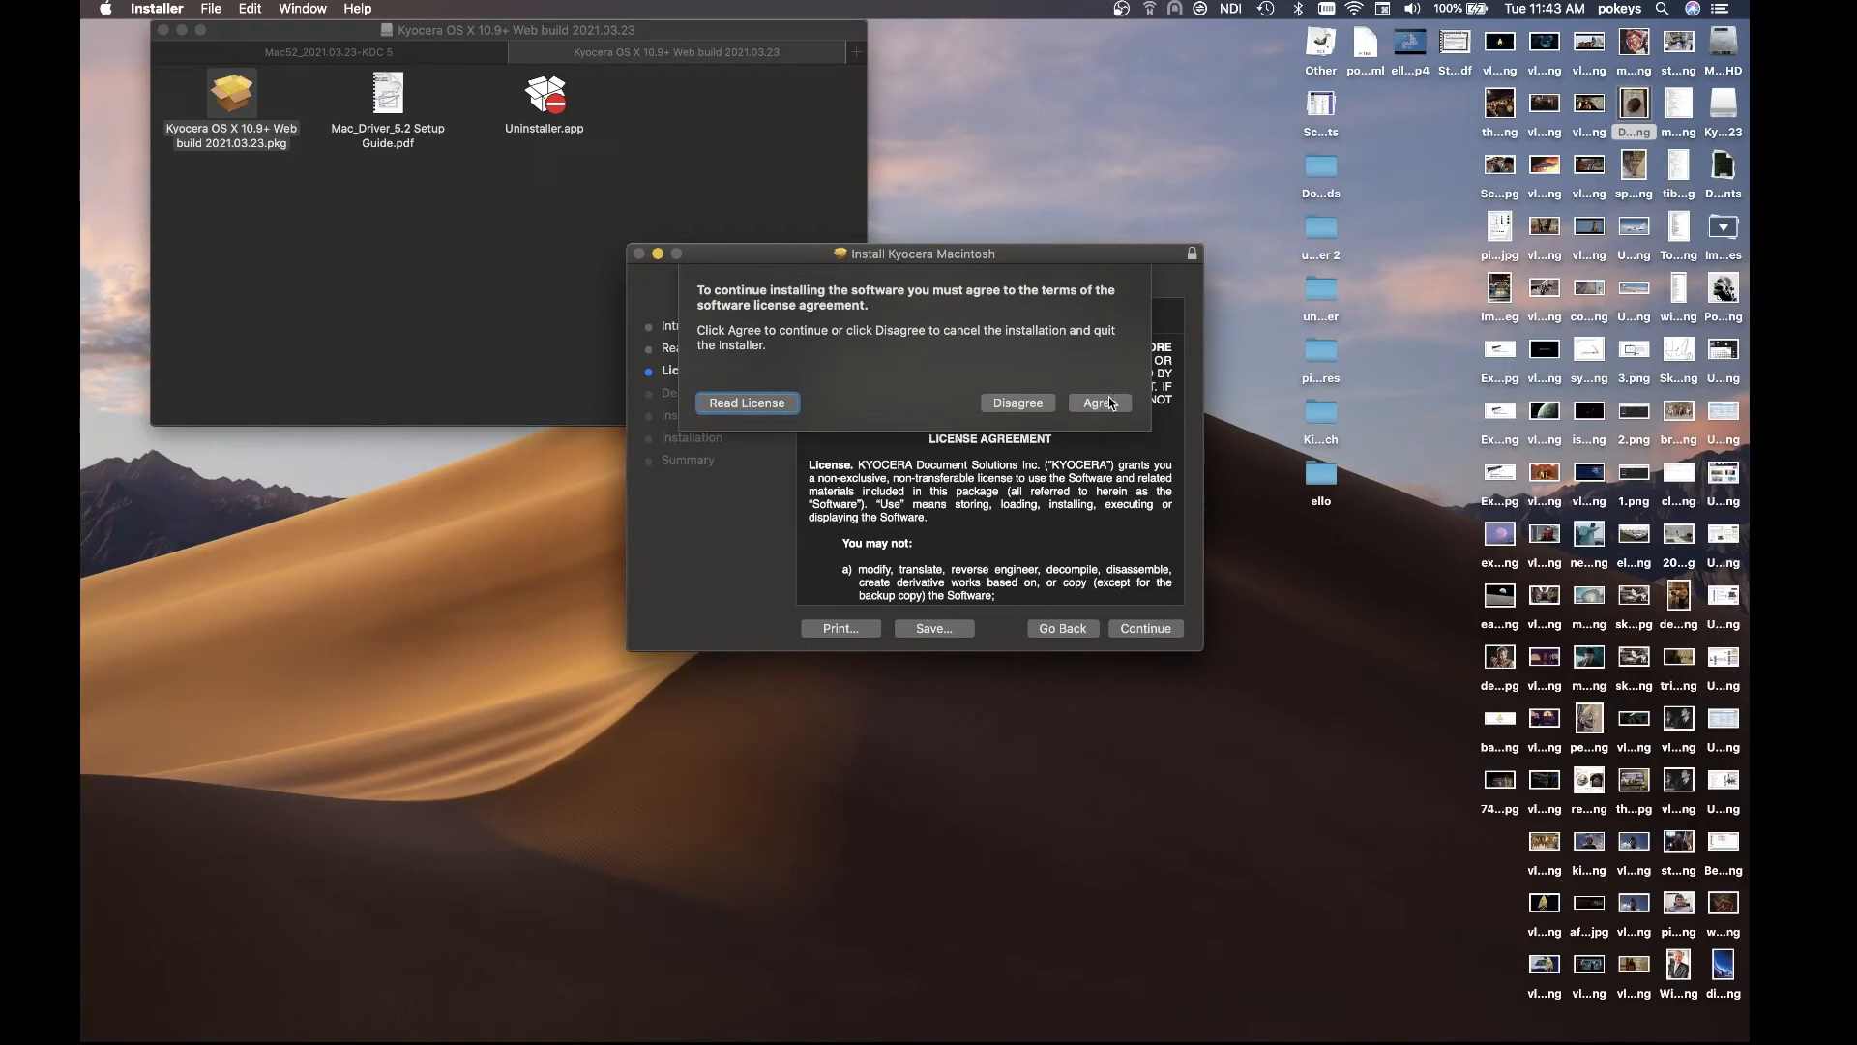
left_click(1095, 403)
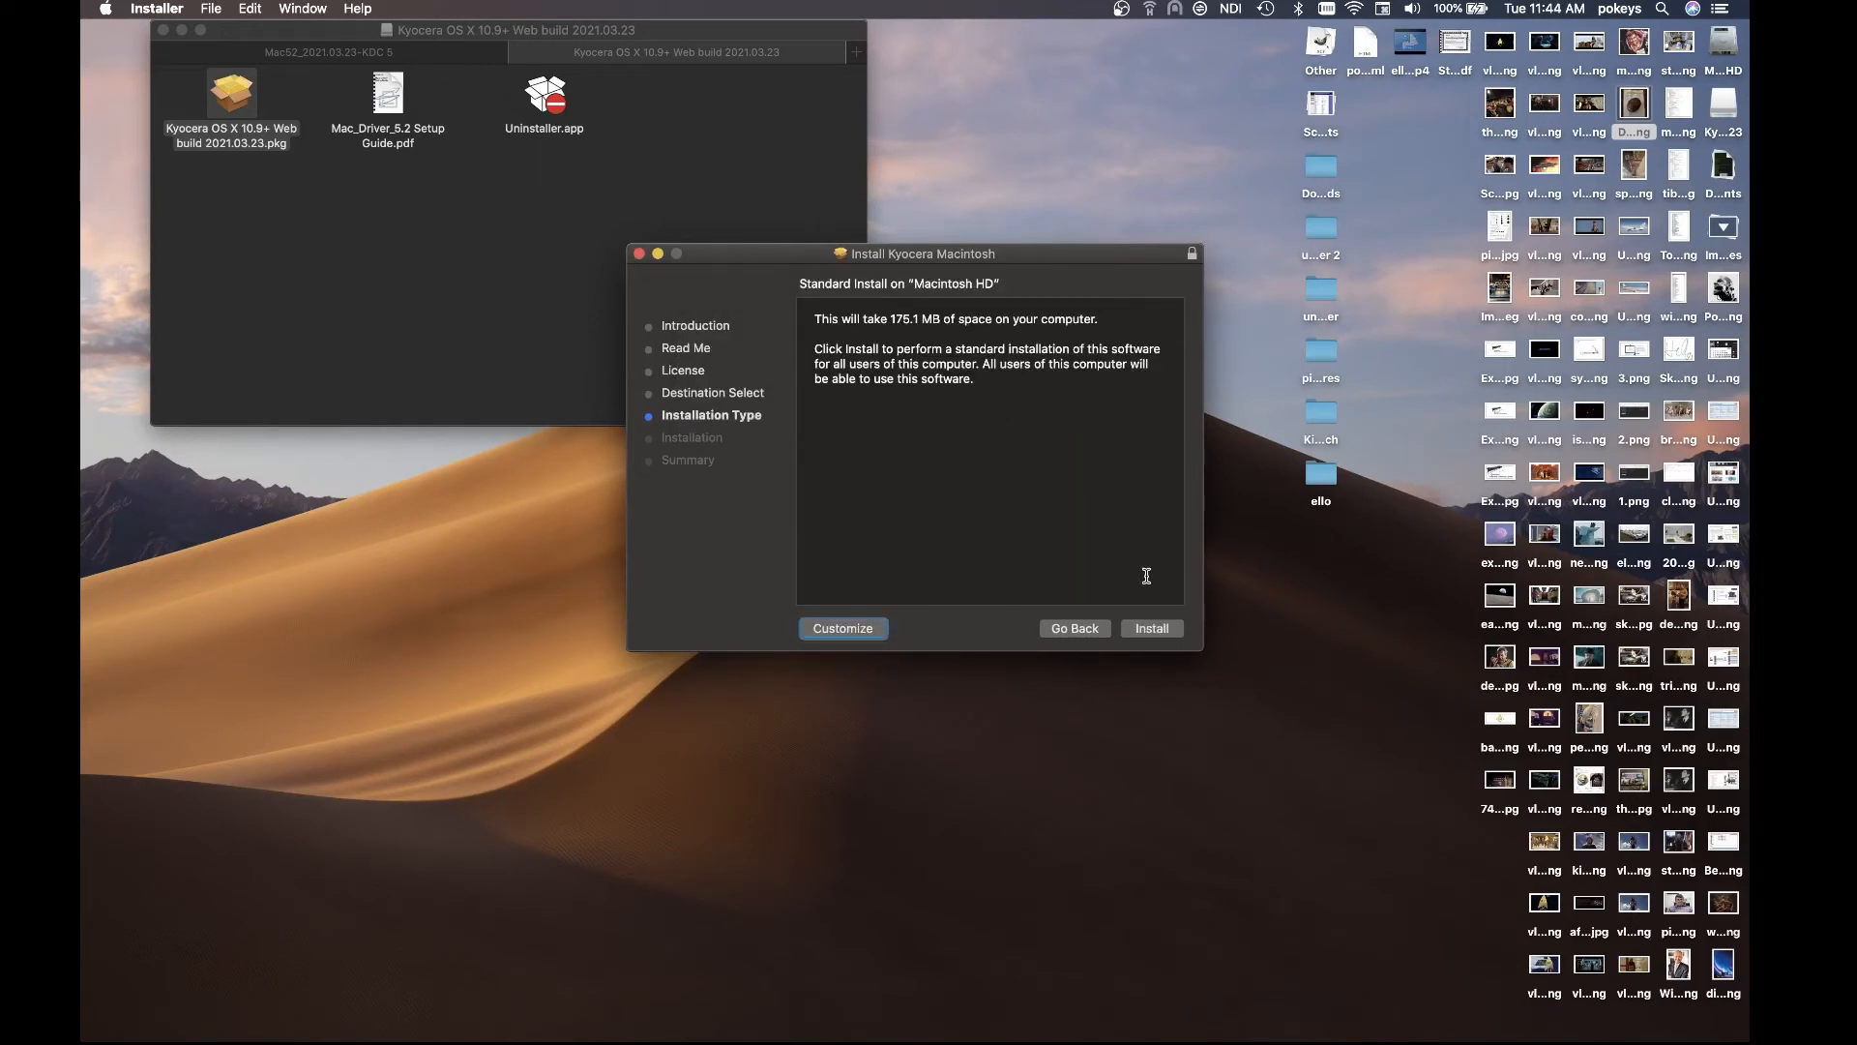
left_click(1149, 627)
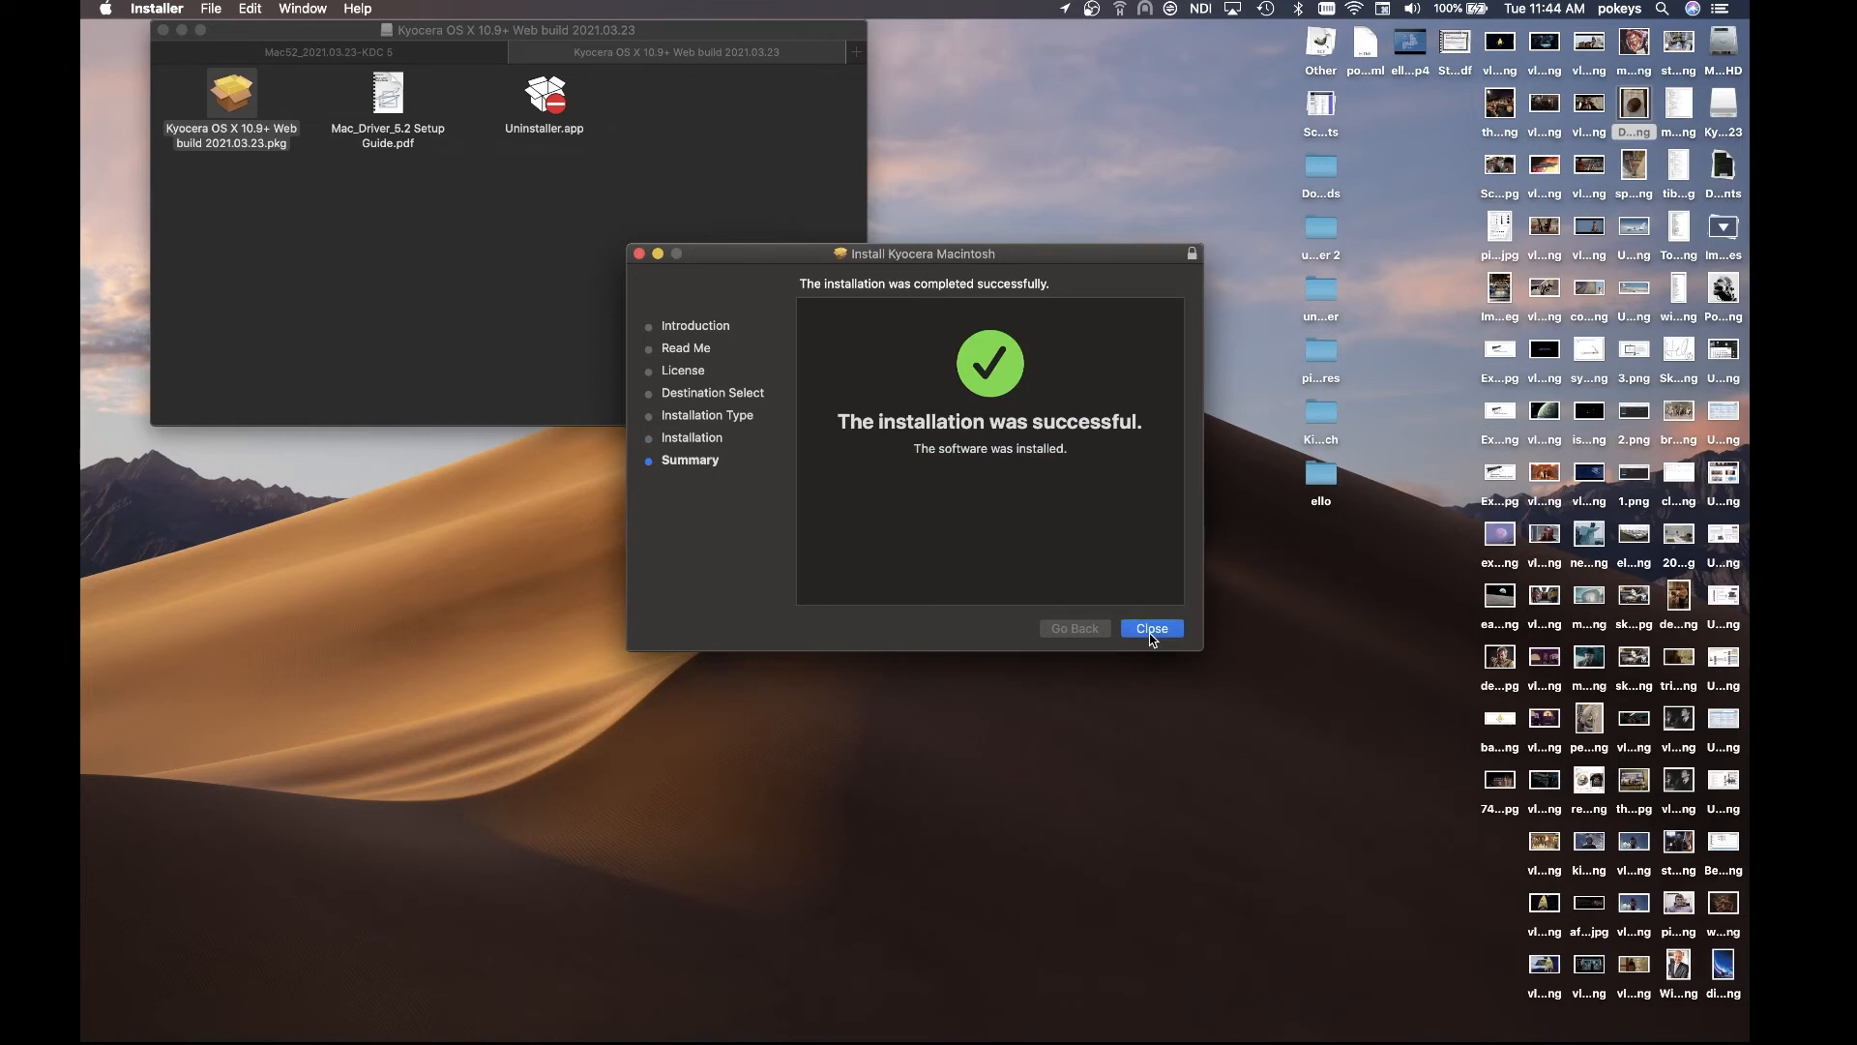
left_click(1150, 627)
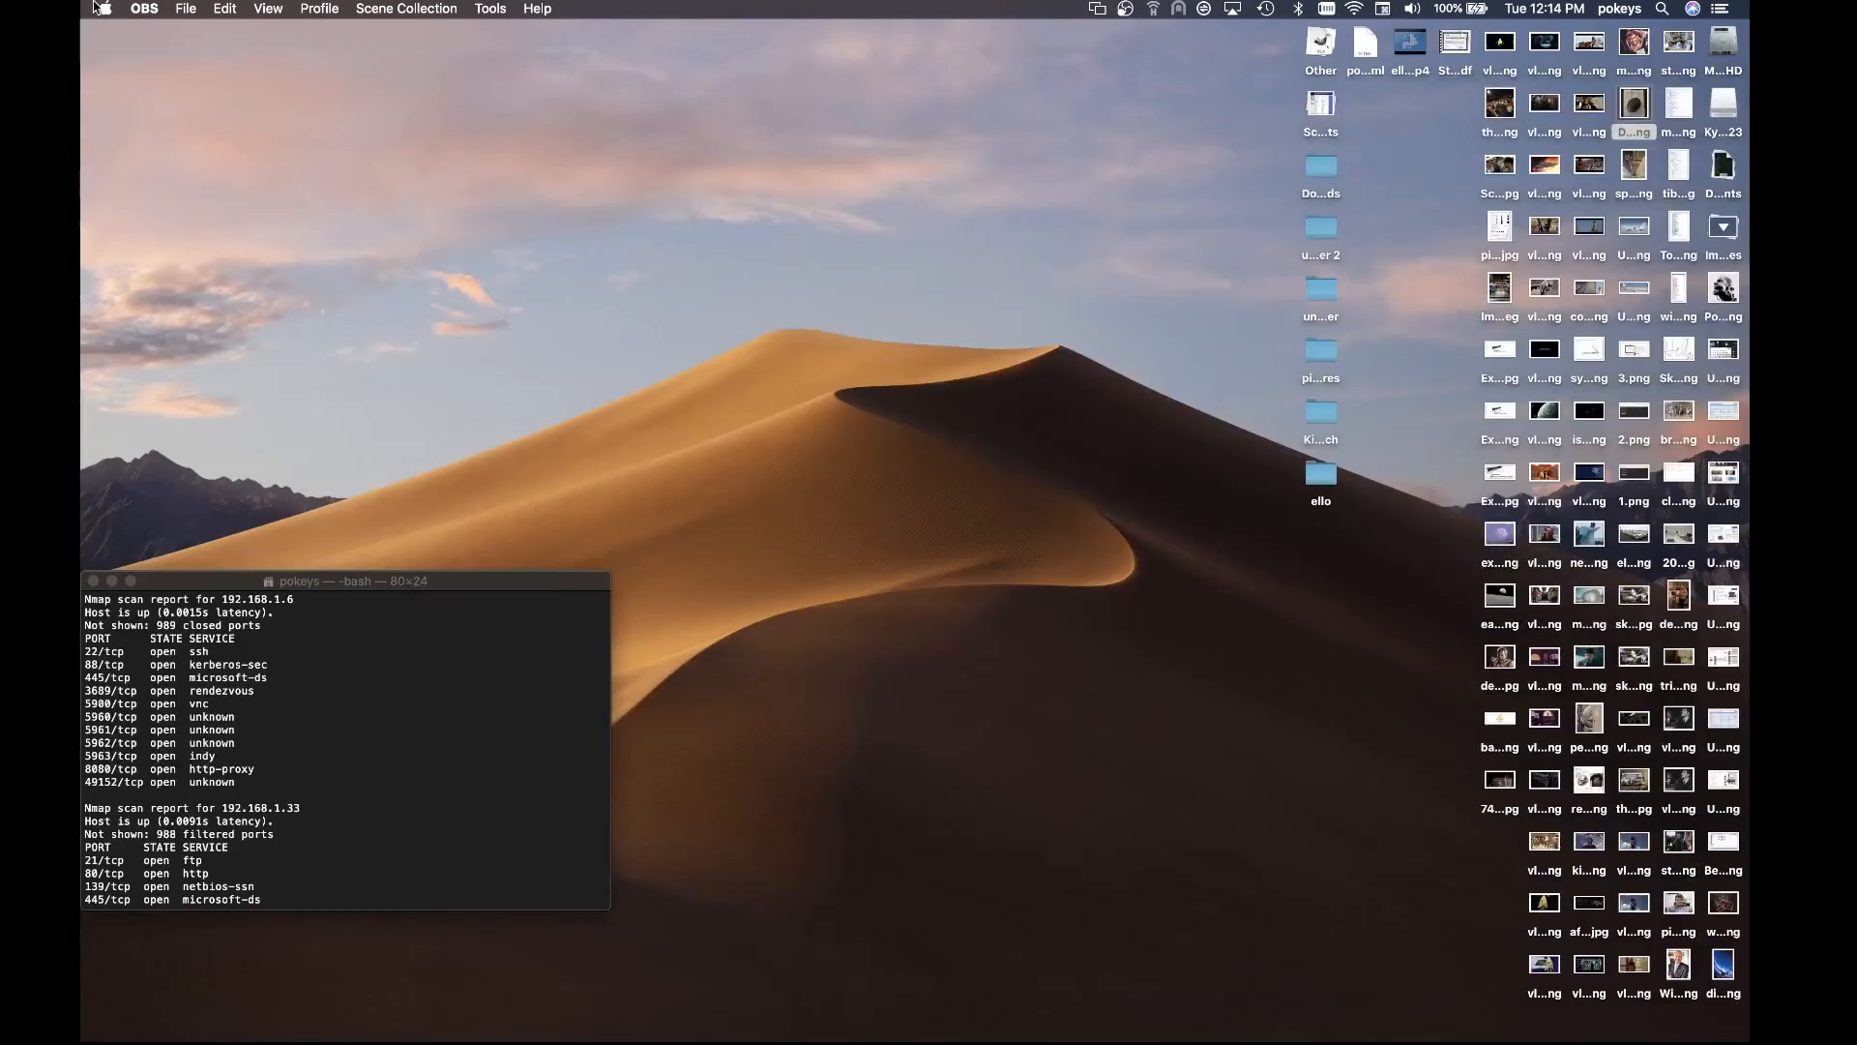
Reach the Printers & Scanners pane via the Apple menu's System Preferences
left_click(103, 10)
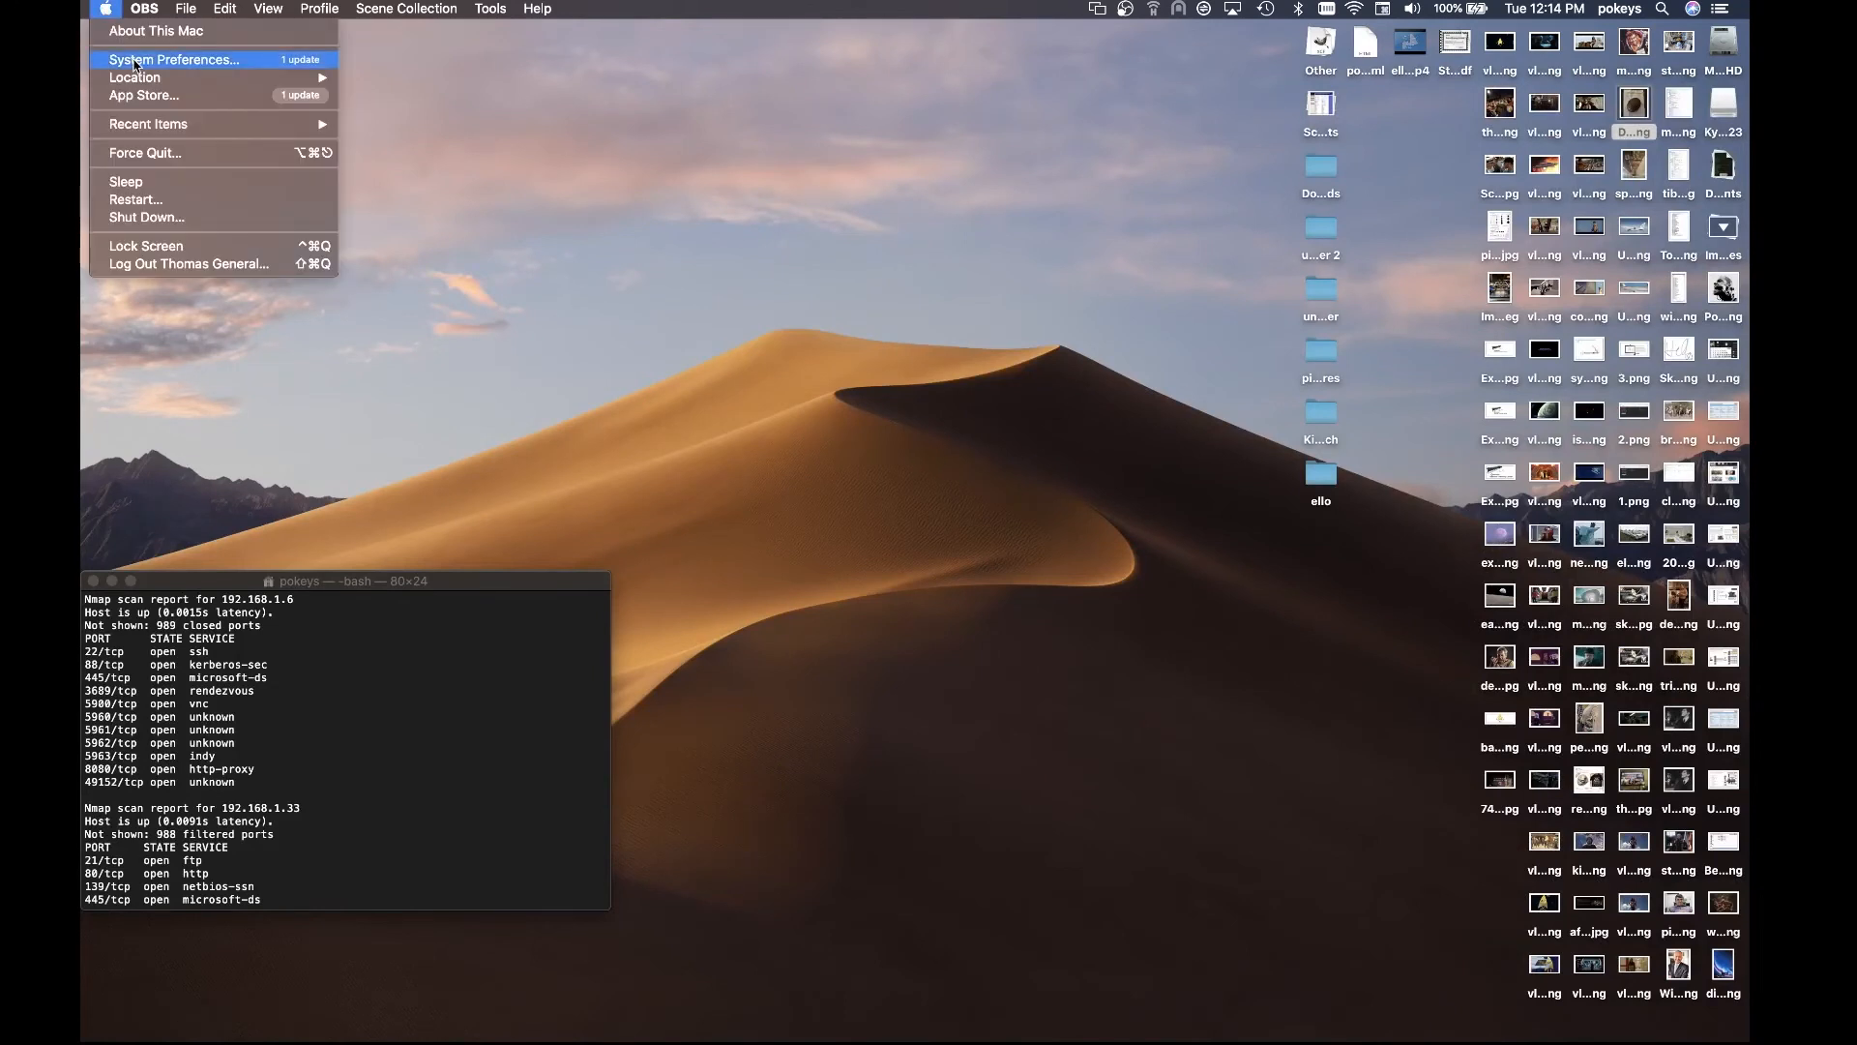
left_click(174, 60)
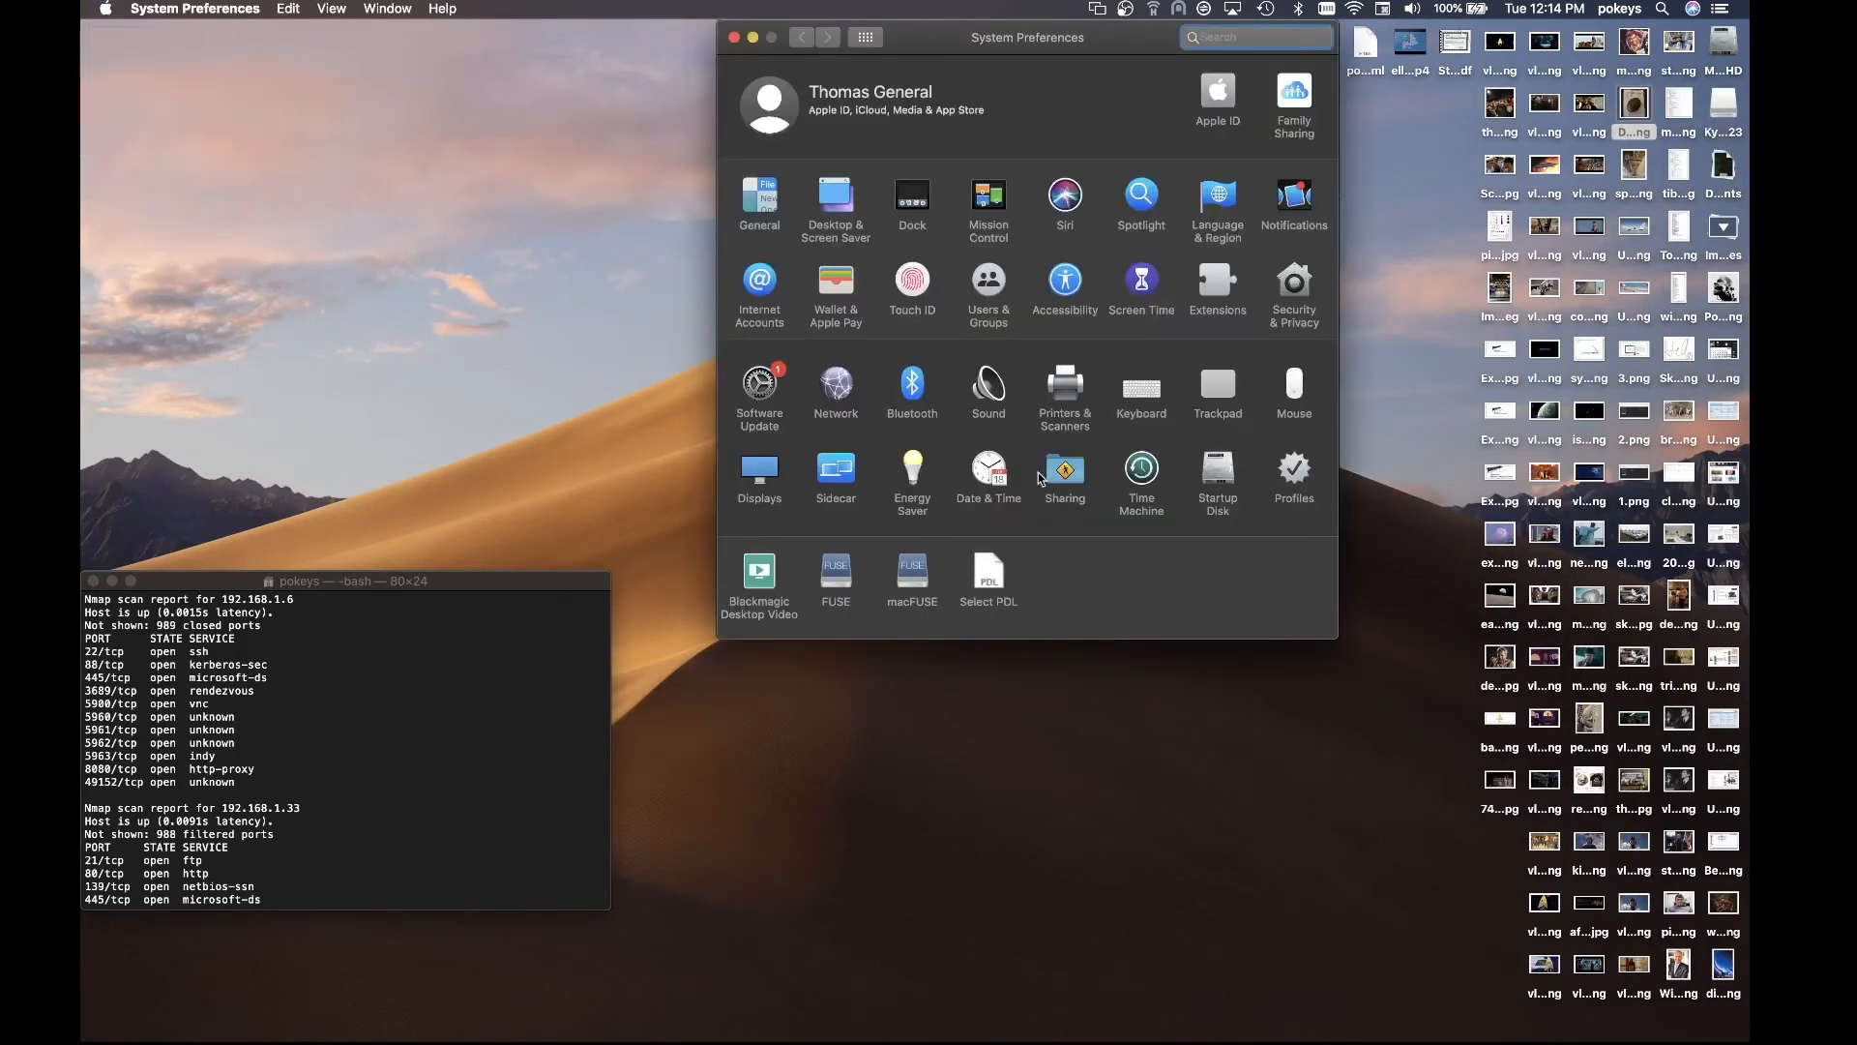
left_click(1062, 391)
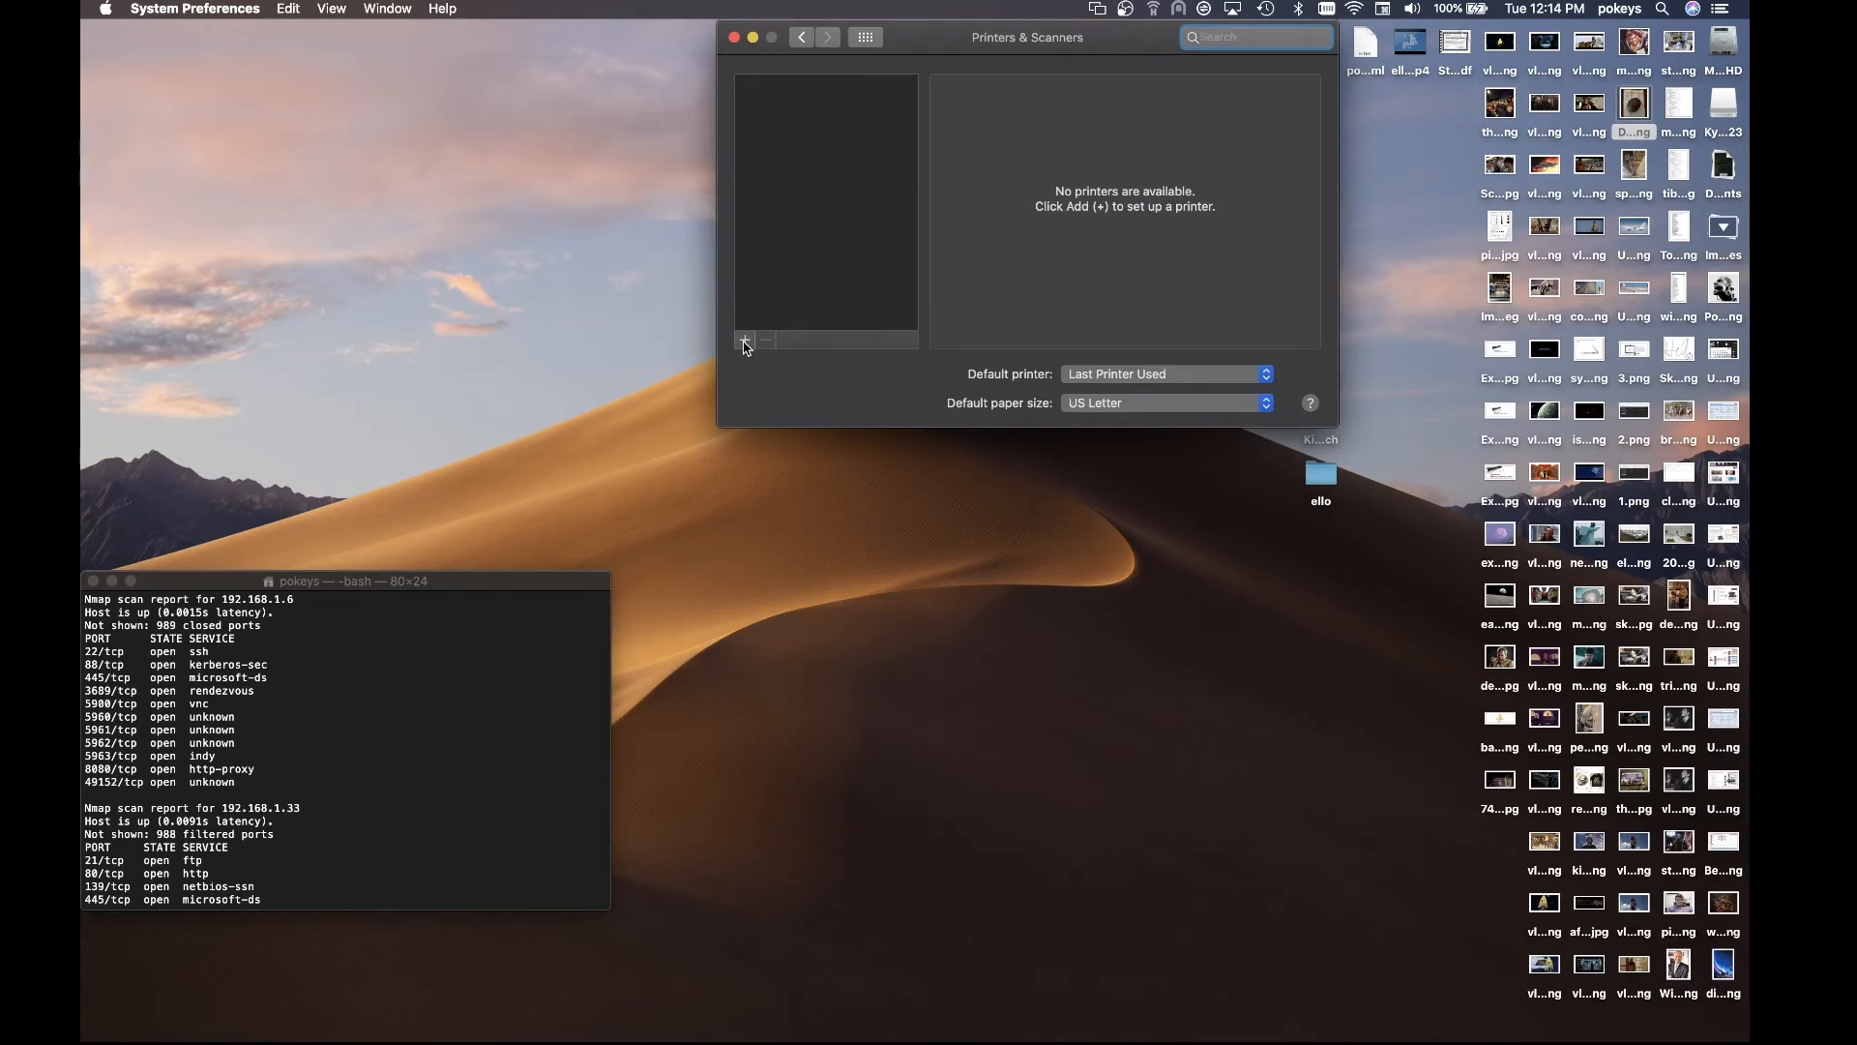
Add the USB Kyocera ECOSYS P2235dw with location 'Home Office' and the KPDL driver
left_click(747, 341)
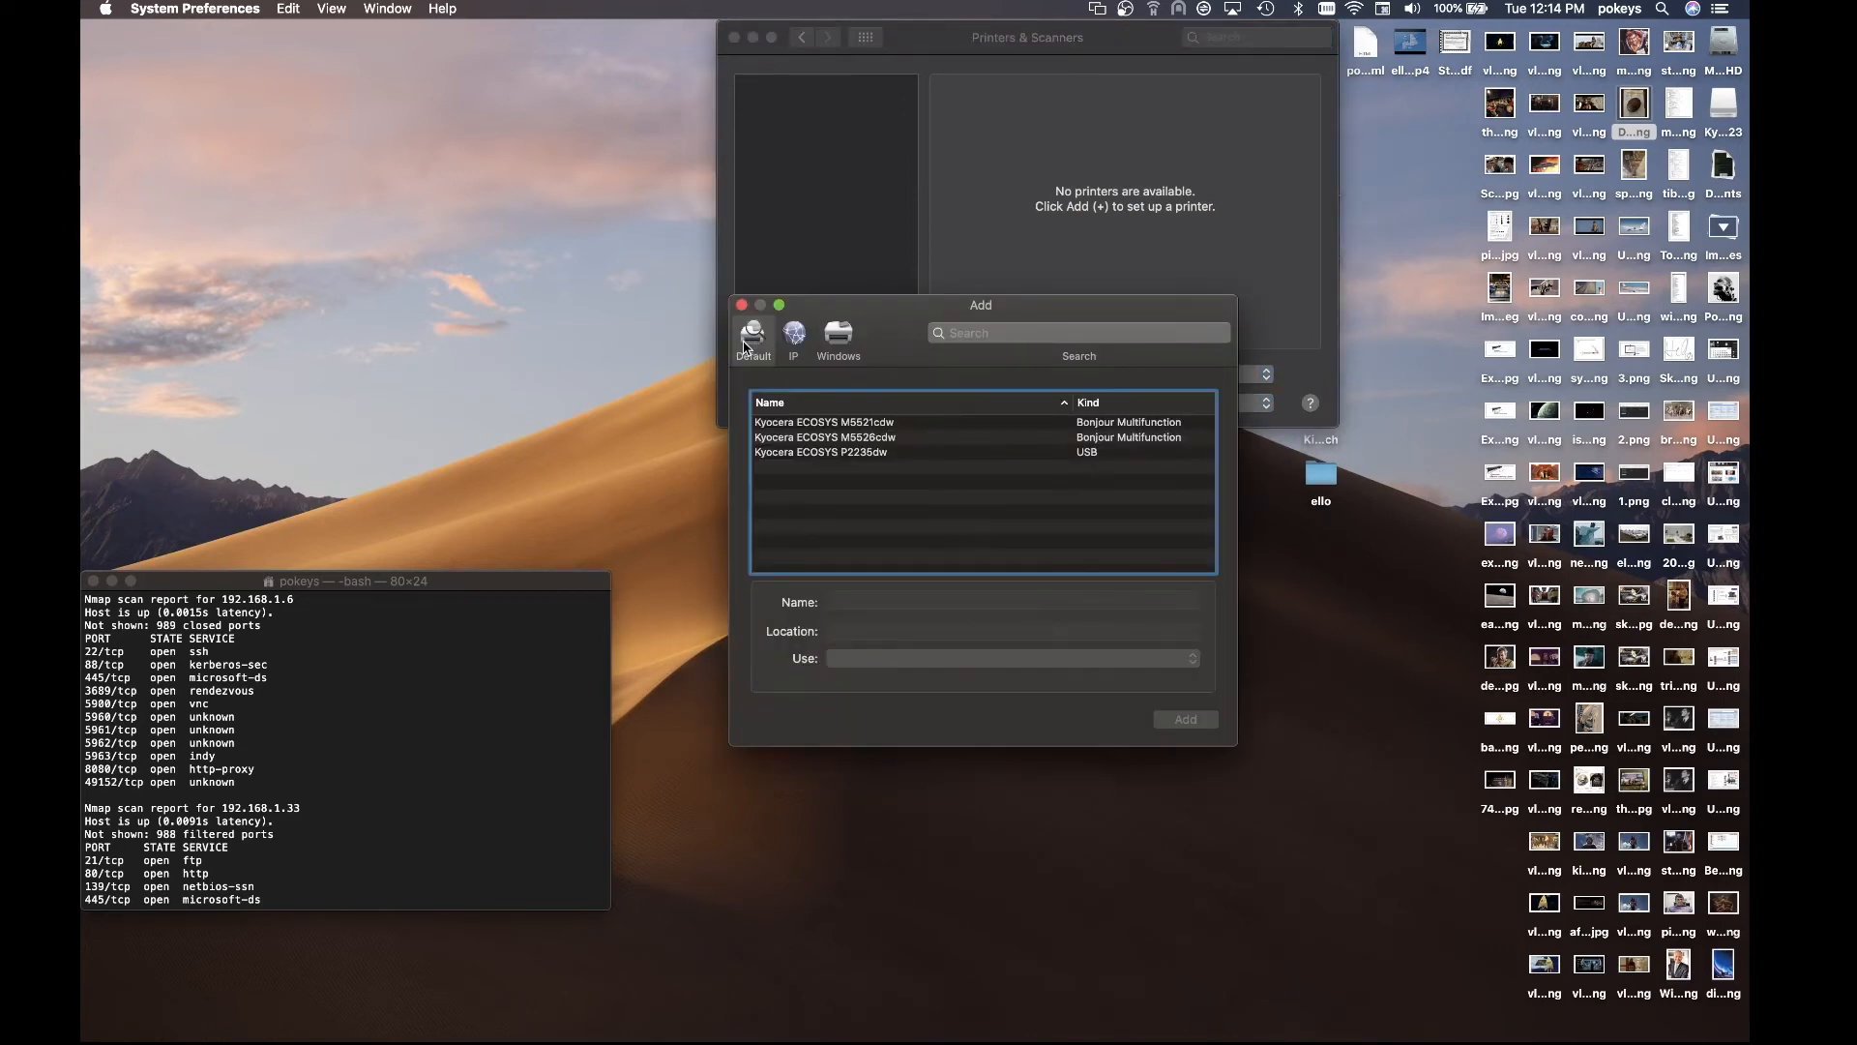
mouse_move(900, 462)
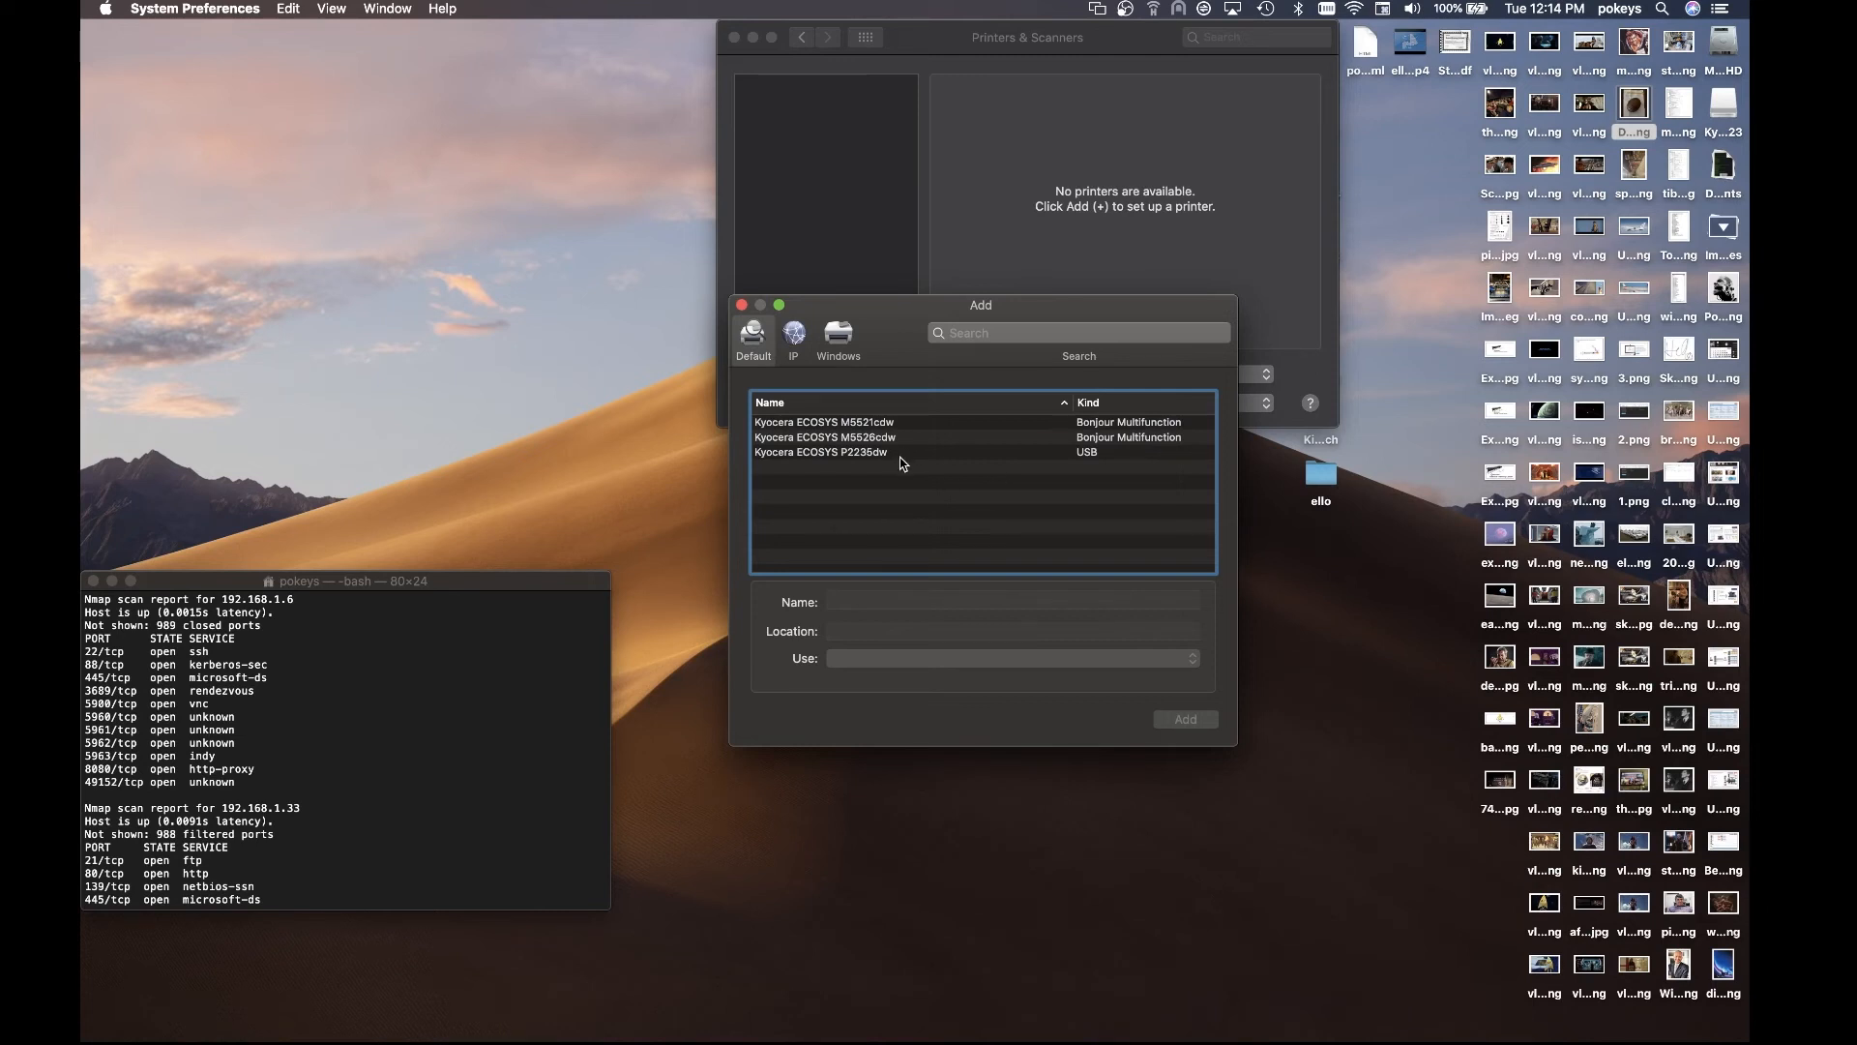
left_click(819, 450)
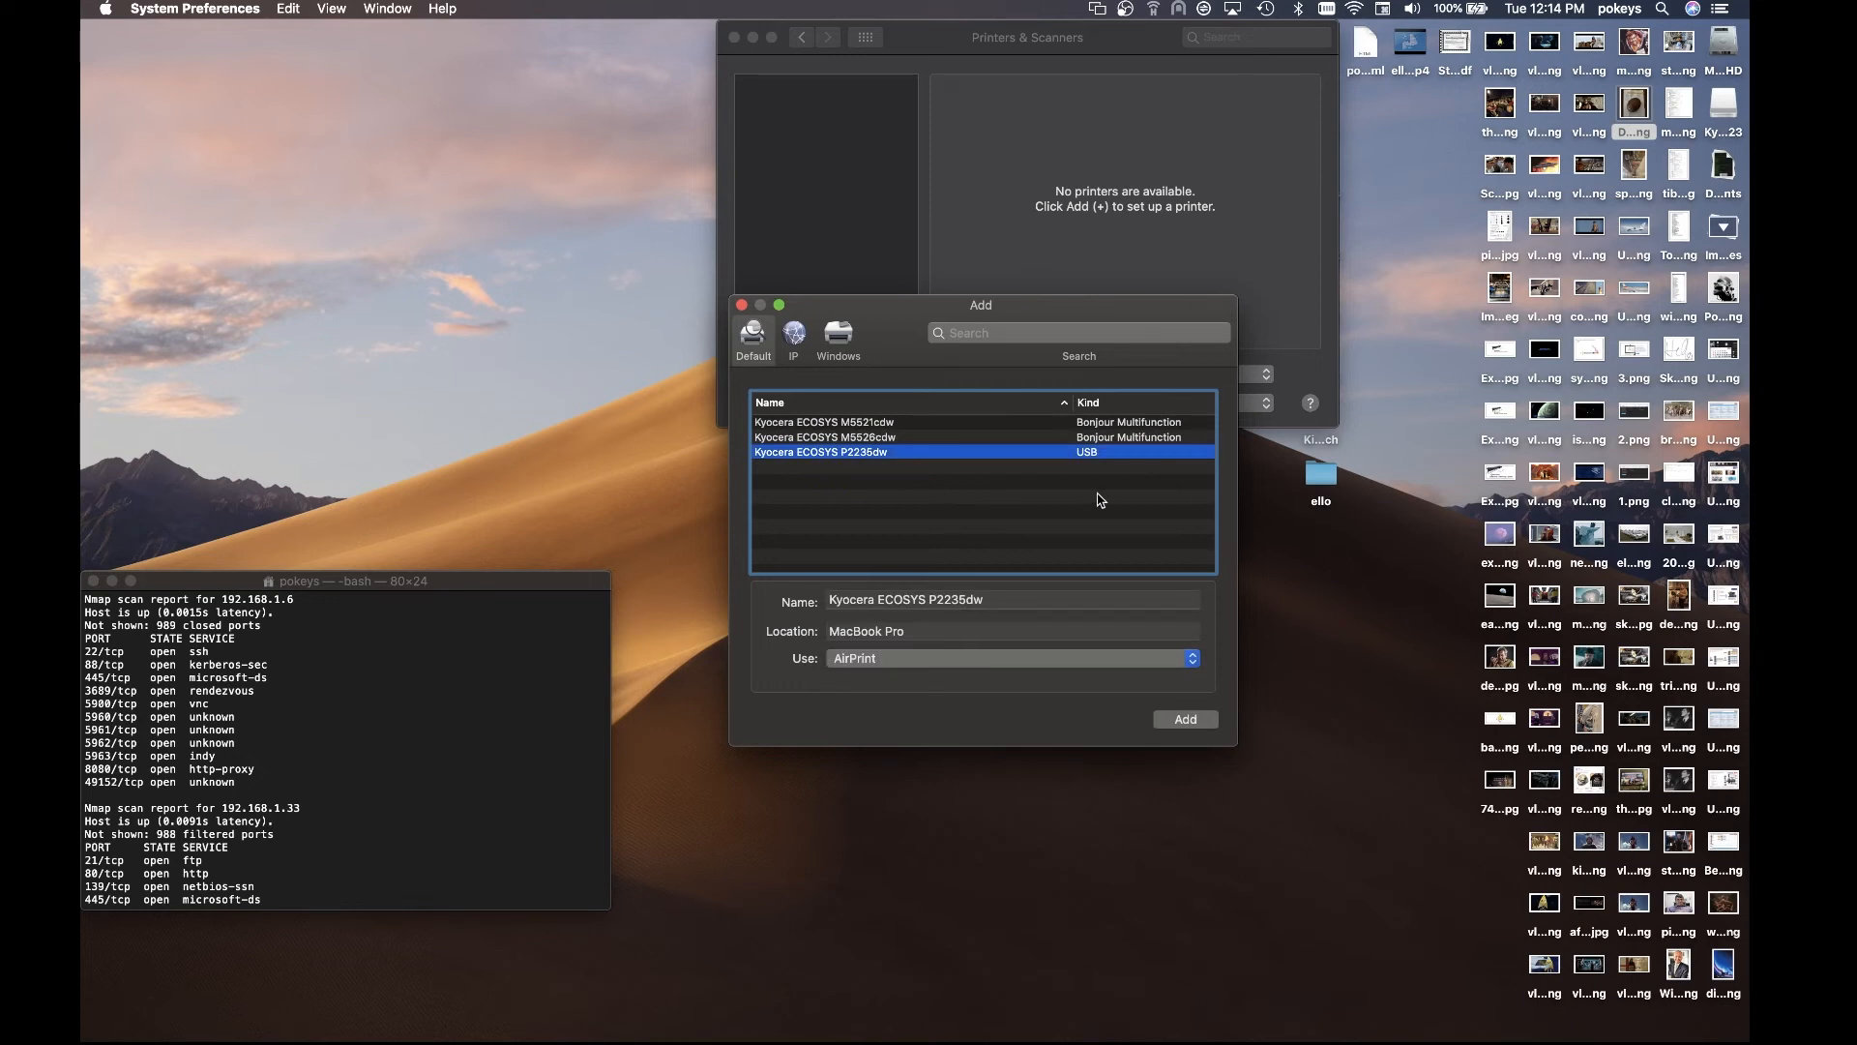
mouse_move(872, 608)
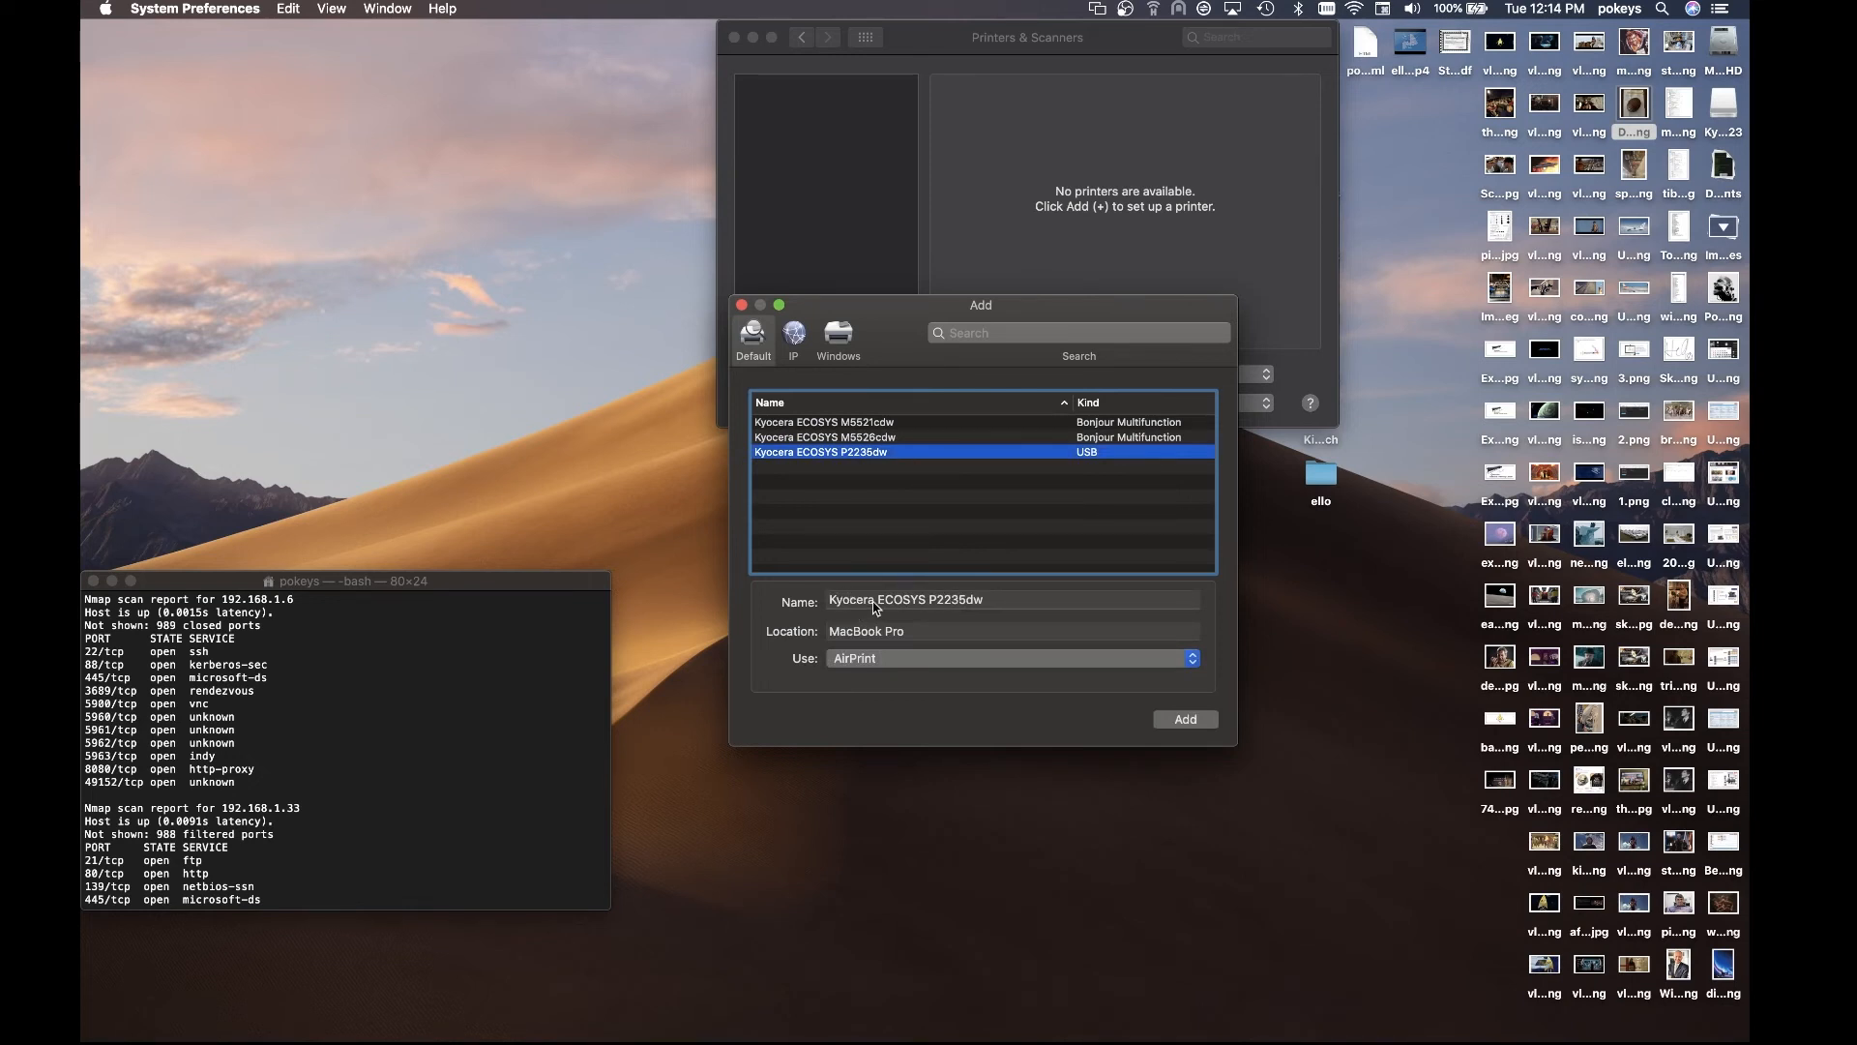
mouse_move(952, 613)
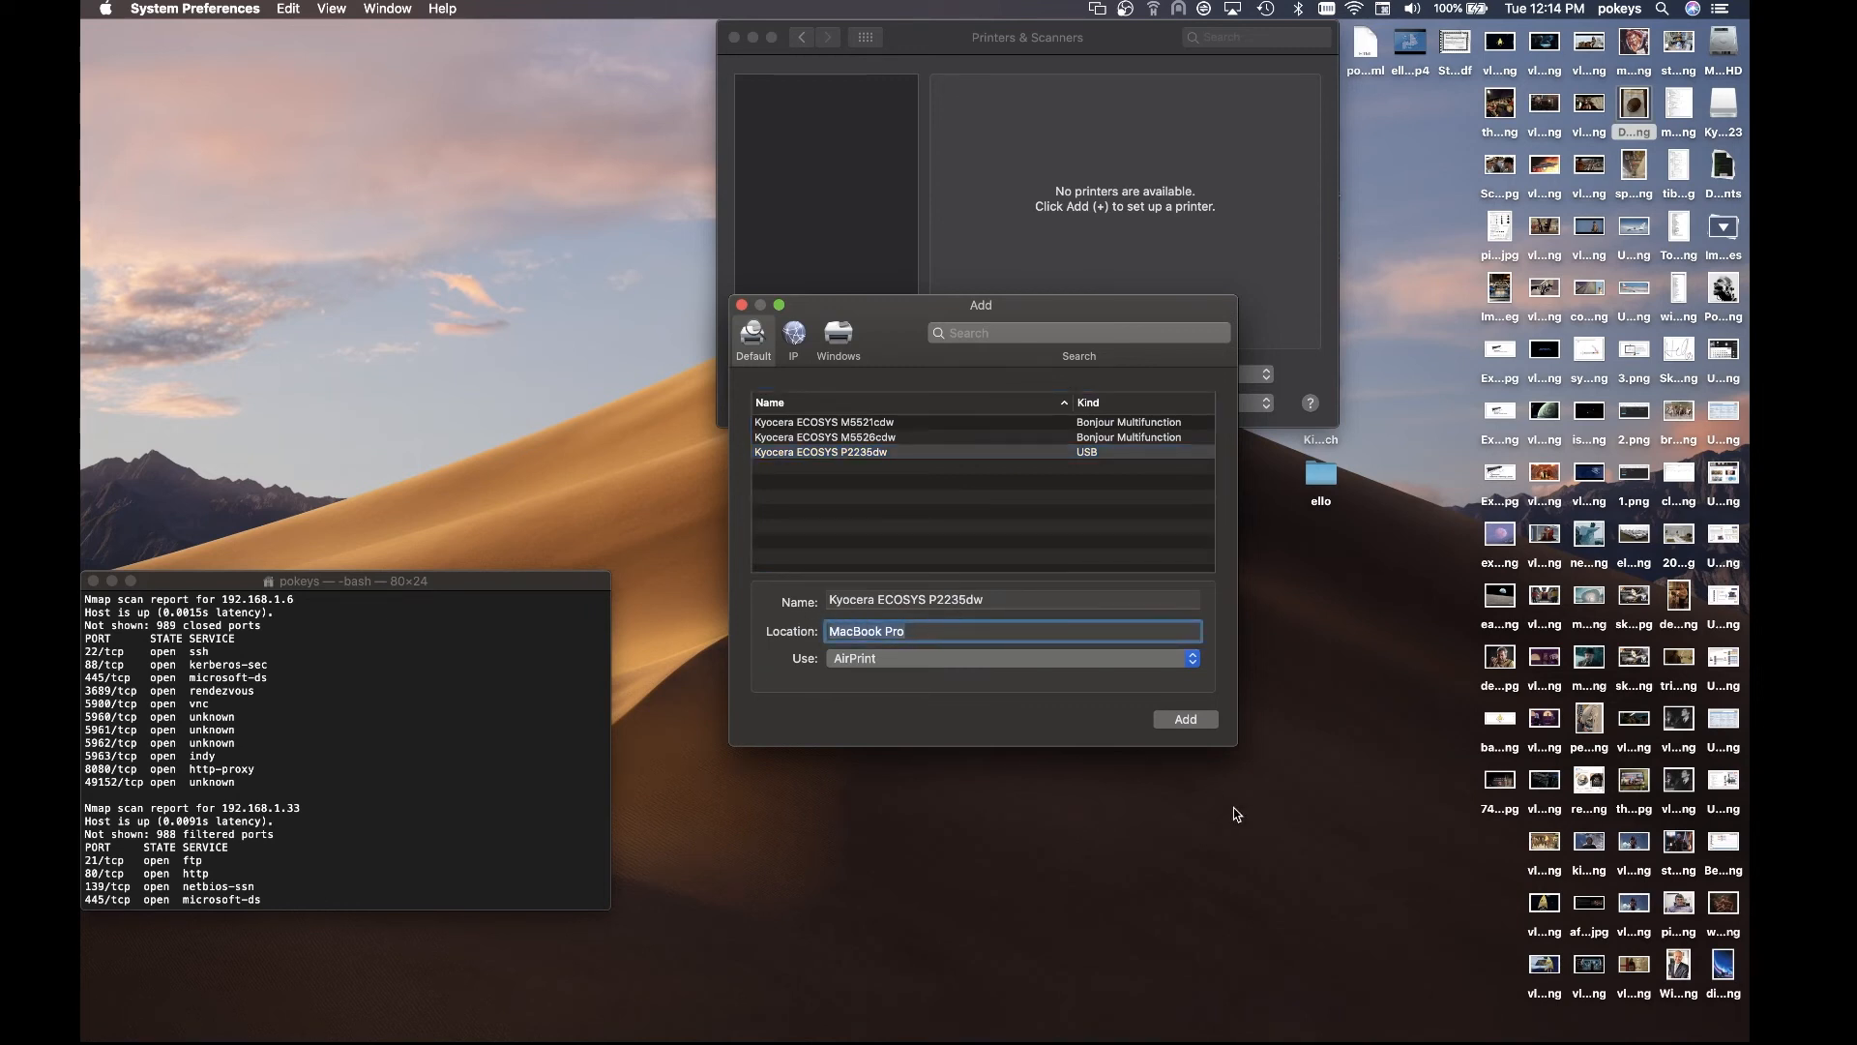
type("Home Office")
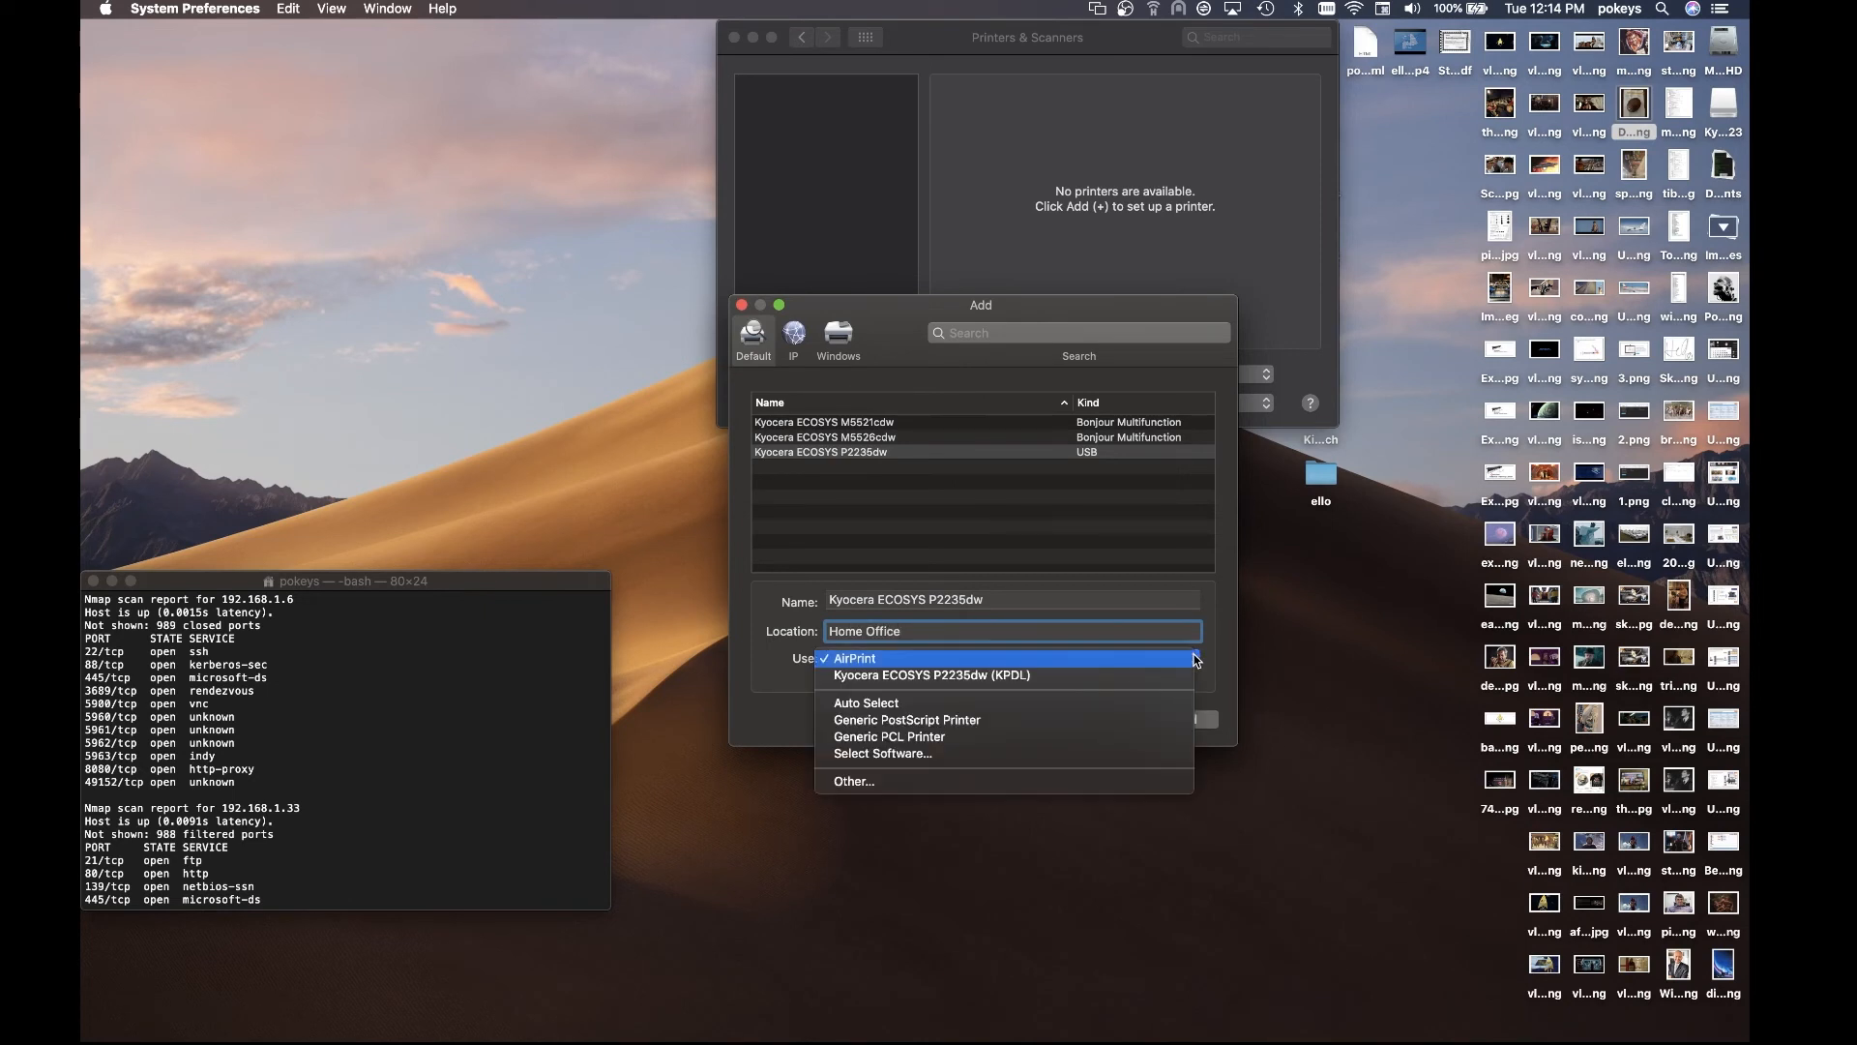
left_click(933, 673)
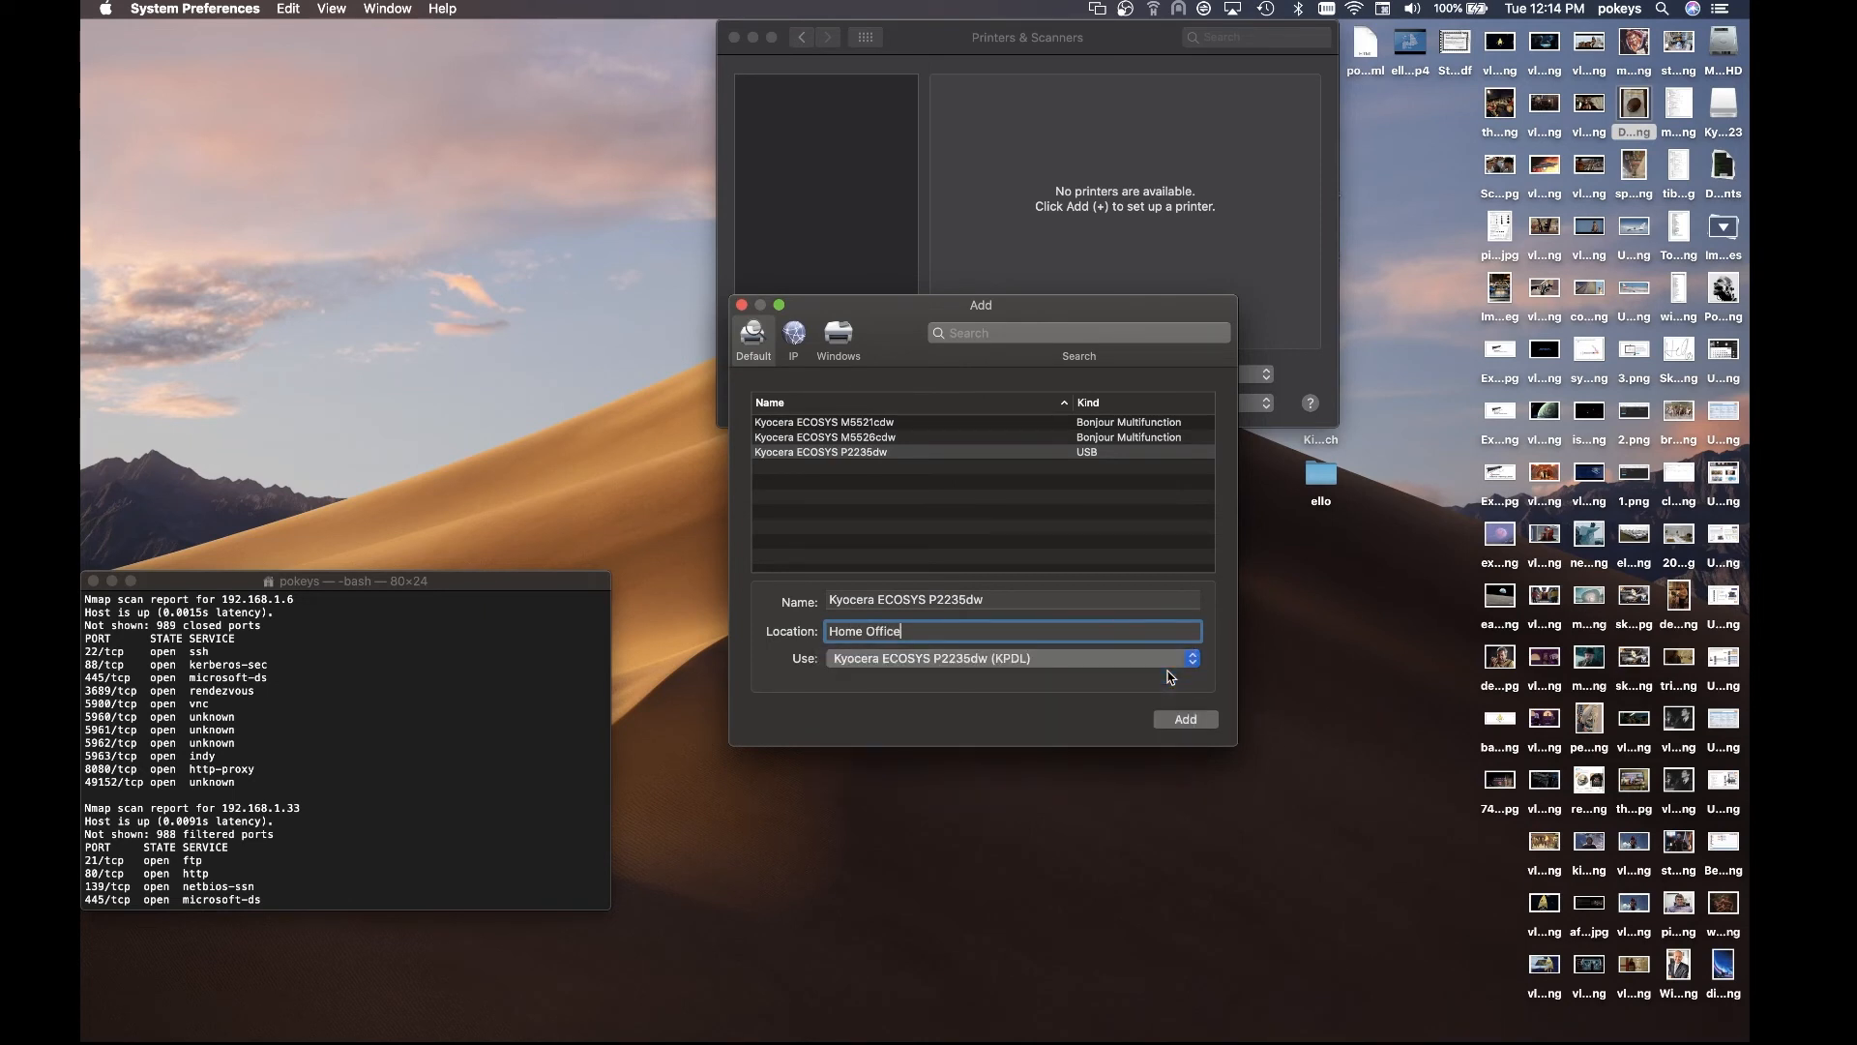
mouse_move(957, 678)
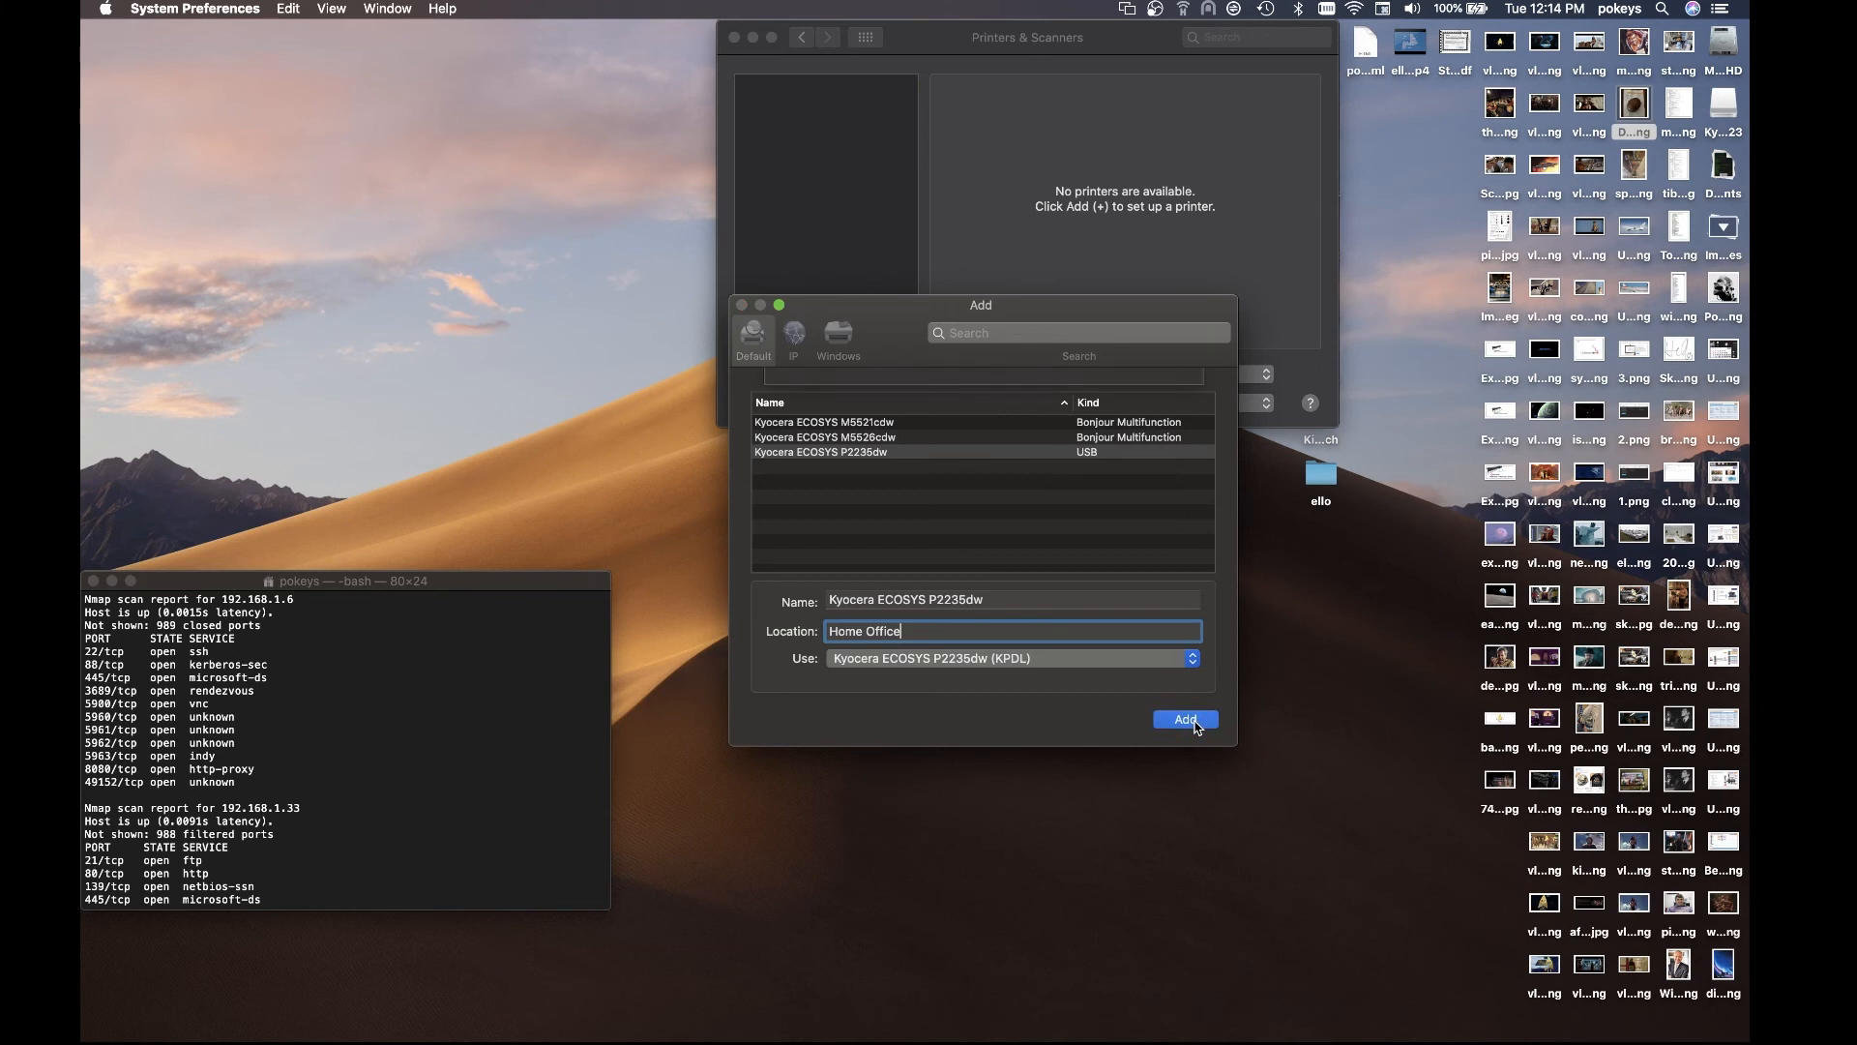
left_click(1184, 720)
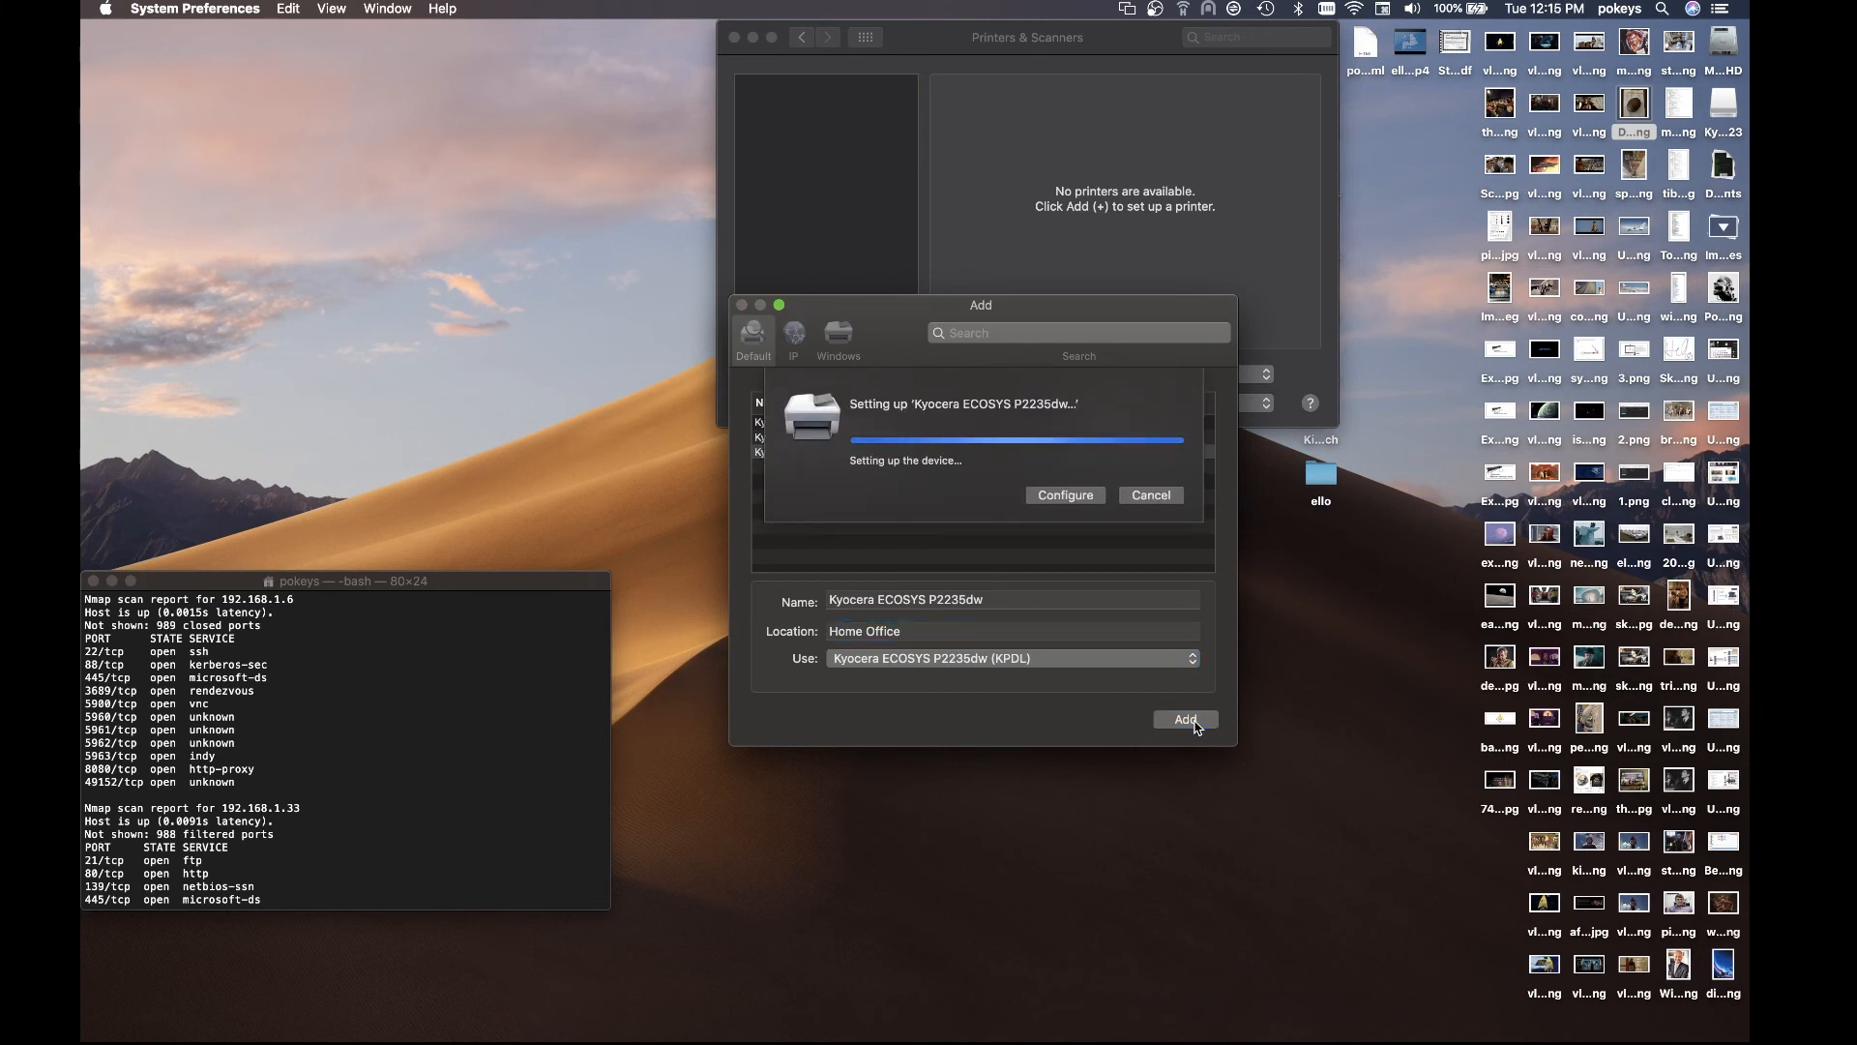
left_click(1184, 719)
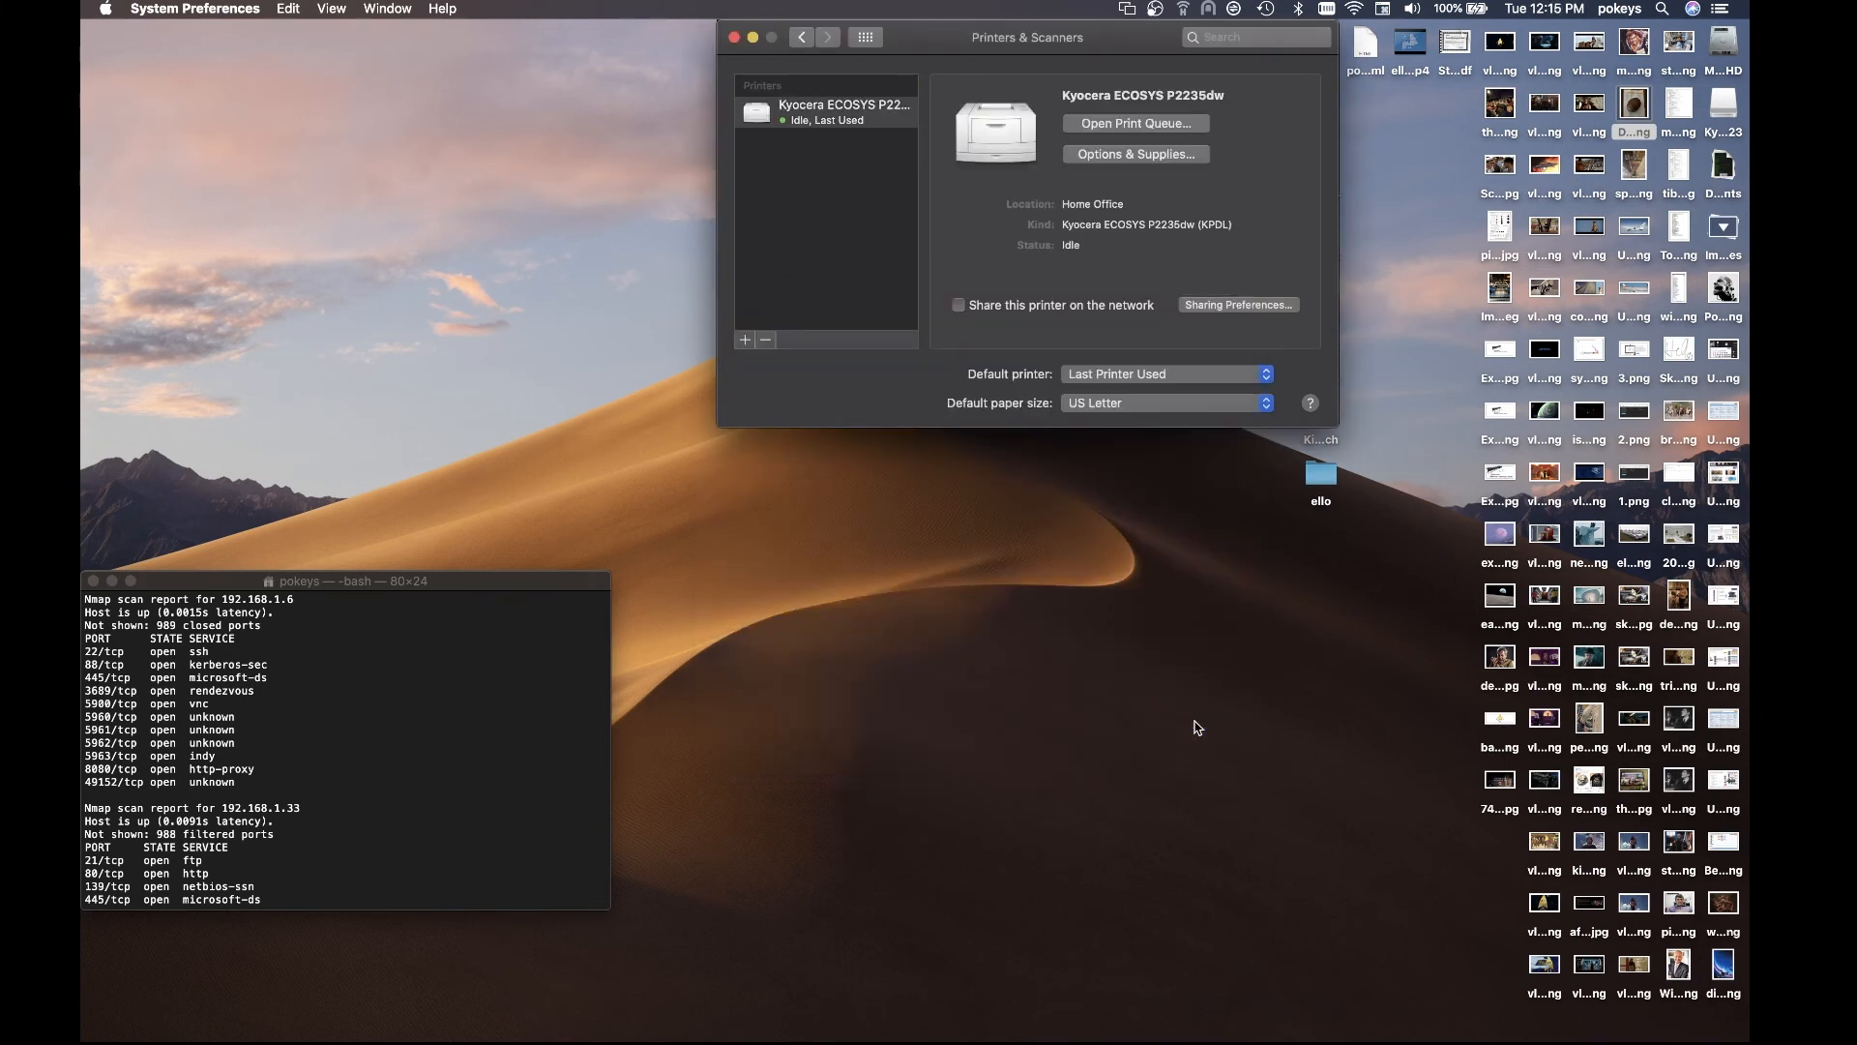
mouse_move(830, 145)
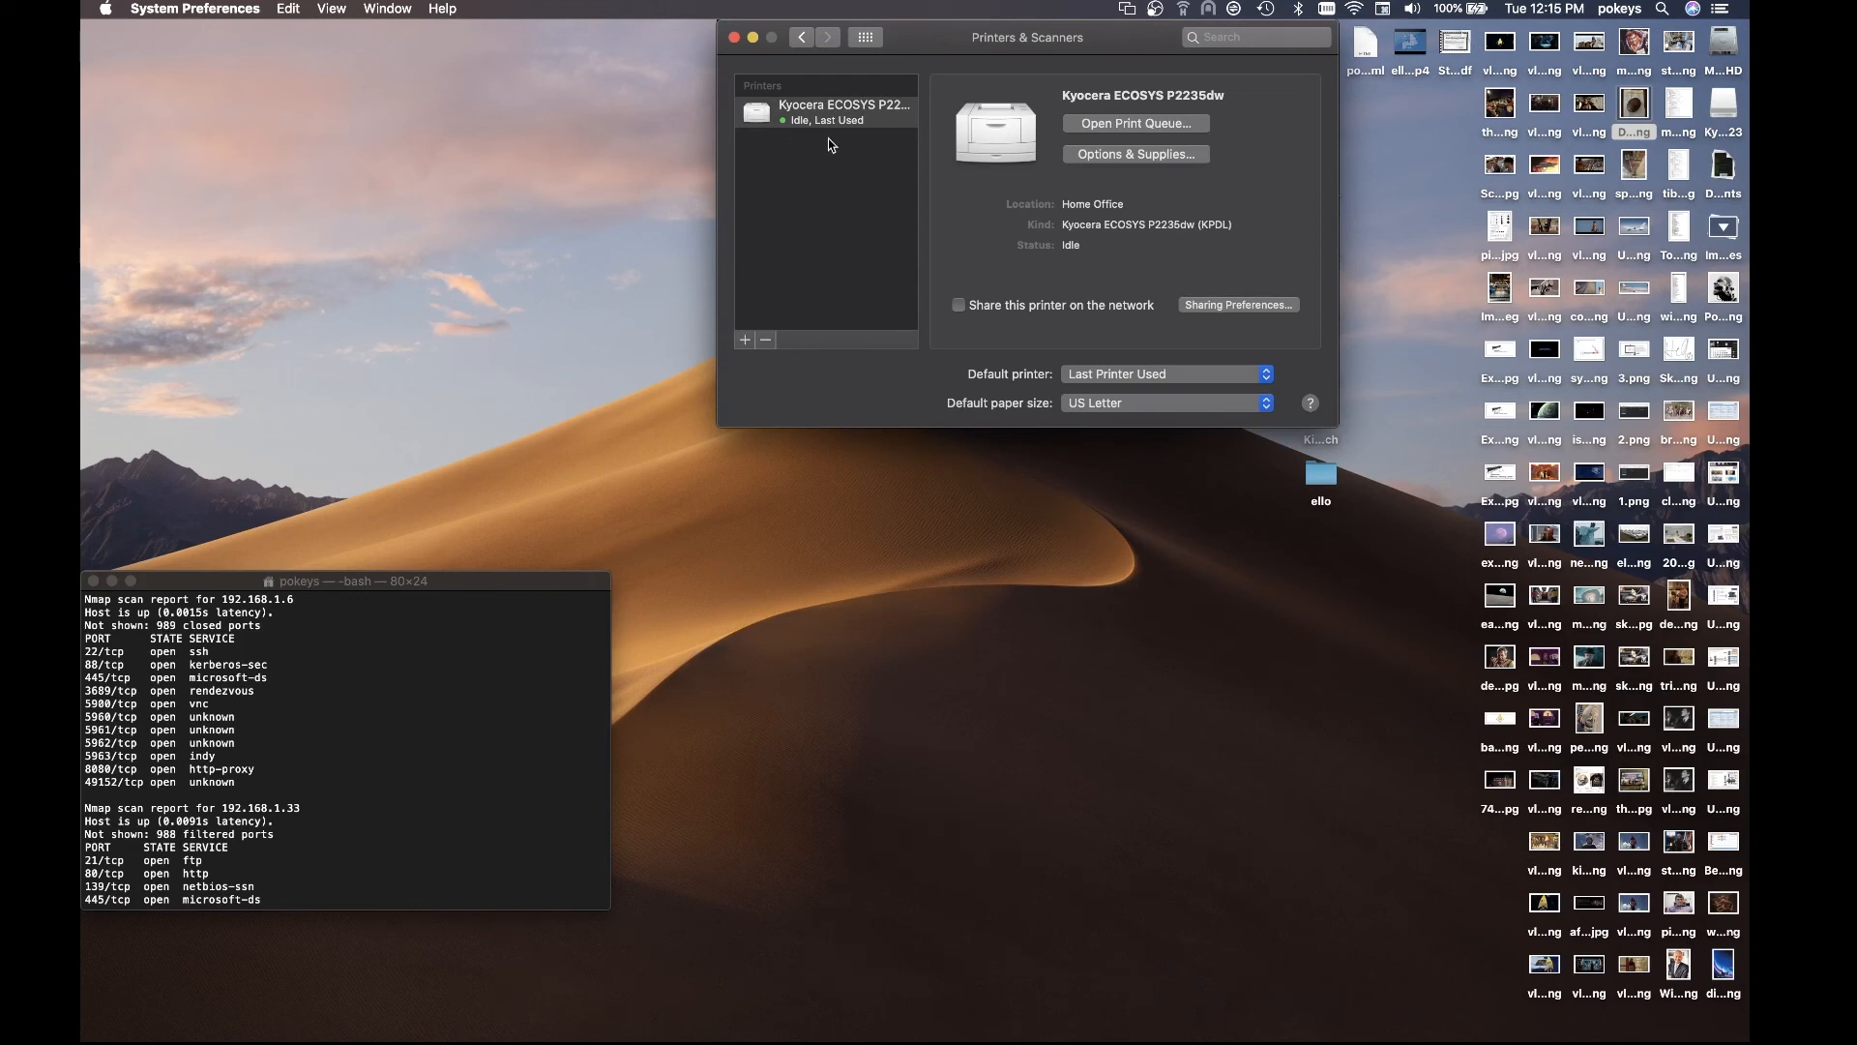
mouse_move(1091, 312)
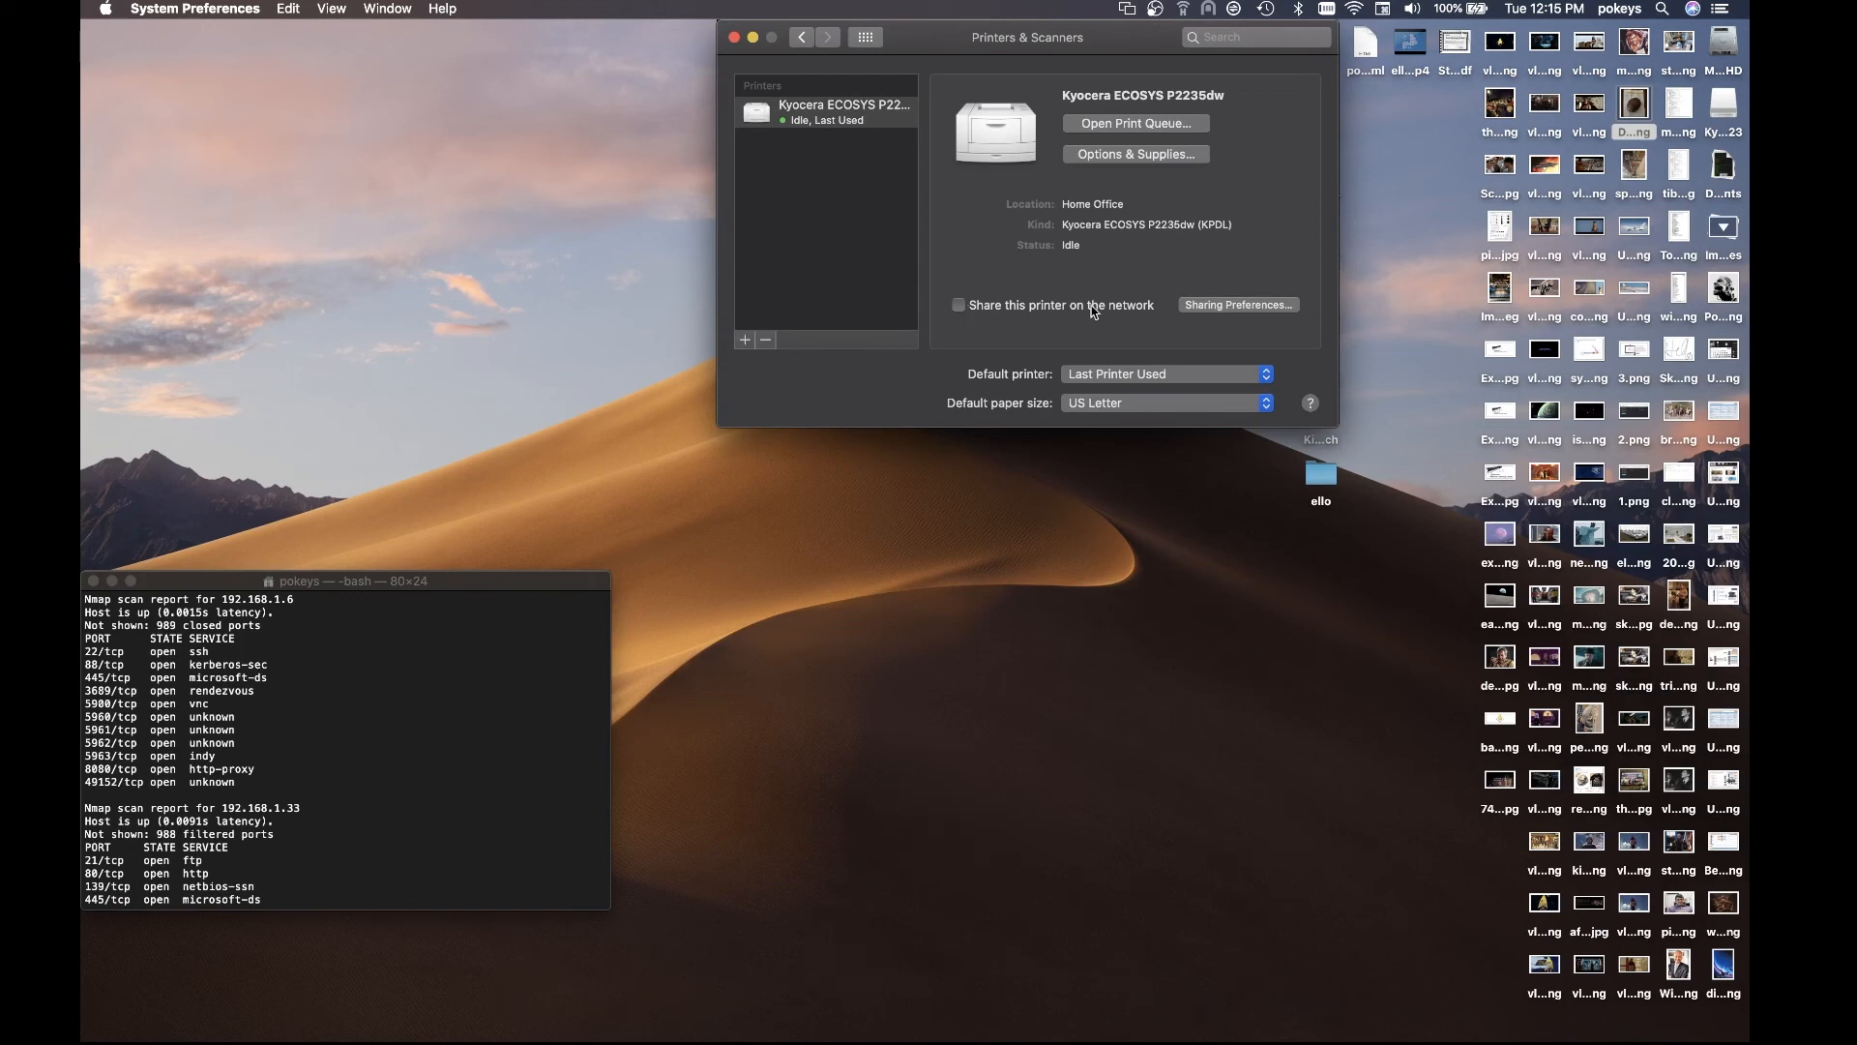
mouse_move(1244, 324)
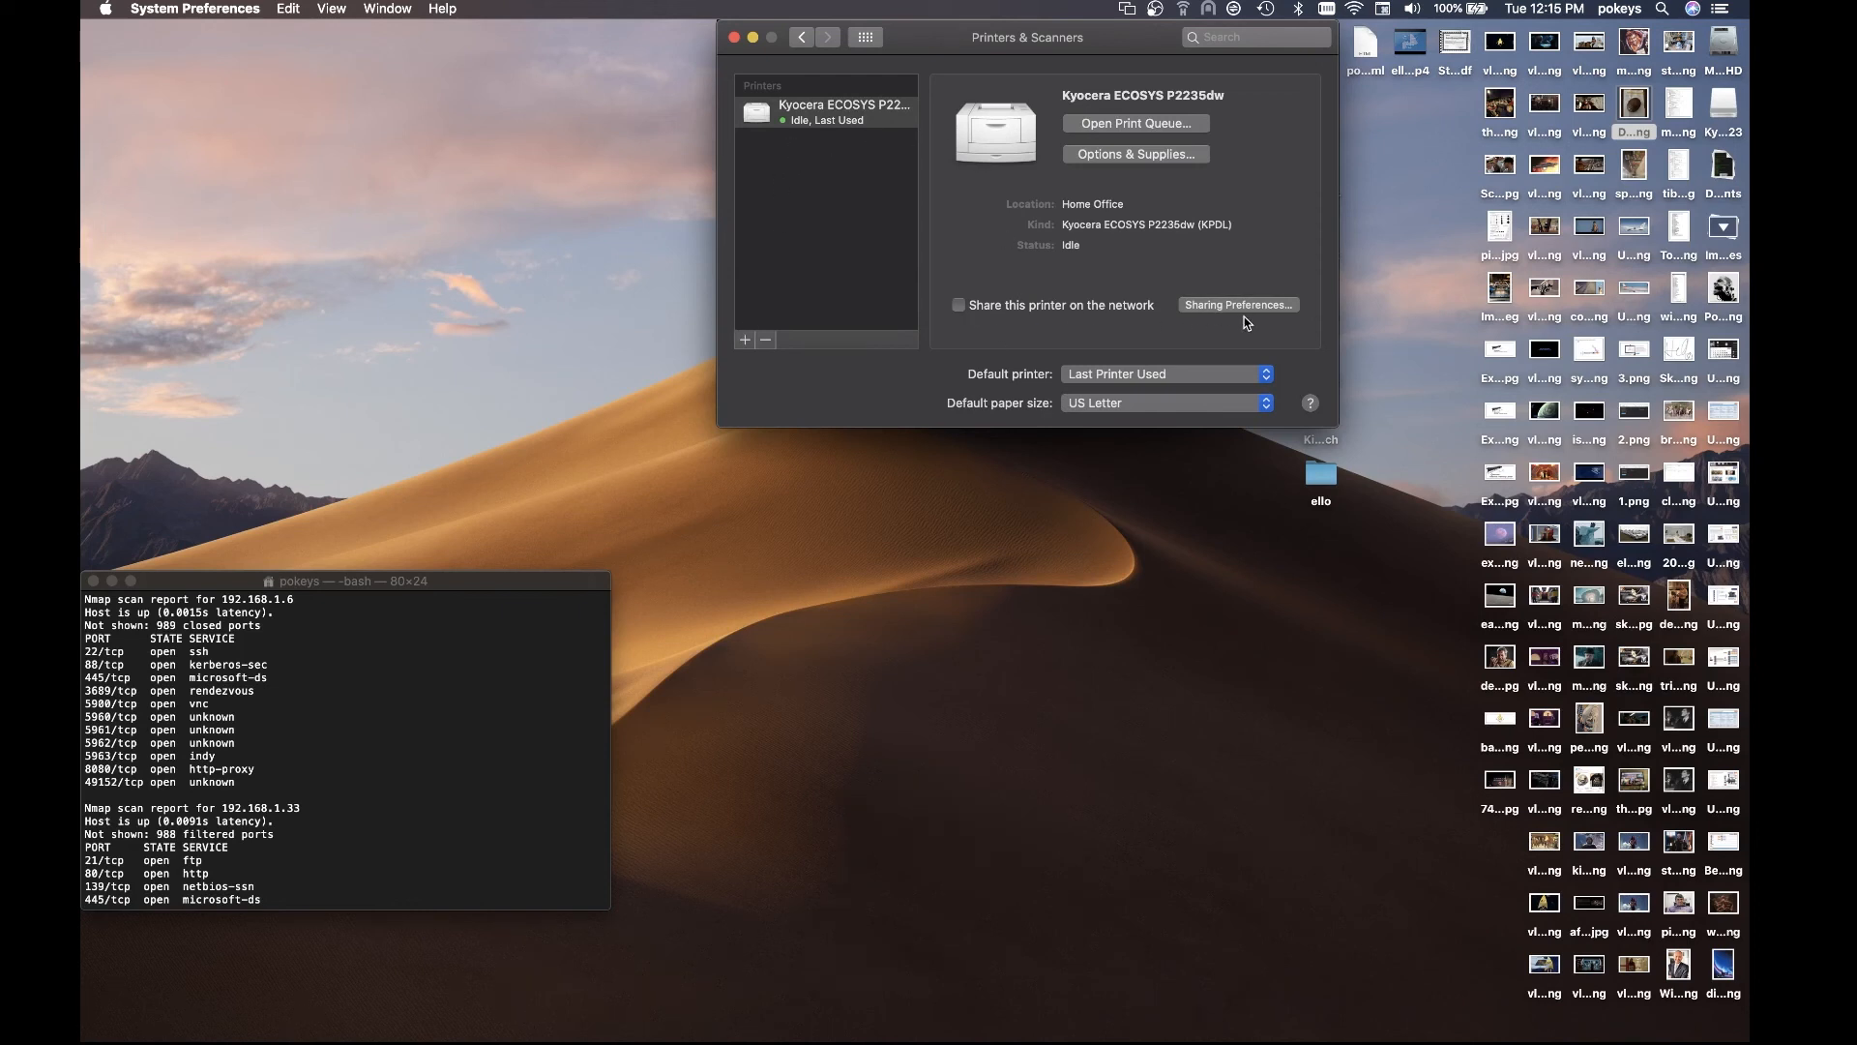
mouse_move(1200, 383)
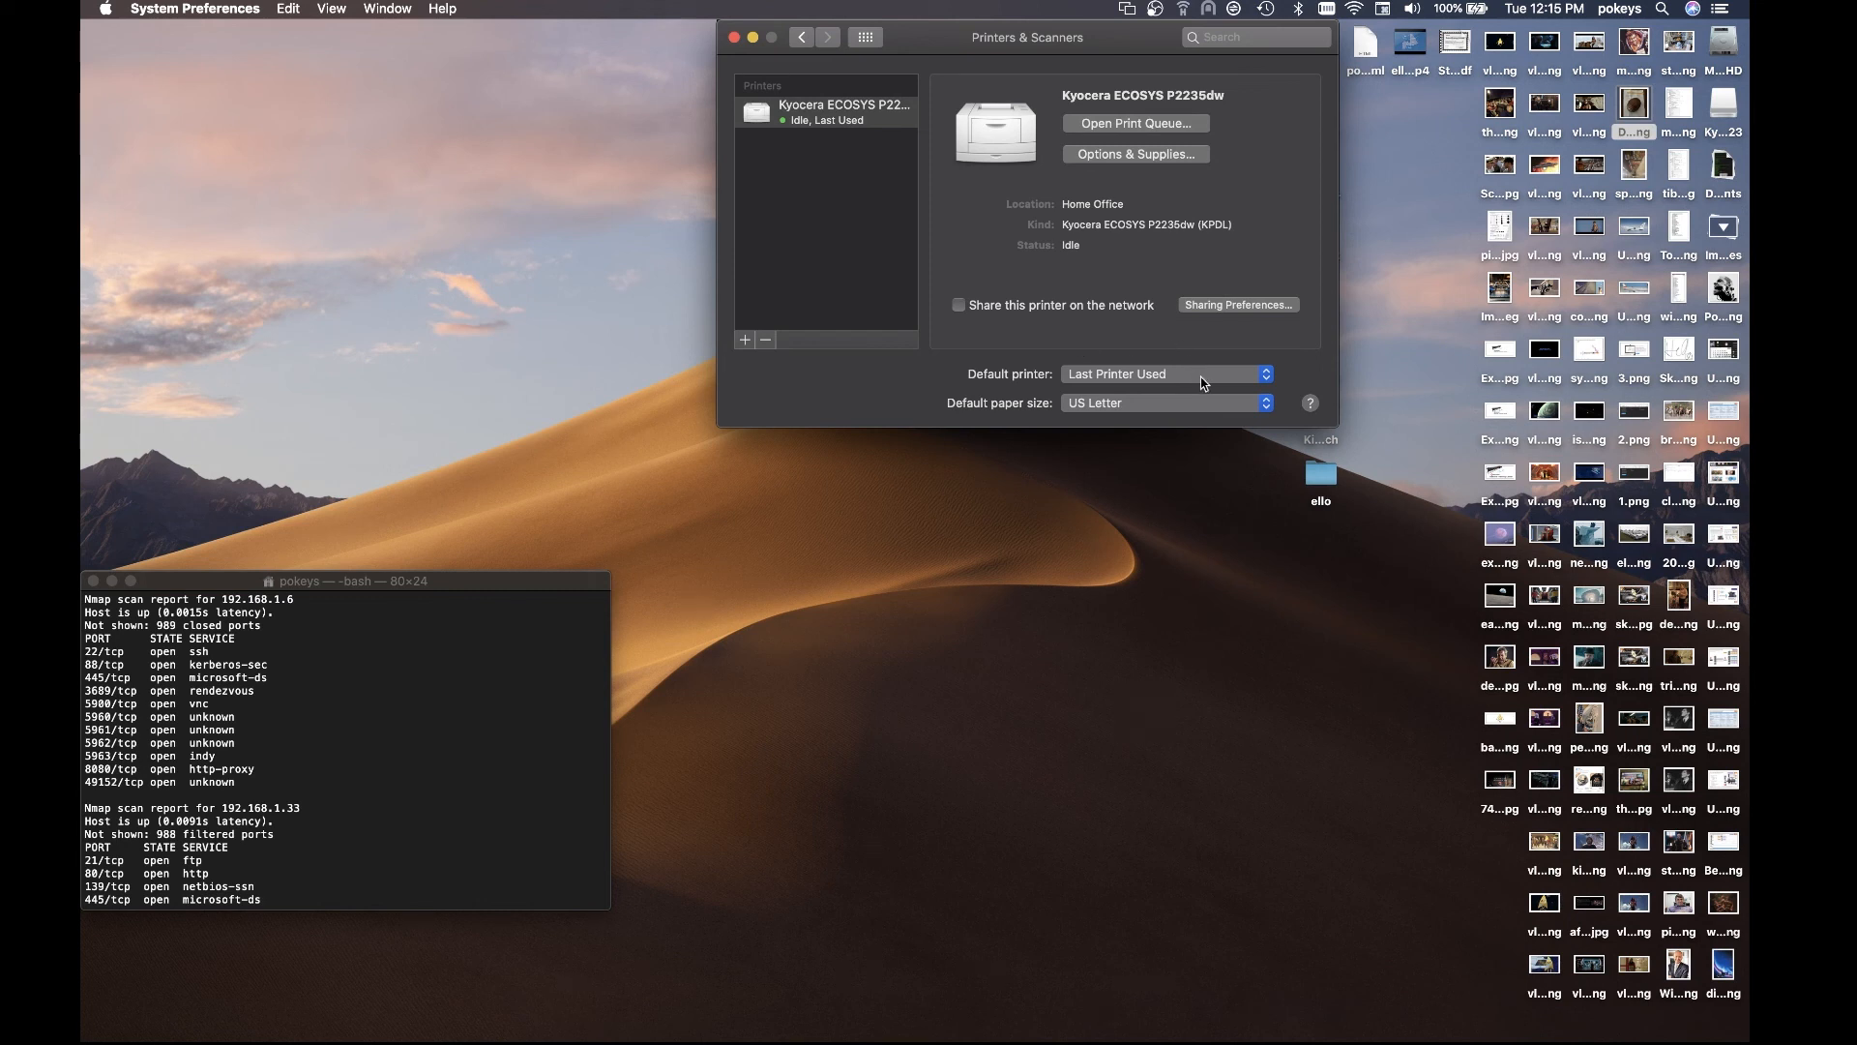
Make Kyocera ECOSYS P2235dw the default printer, keep US Letter paper, and close preferences
left_click(1164, 373)
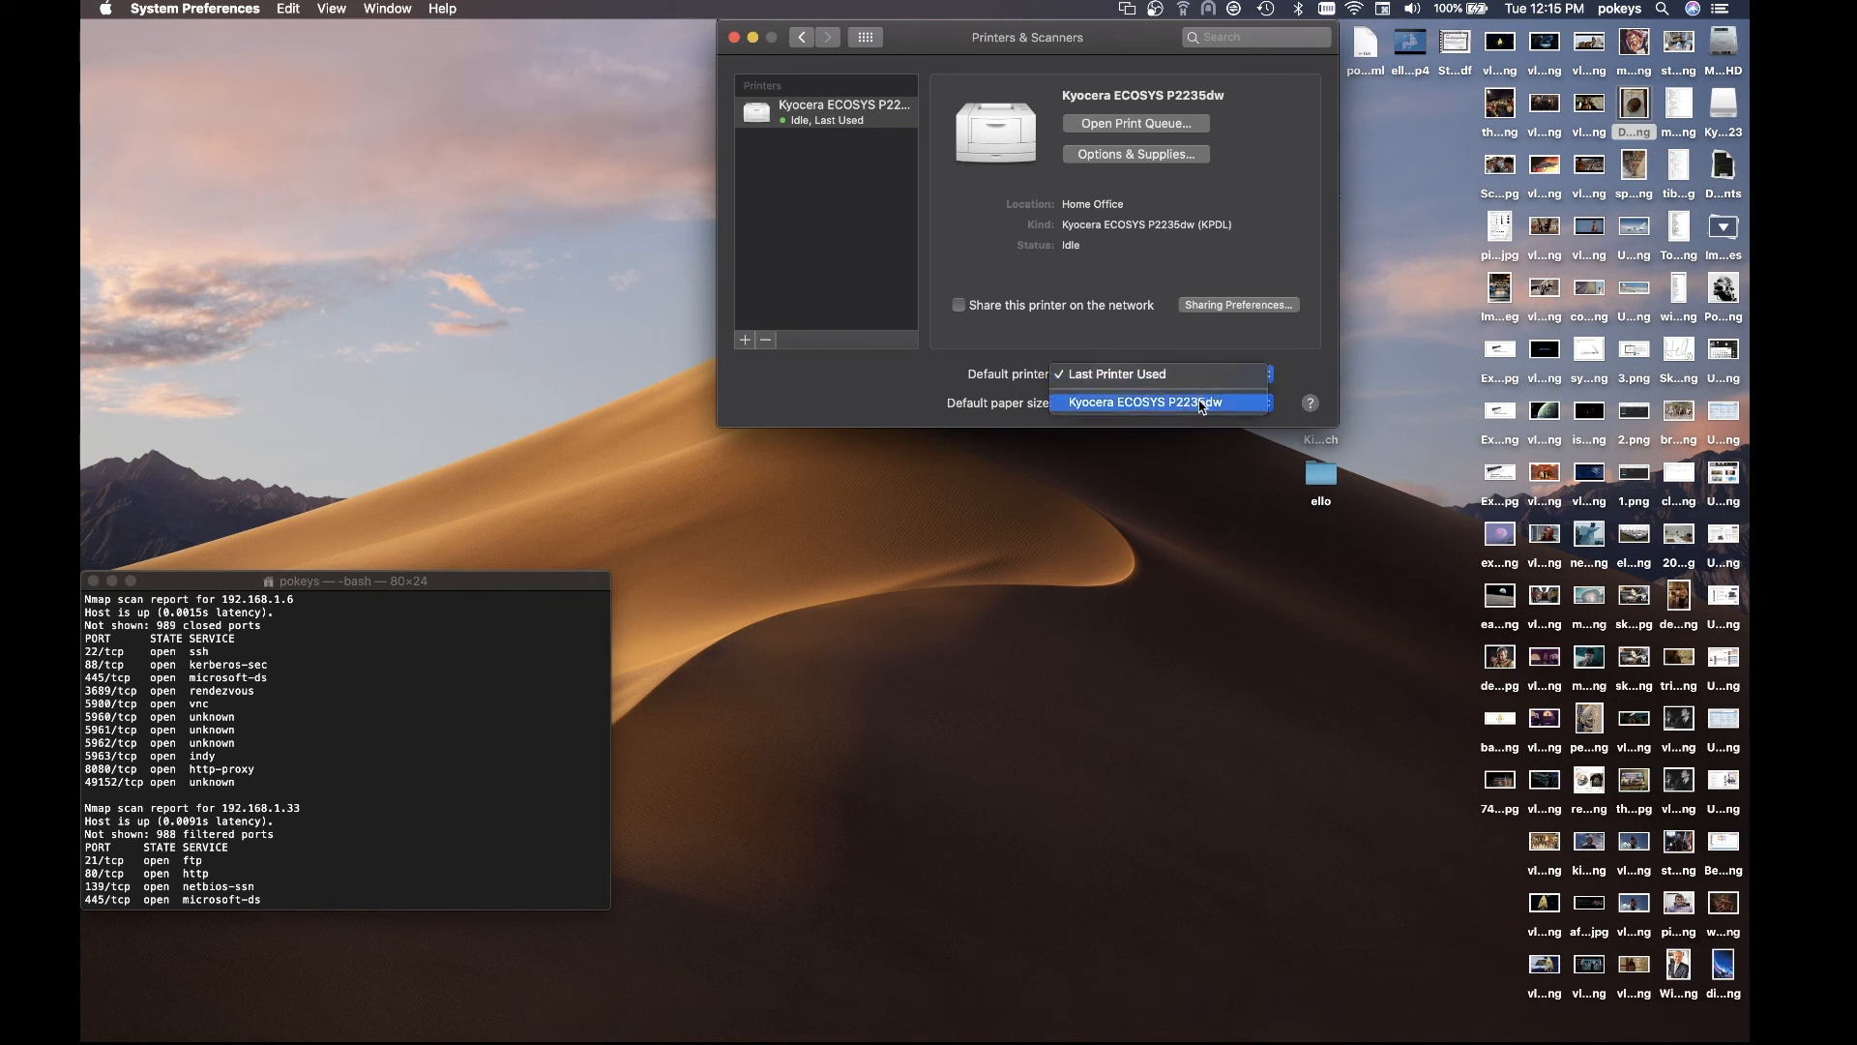
left_click(1141, 402)
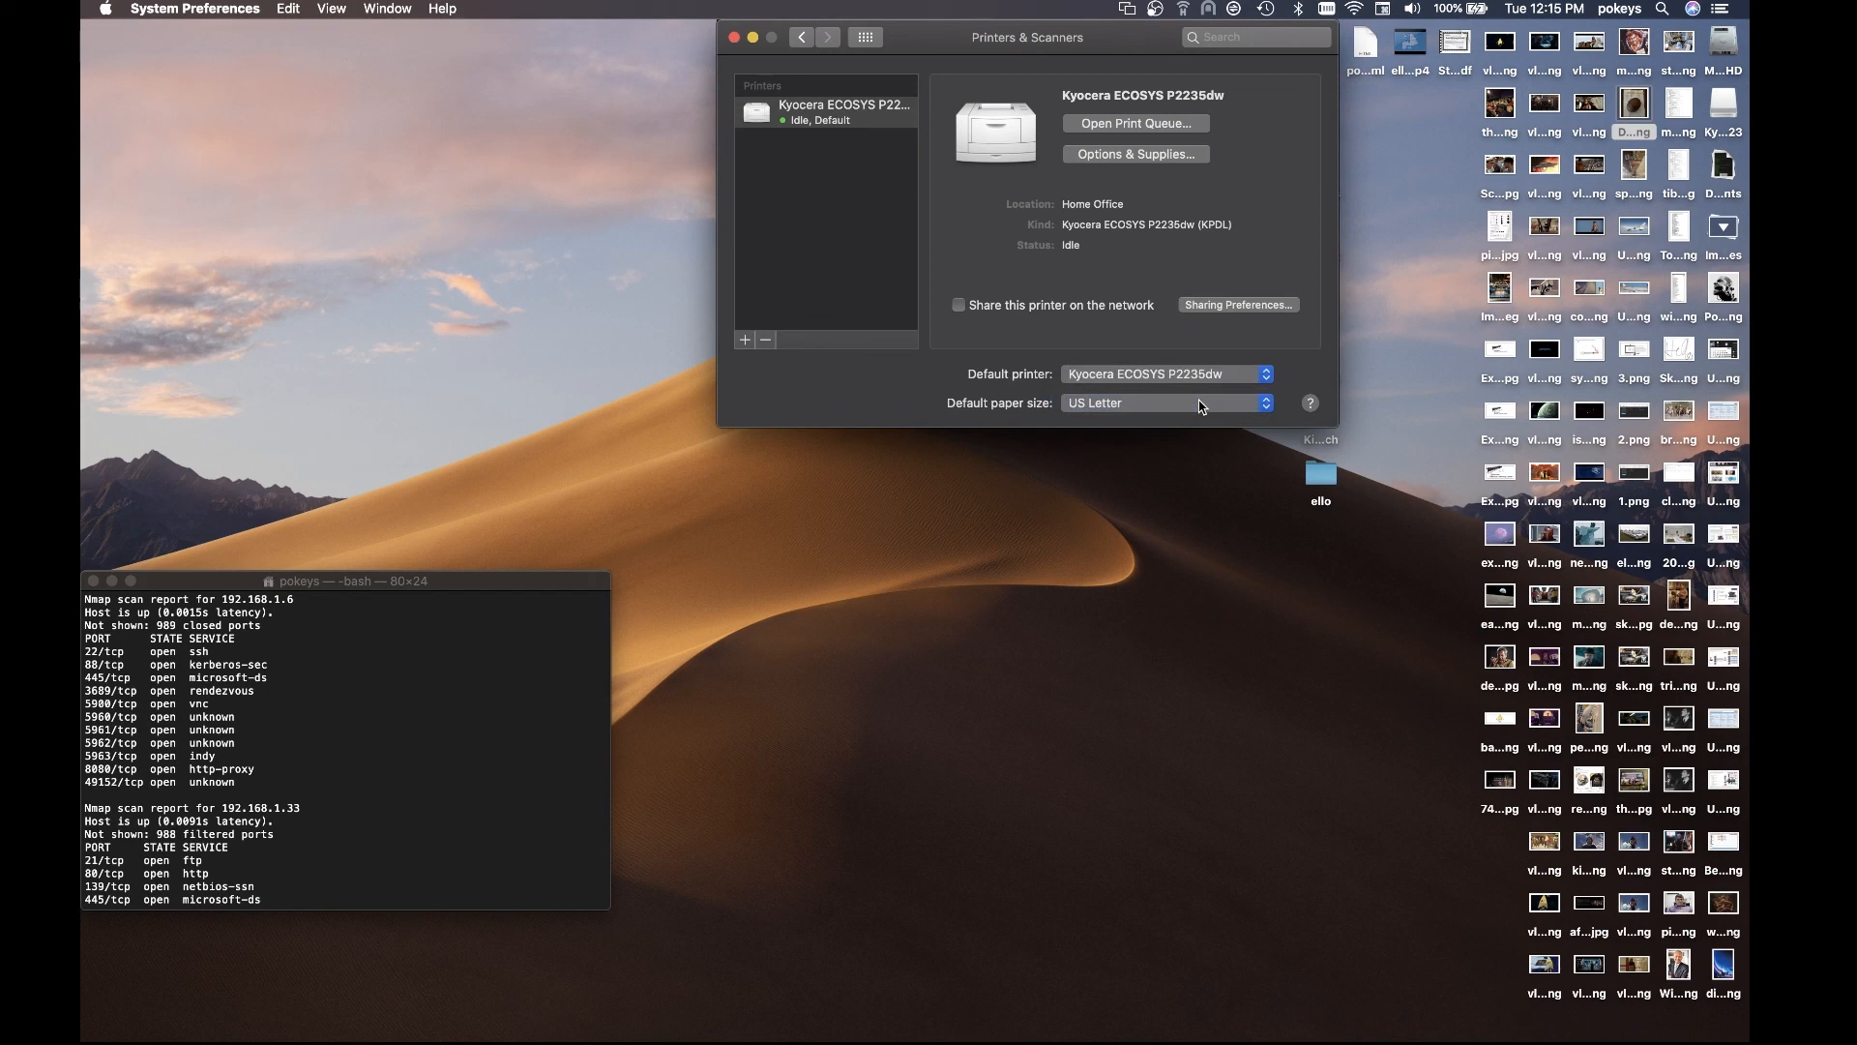
mouse_move(1163, 408)
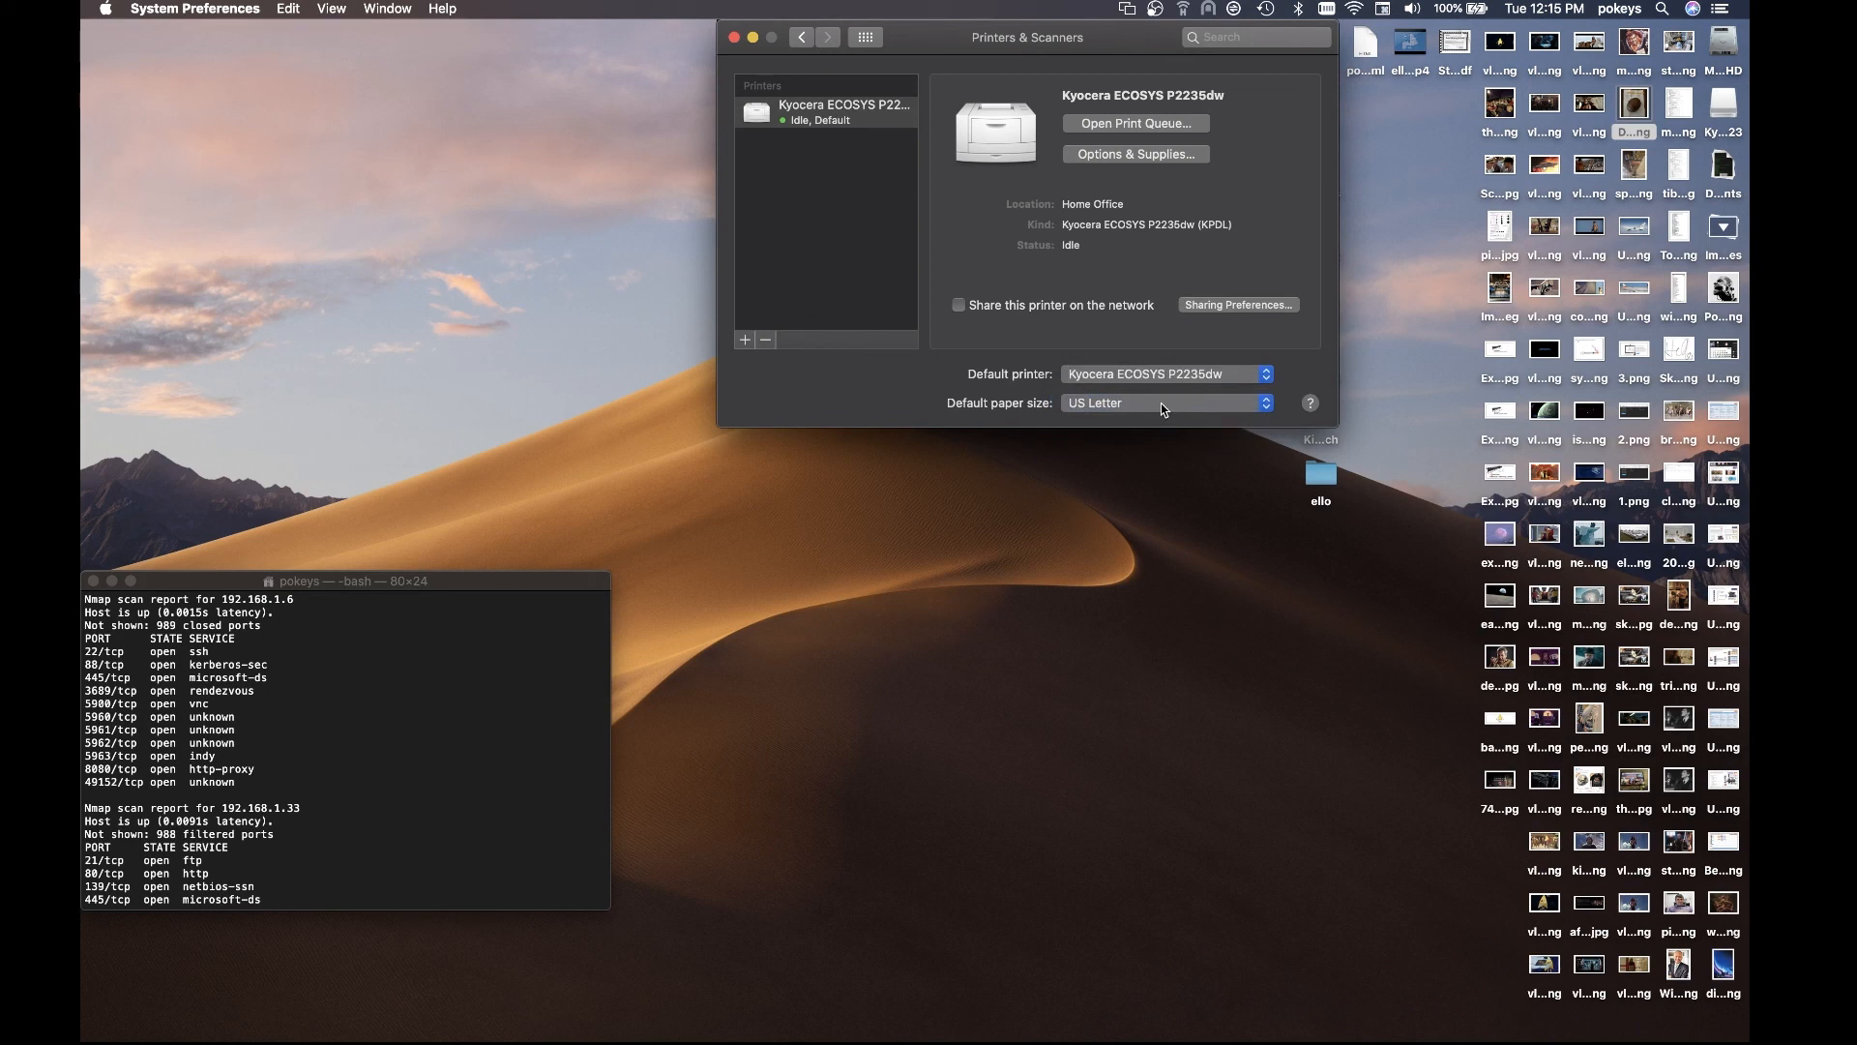
left_click(1165, 402)
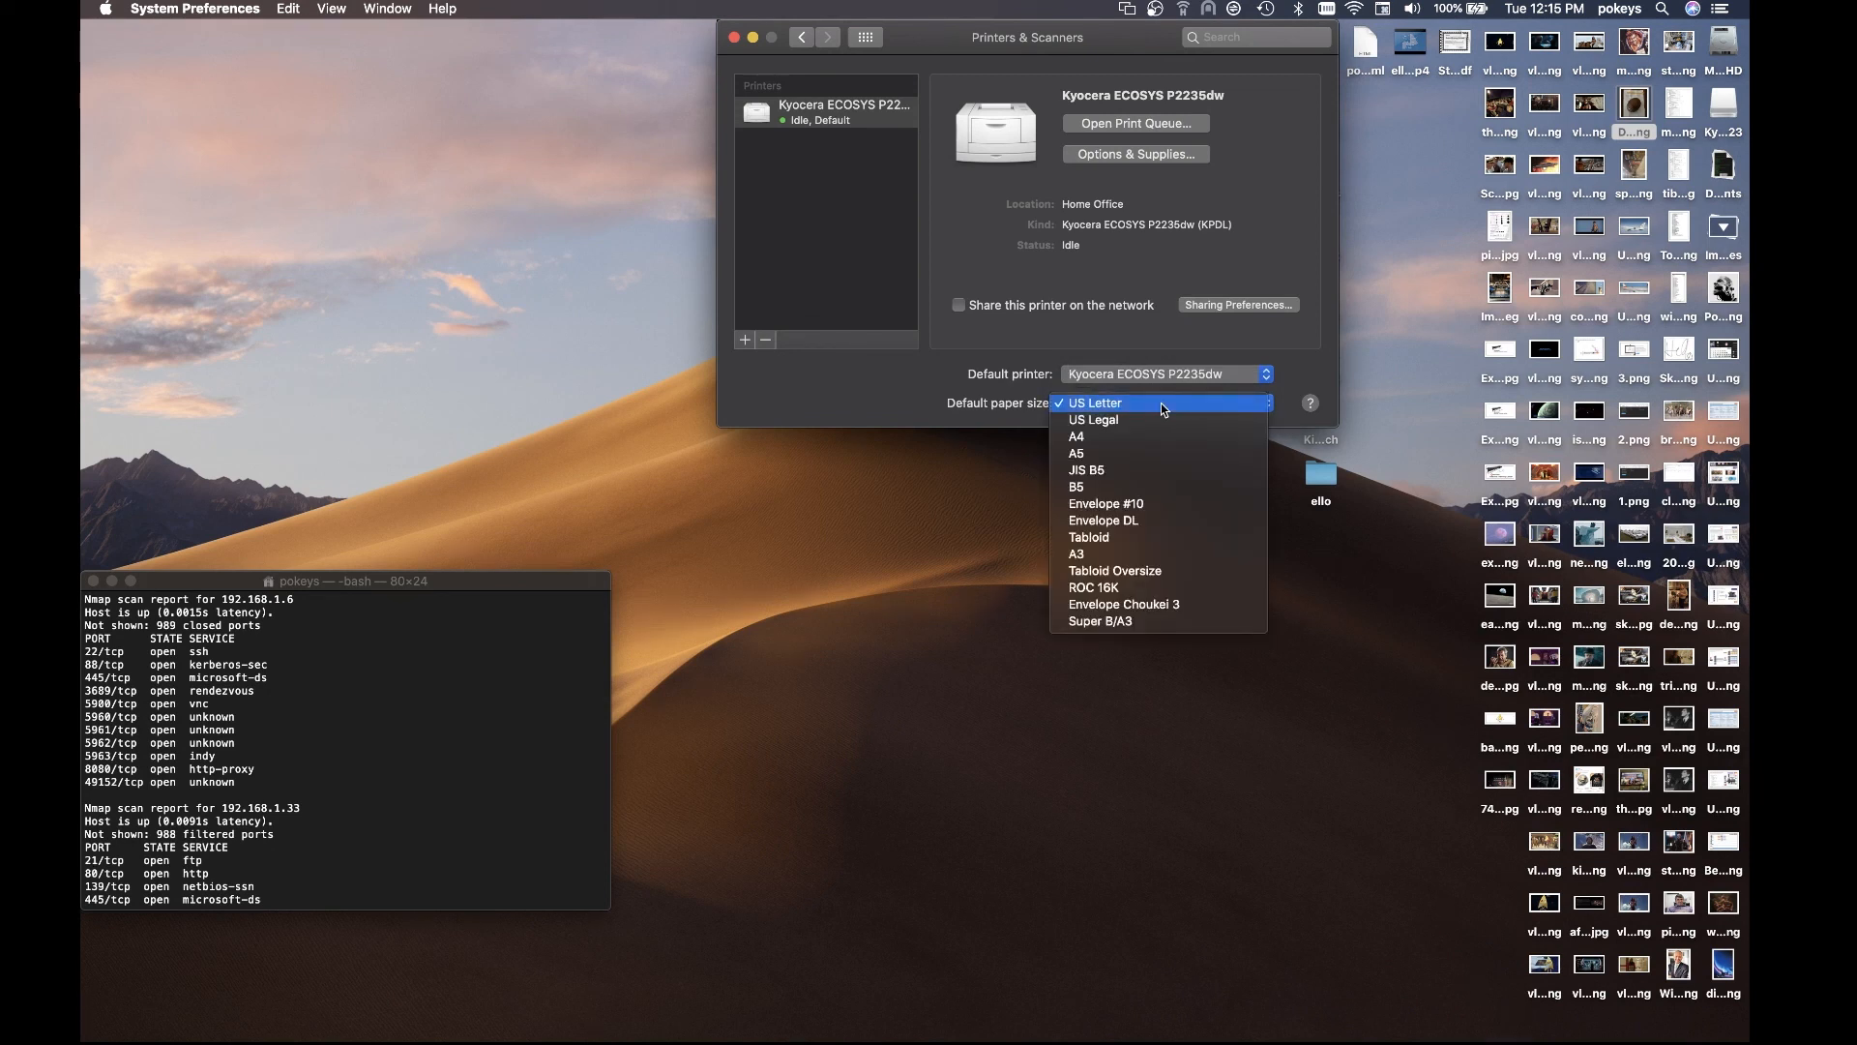
left_click(1091, 402)
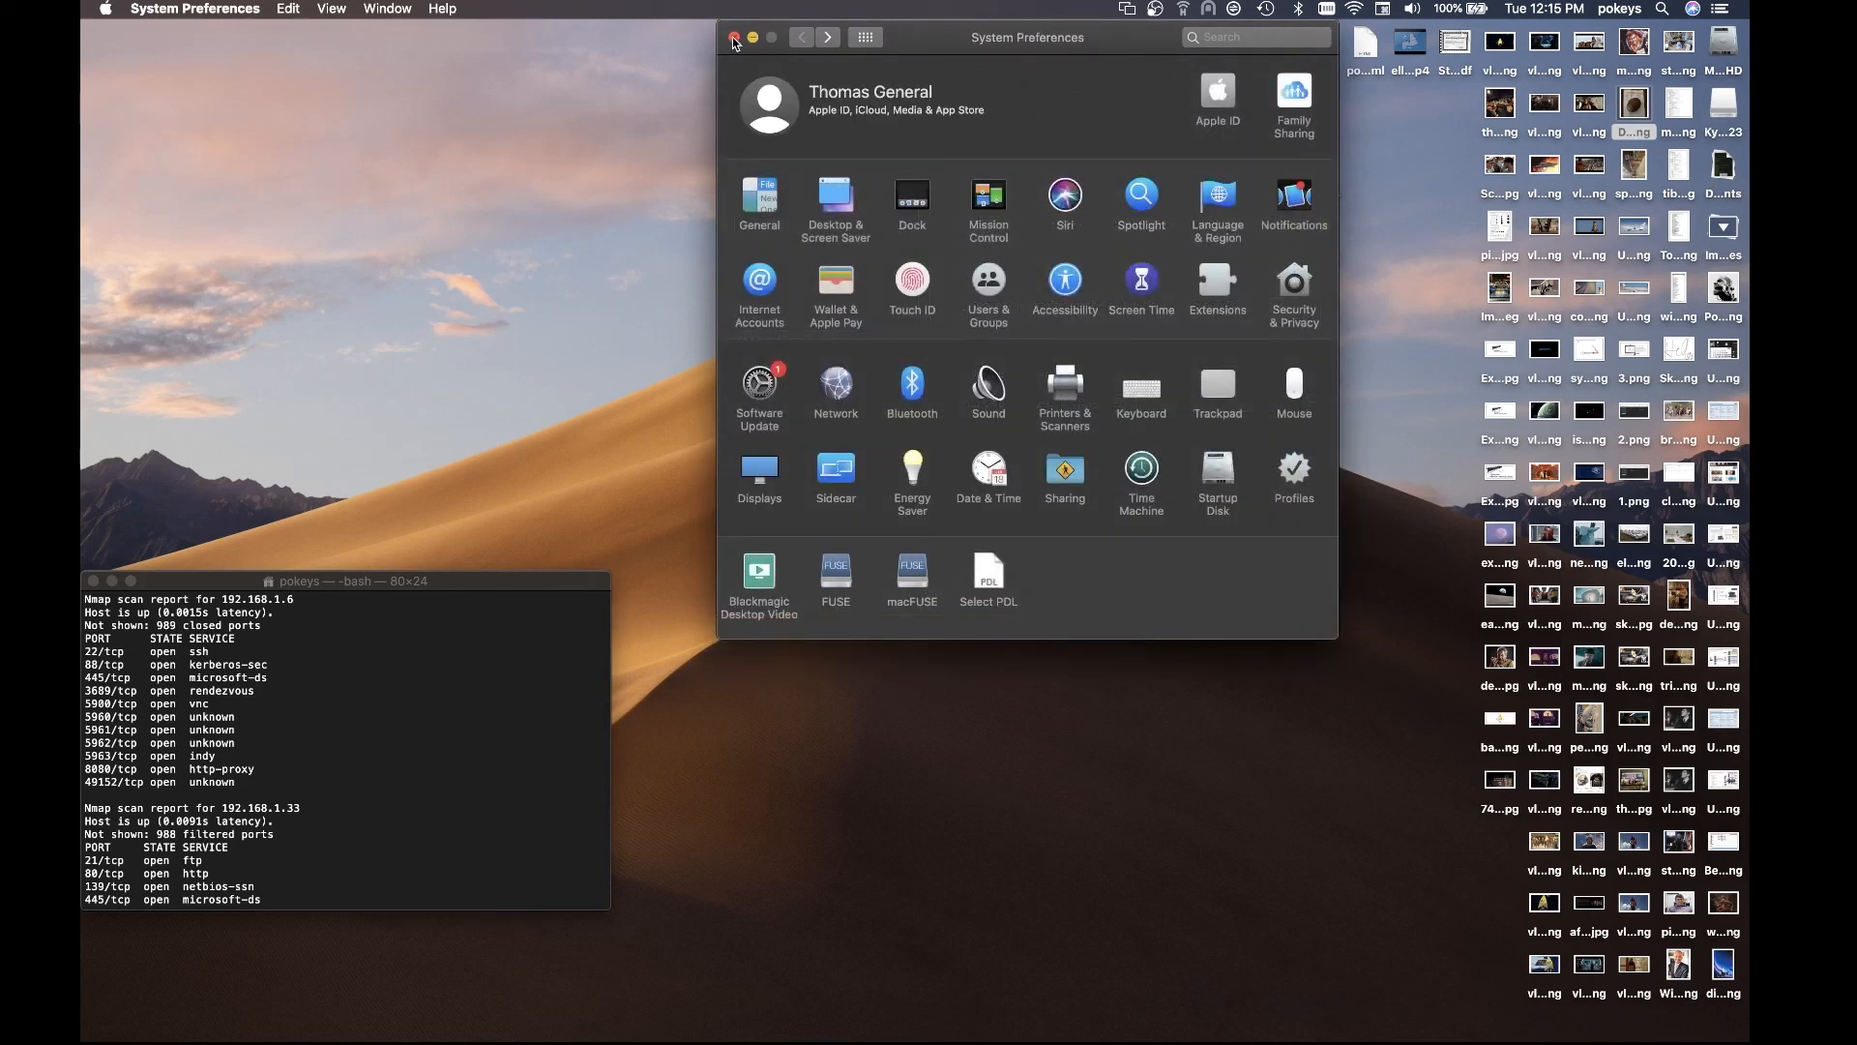
left_click(733, 37)
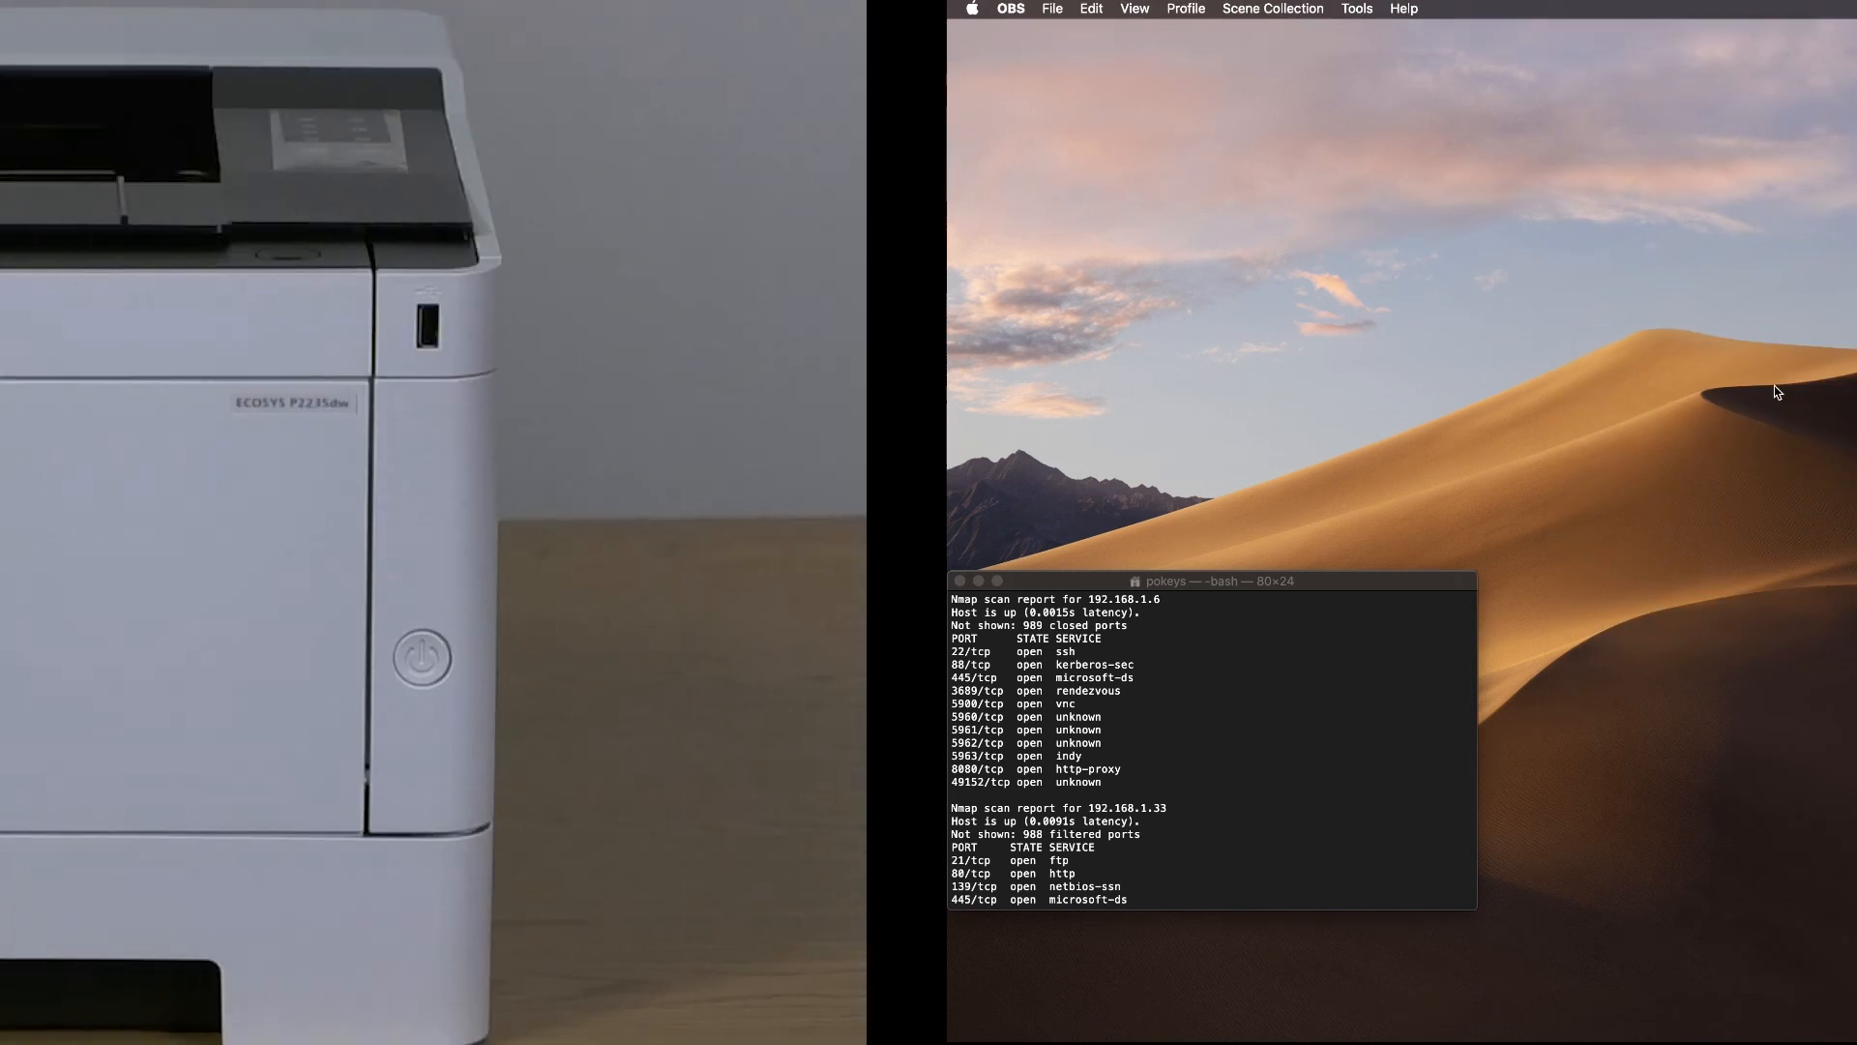